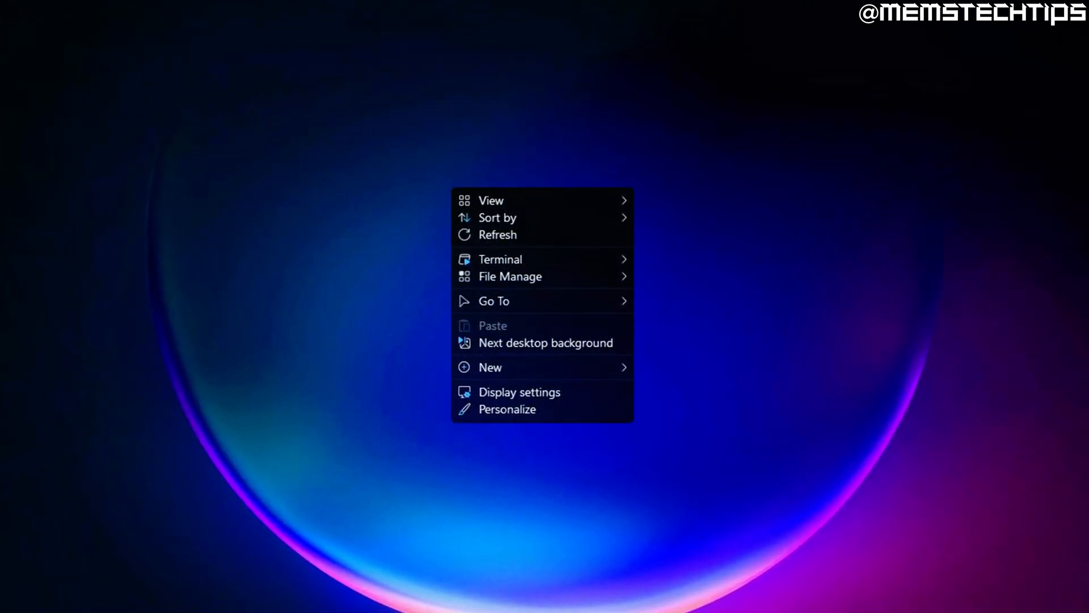
Step: Dismiss the desktop menu and show the Thorium shortcut's full classic context menu
left_click(337, 224)
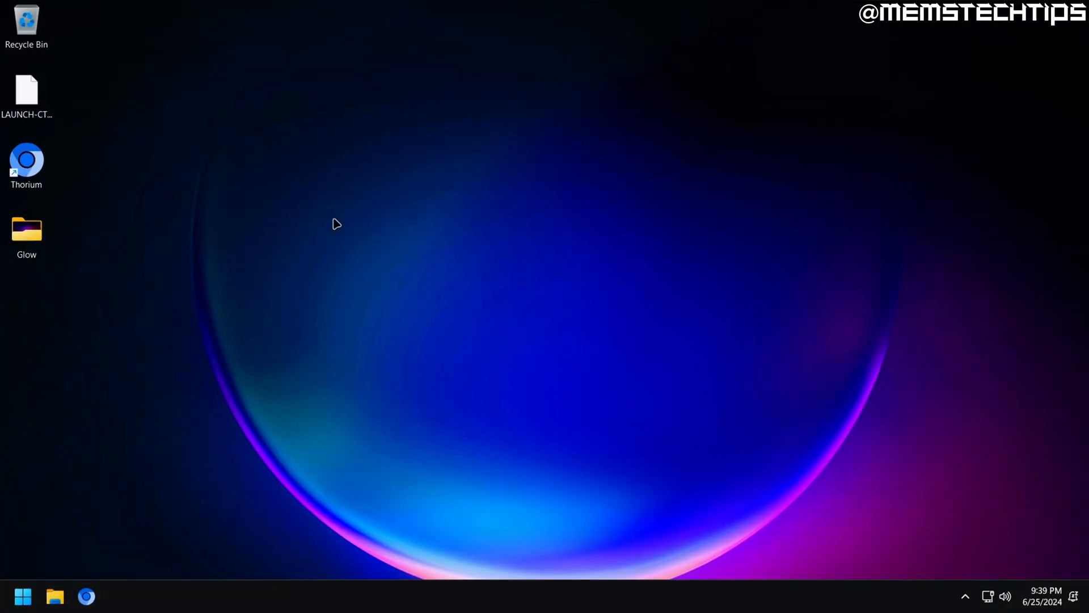
mouse_move(27, 156)
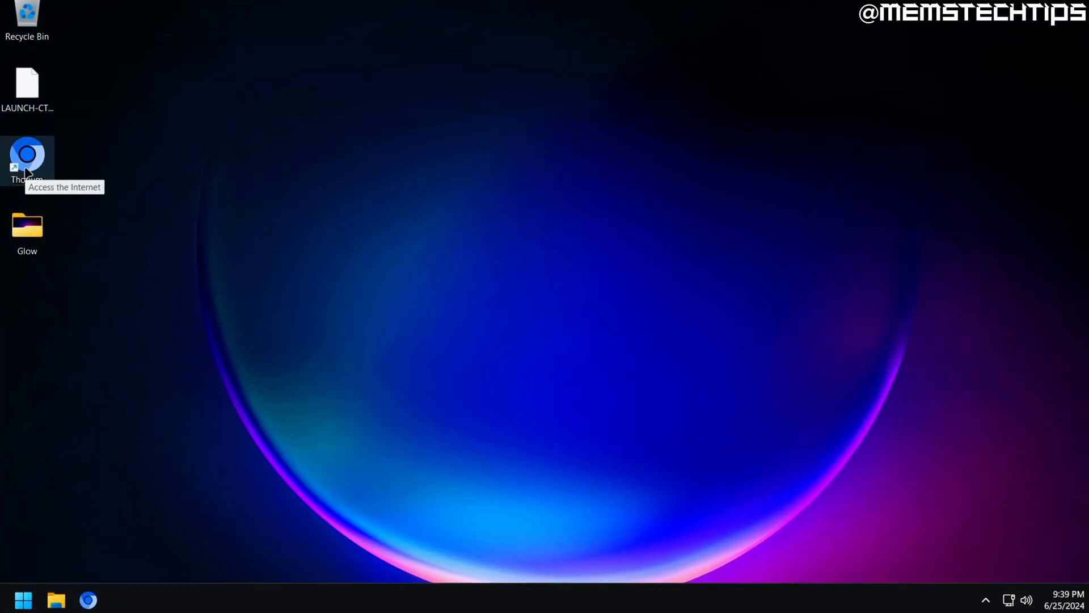
right_click(27, 156)
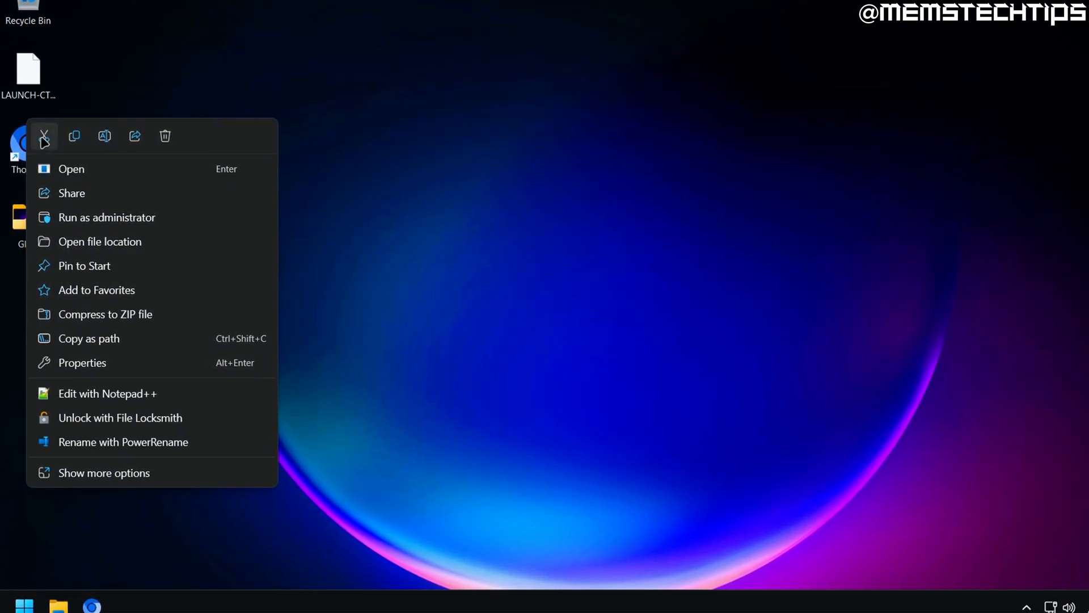
mouse_move(77, 130)
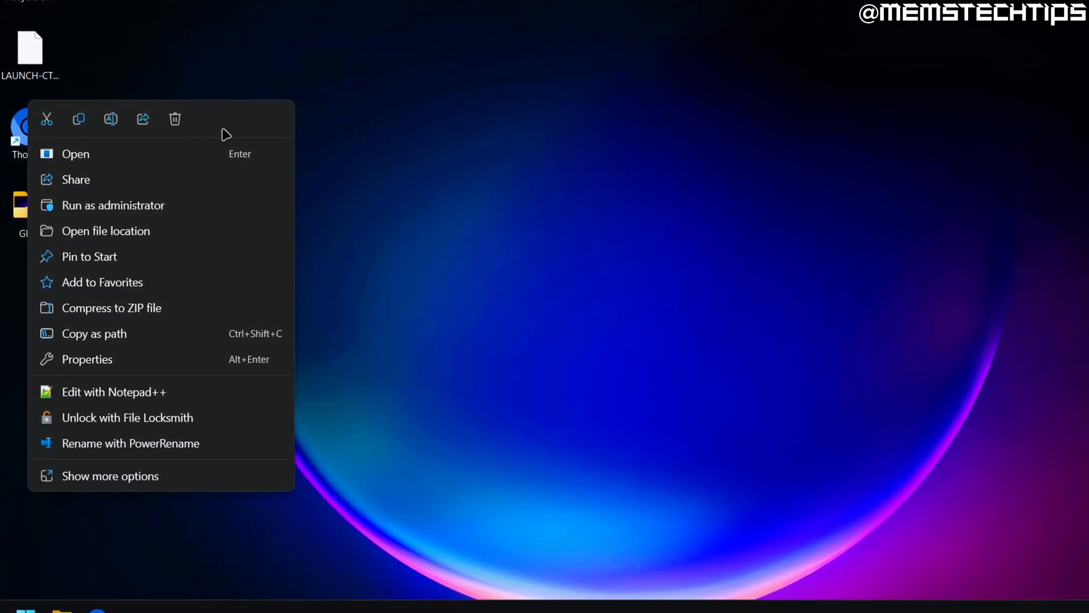
mouse_move(282, 458)
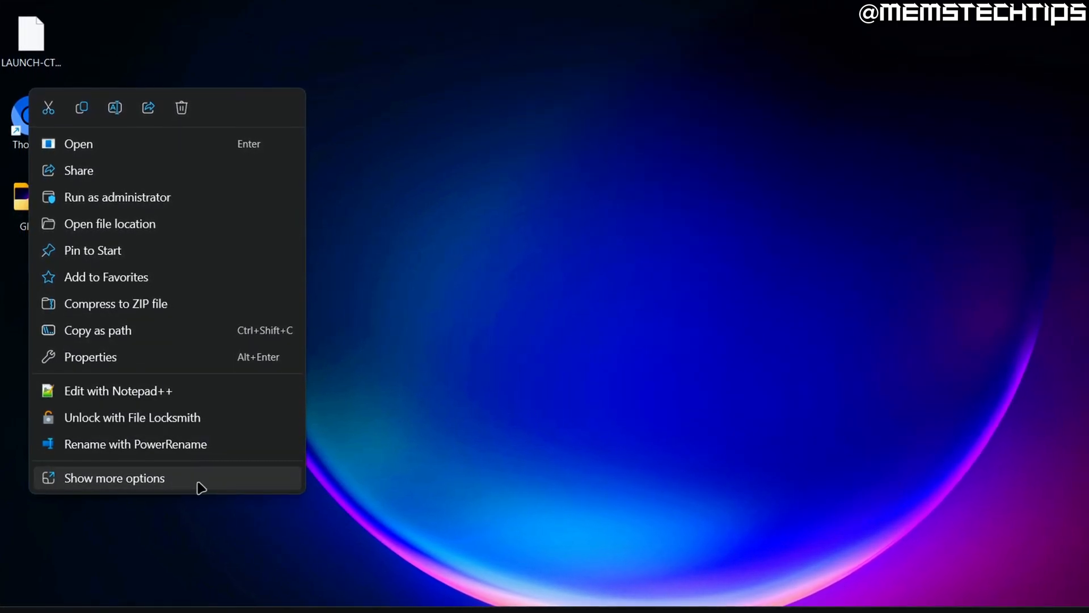
left_click(114, 478)
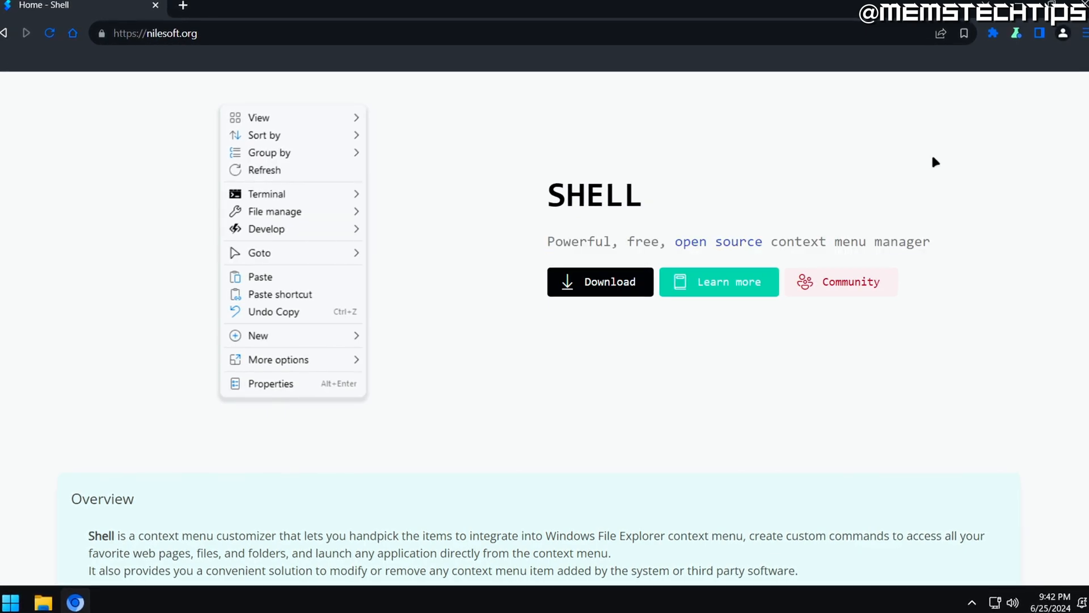
Step: Scroll down the Nilesoft Shell homepage at nilesoft.org
scroll("down", 3)
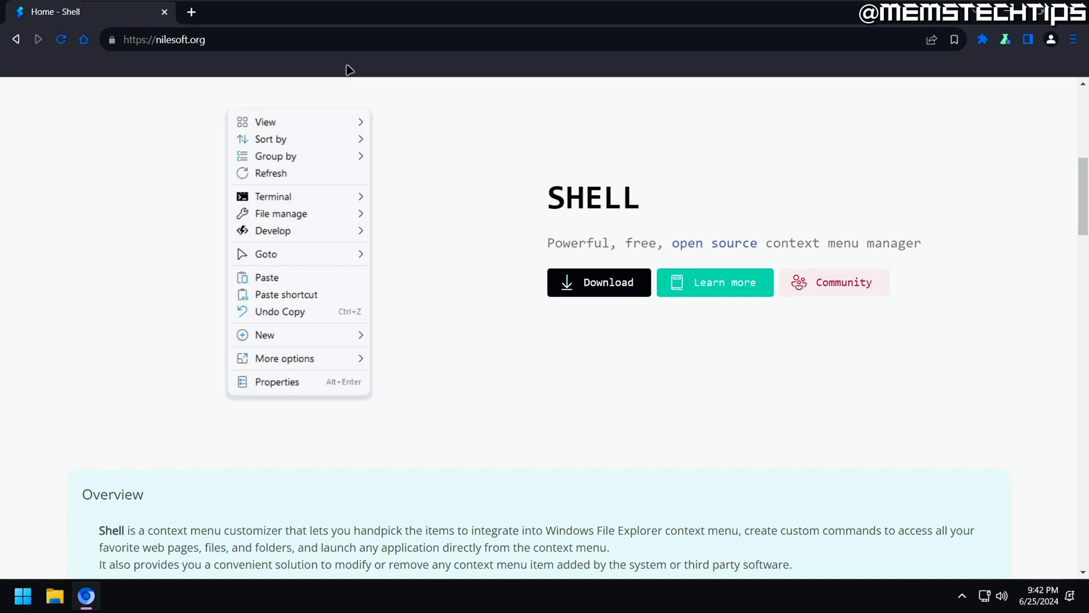
mouse_move(419, 327)
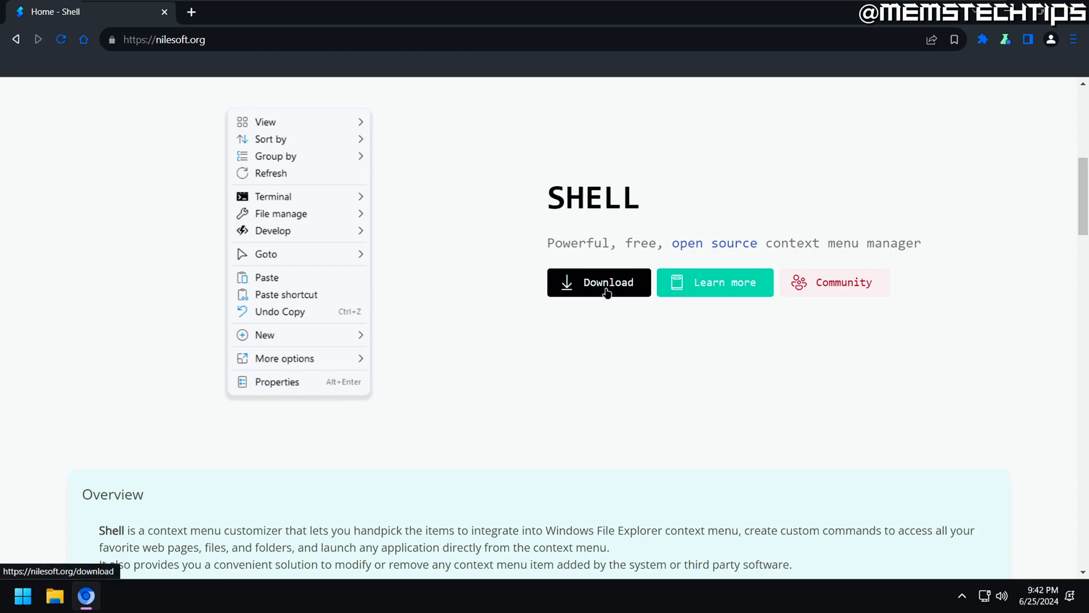
Step: Install Nilesoft Shell with 'winget install nilesoft.shell' from the download page, then return to the desktop
left_click(599, 282)
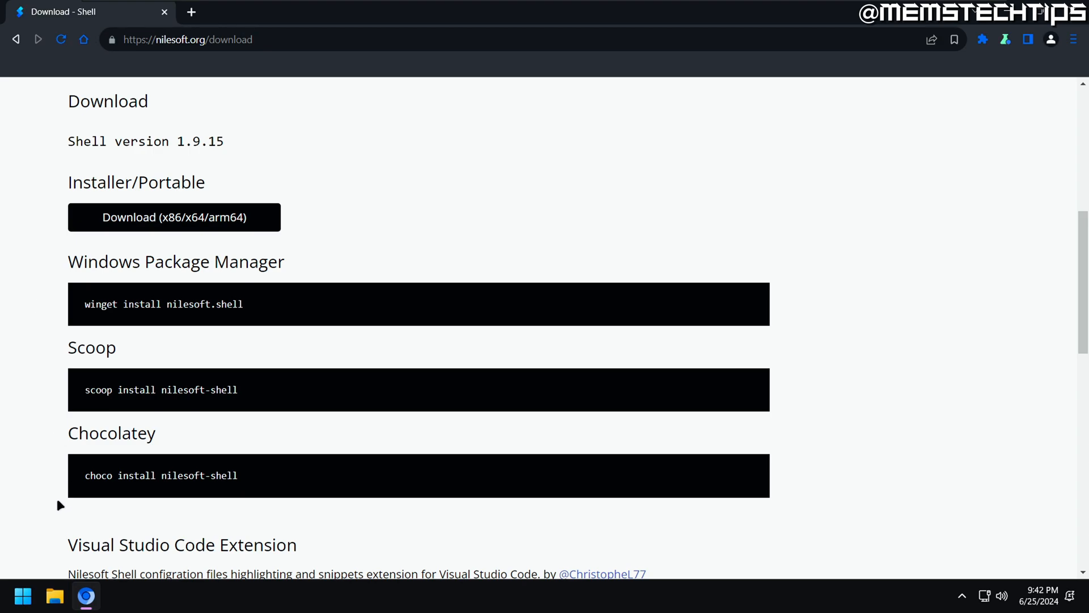
mouse_move(44, 346)
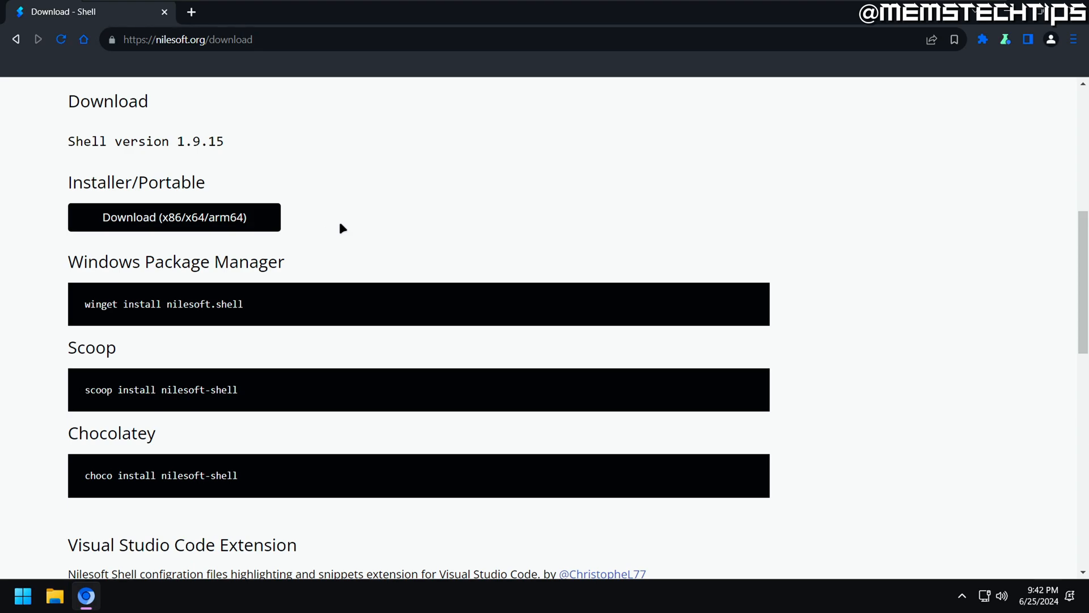
mouse_move(335, 275)
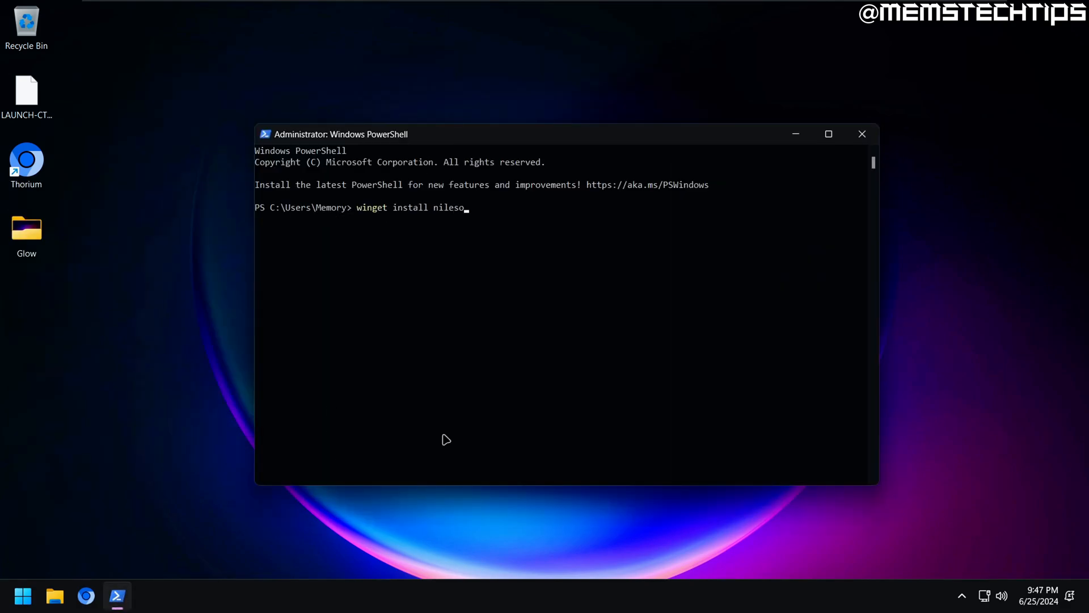
type("ft.shell")
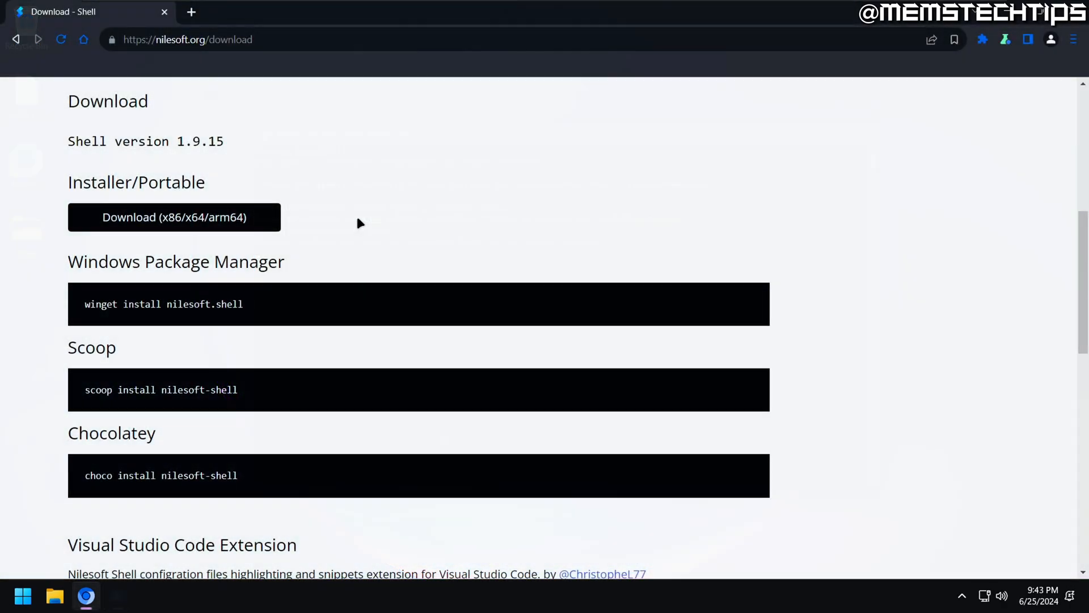
left_click(173, 217)
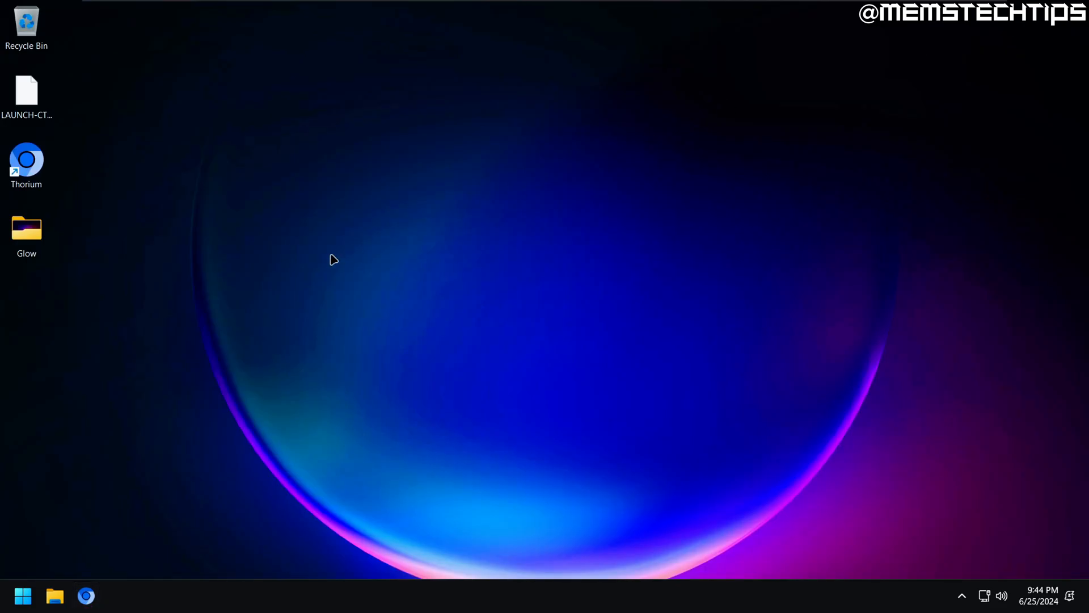
Step: Right-click the desktop to view Shell's Terminal, File Manage and Go To entries
right_click(334, 260)
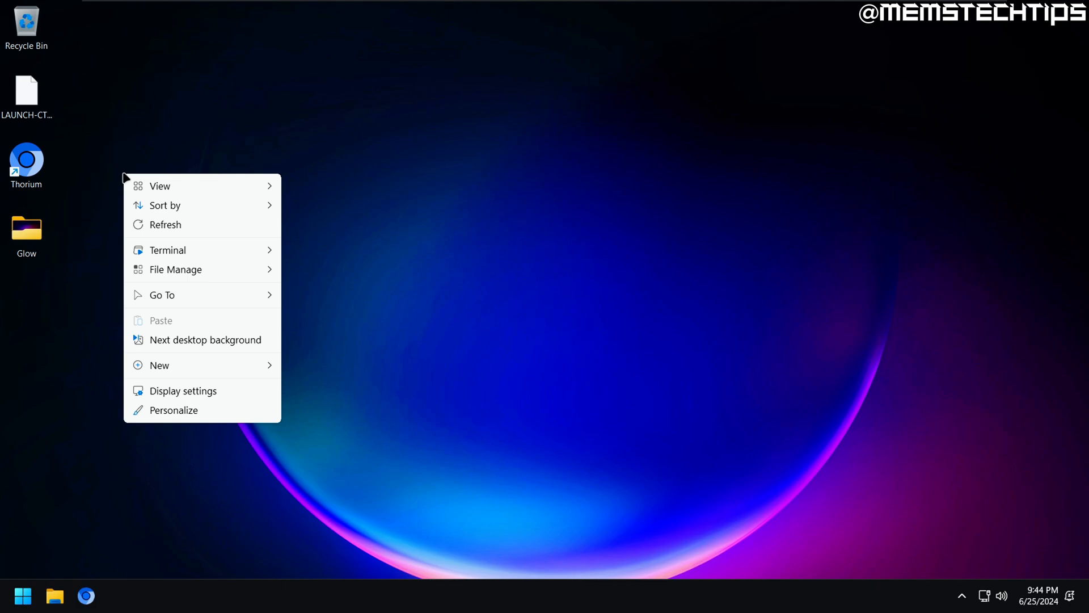
mouse_move(255, 424)
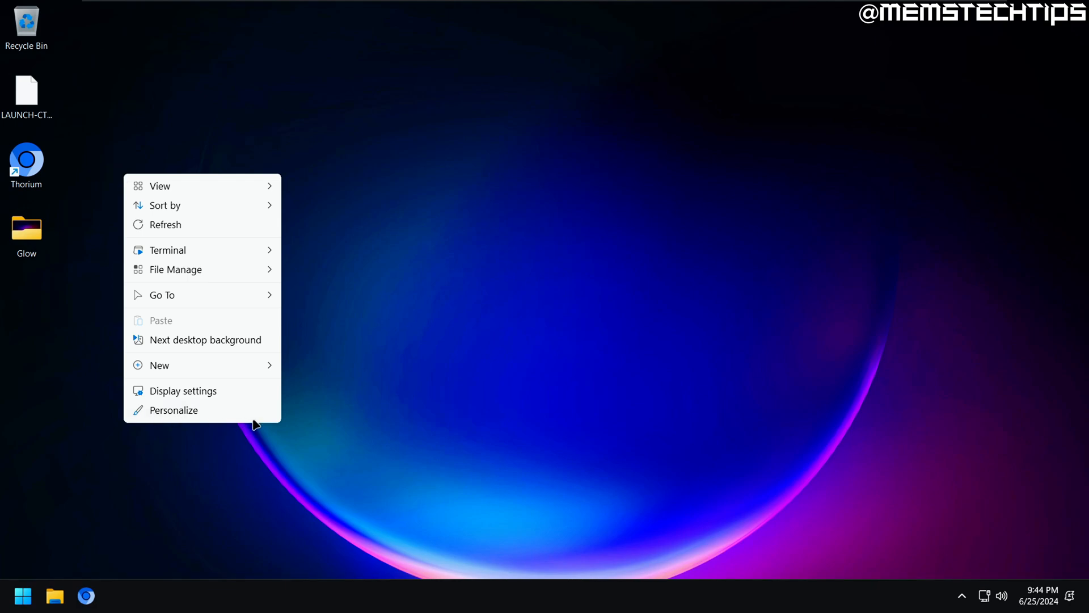
mouse_move(266, 423)
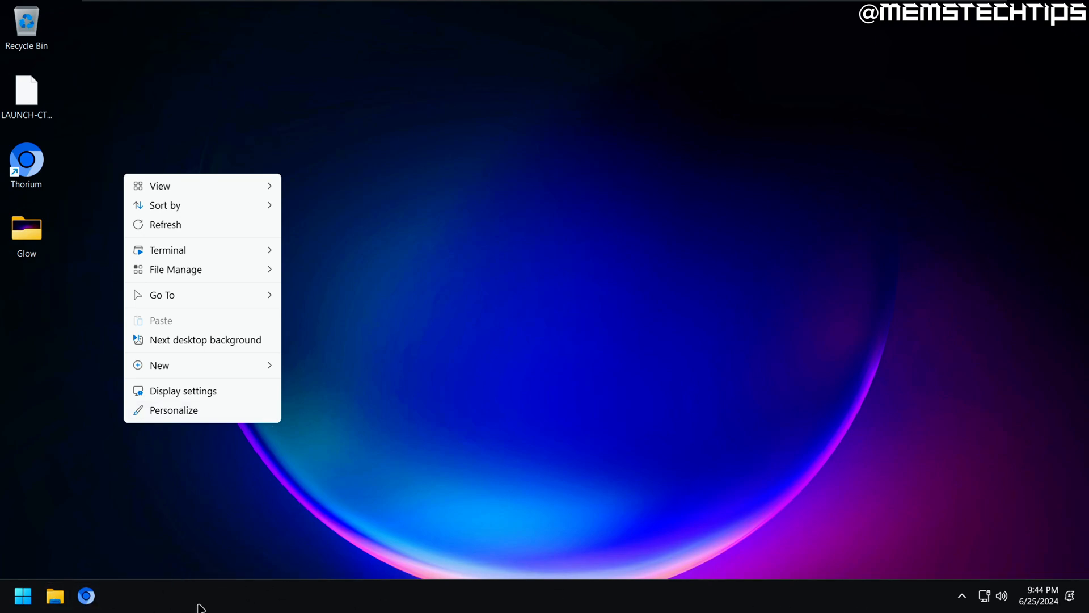
mouse_move(282, 424)
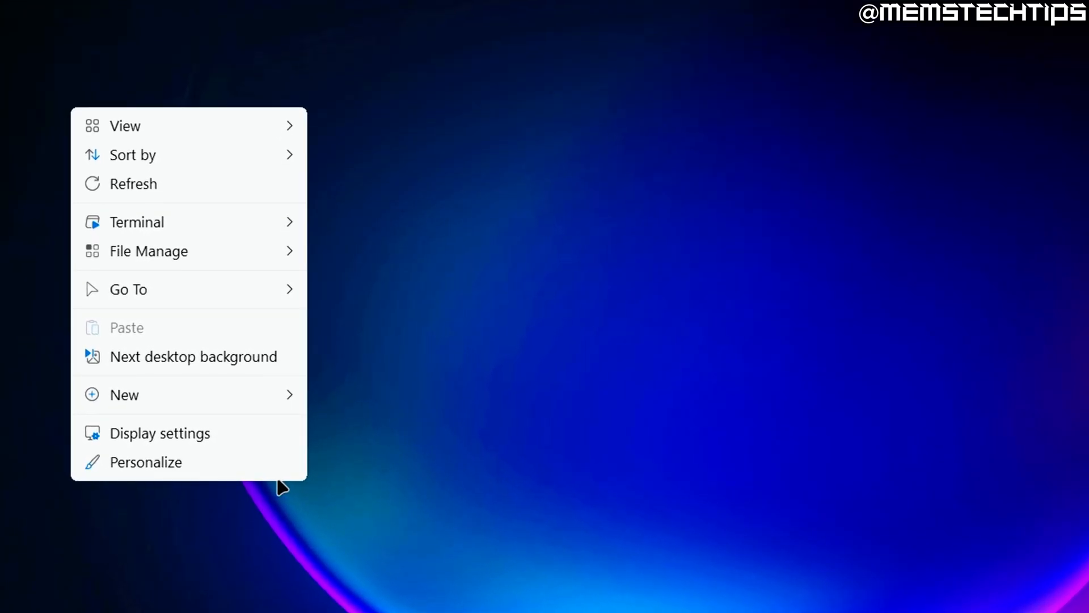
mouse_move(327, 89)
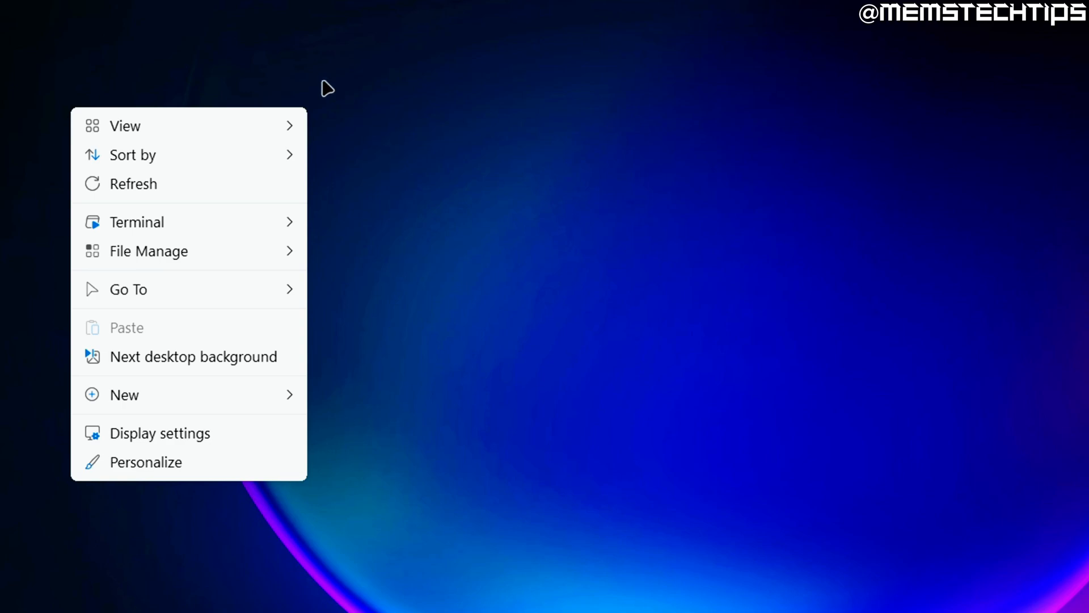
mouse_move(82, 97)
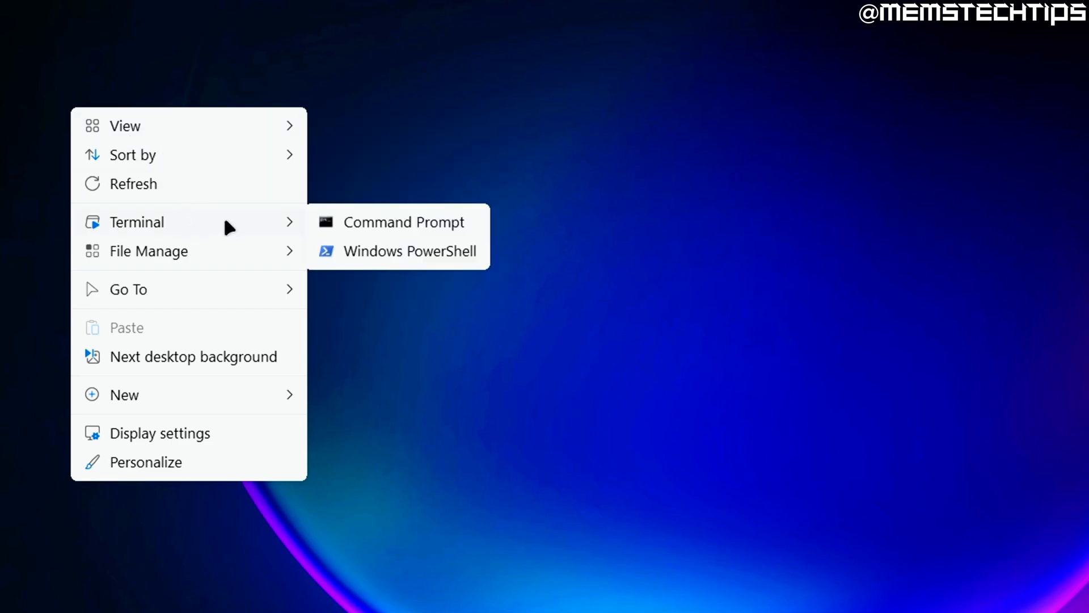
mouse_move(436, 256)
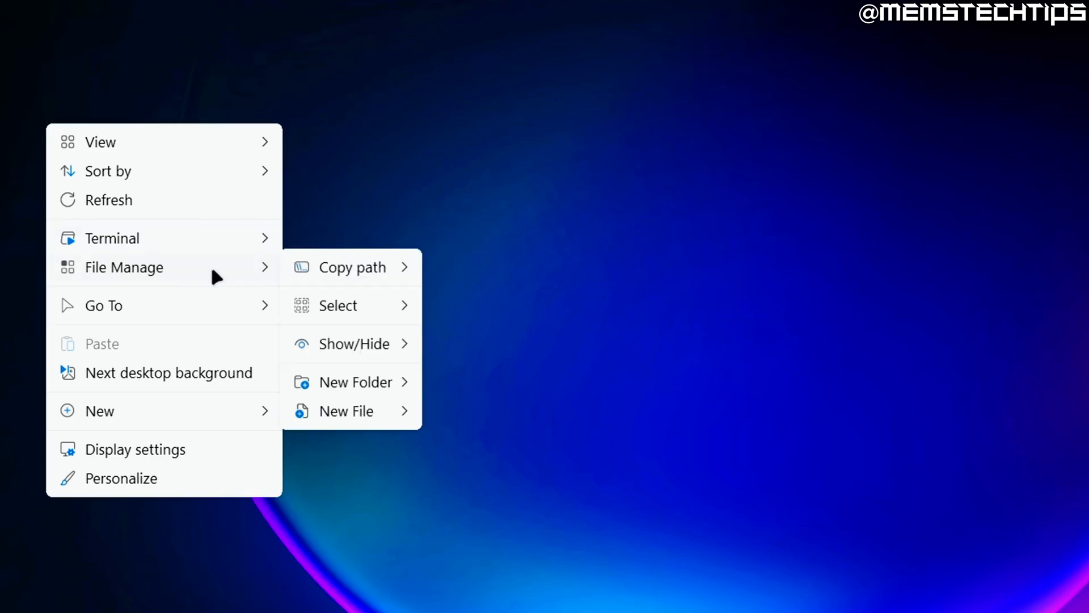
mouse_move(353, 266)
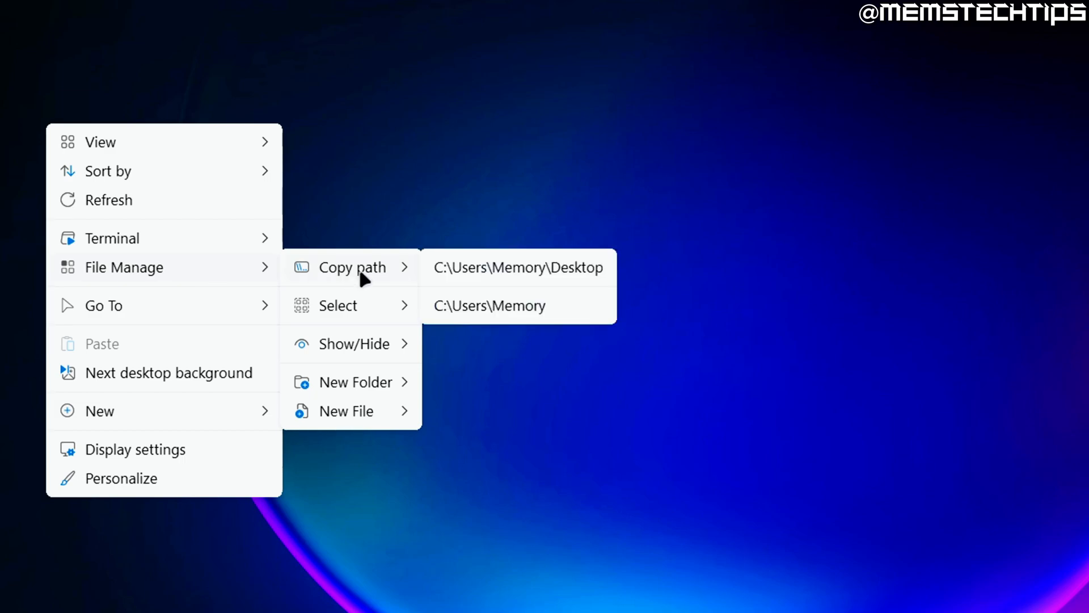
mouse_move(361, 343)
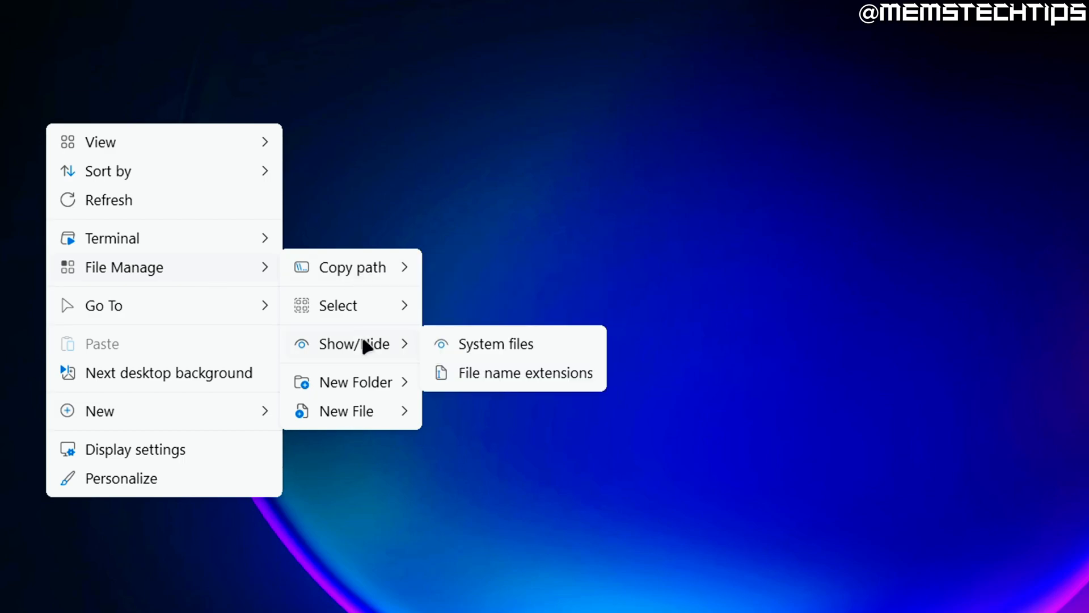
mouse_move(556, 368)
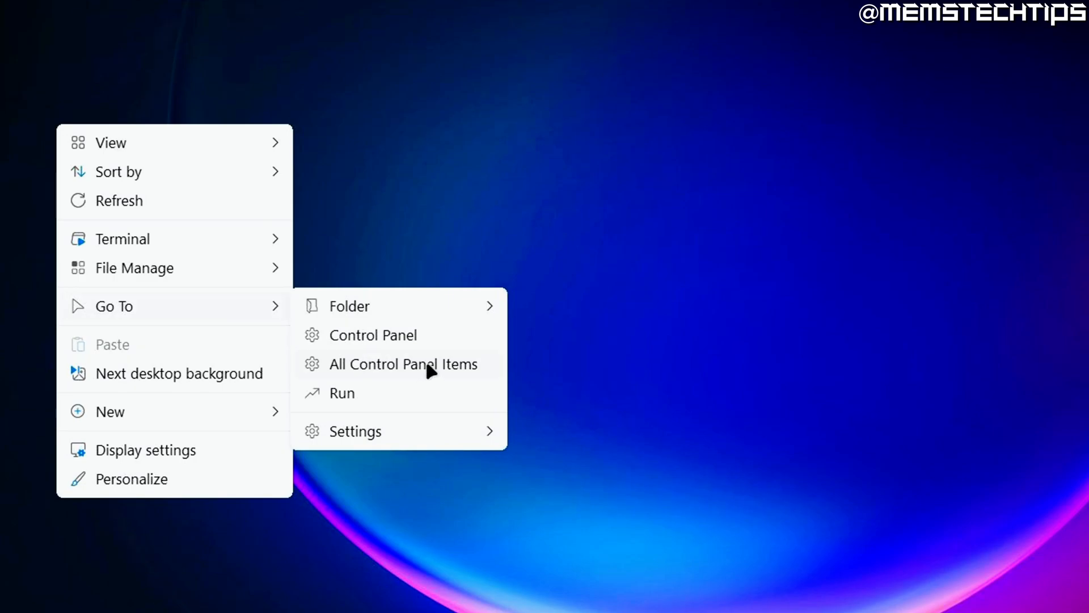
Step: Open Go To > All Control Panel Items and scroll through the All Tasks list
left_click(403, 363)
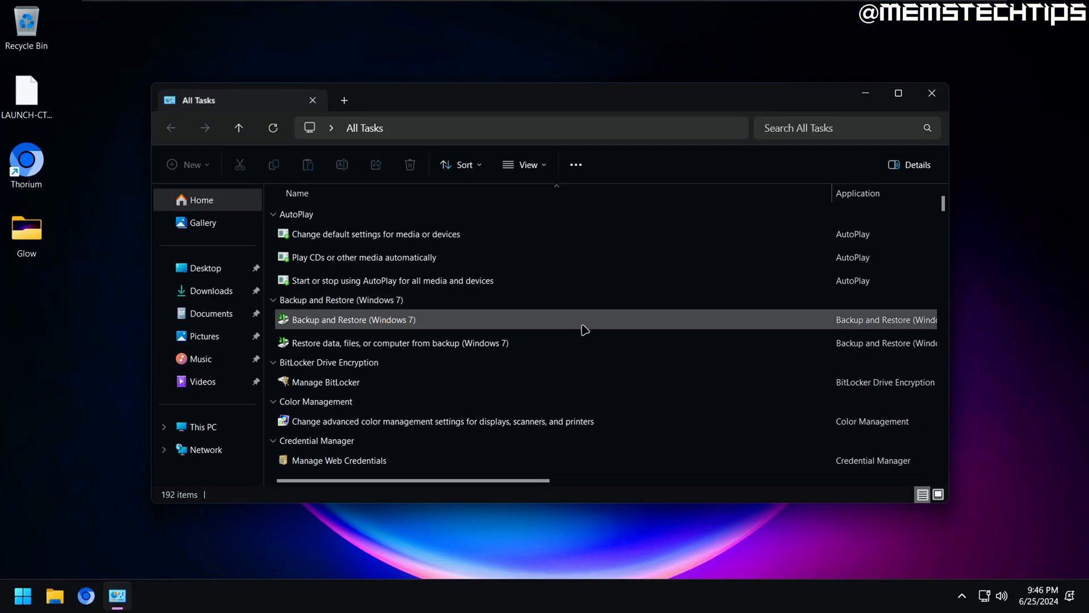
scroll("down", 3)
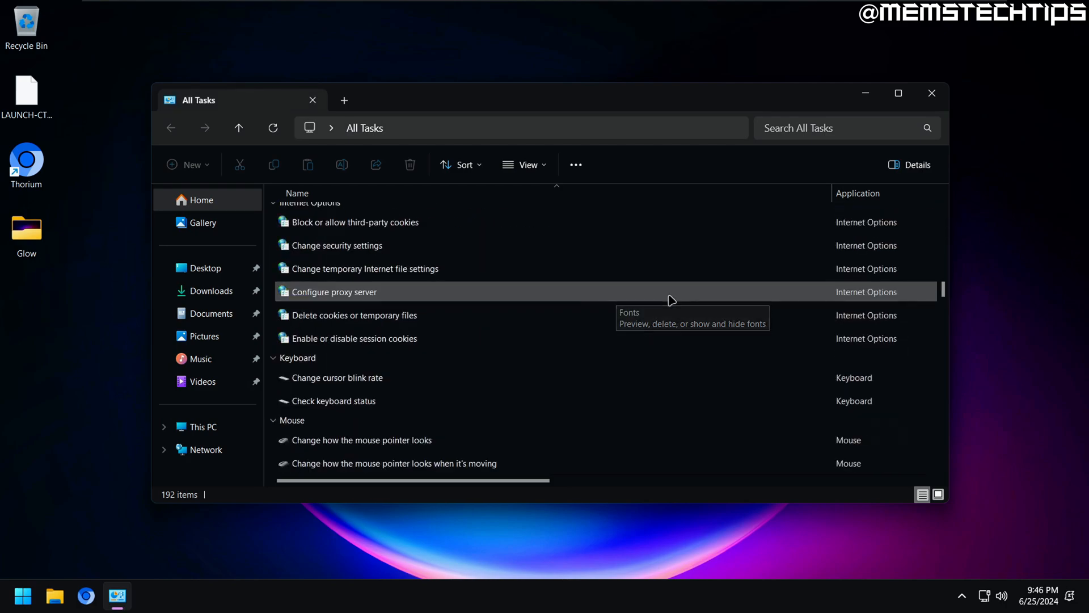
scroll("down", 3)
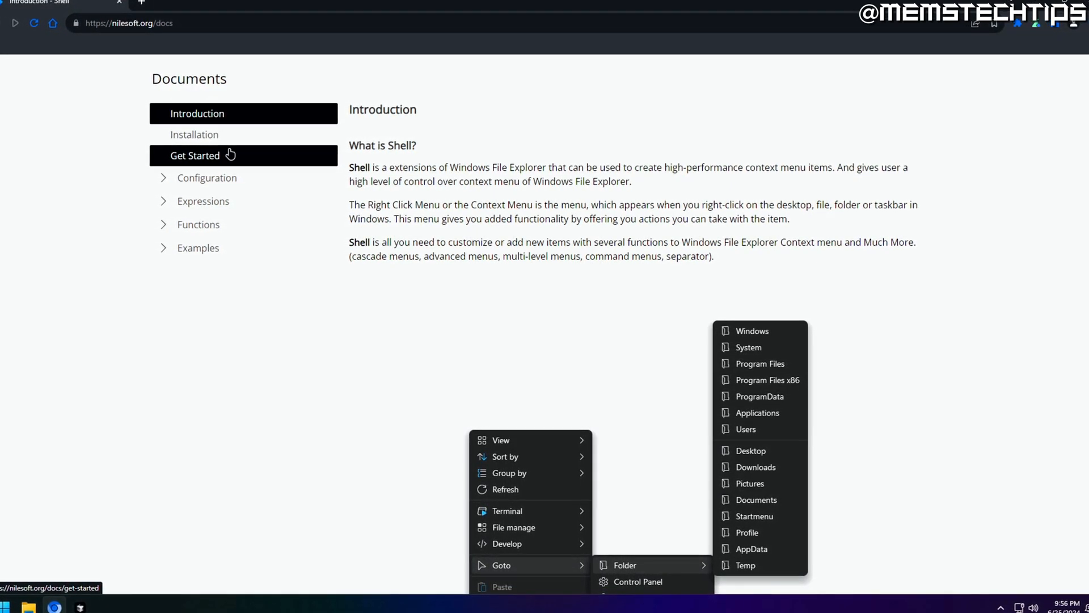
Step: Close the documentation page and return to the empty desktop
left_click(203, 176)
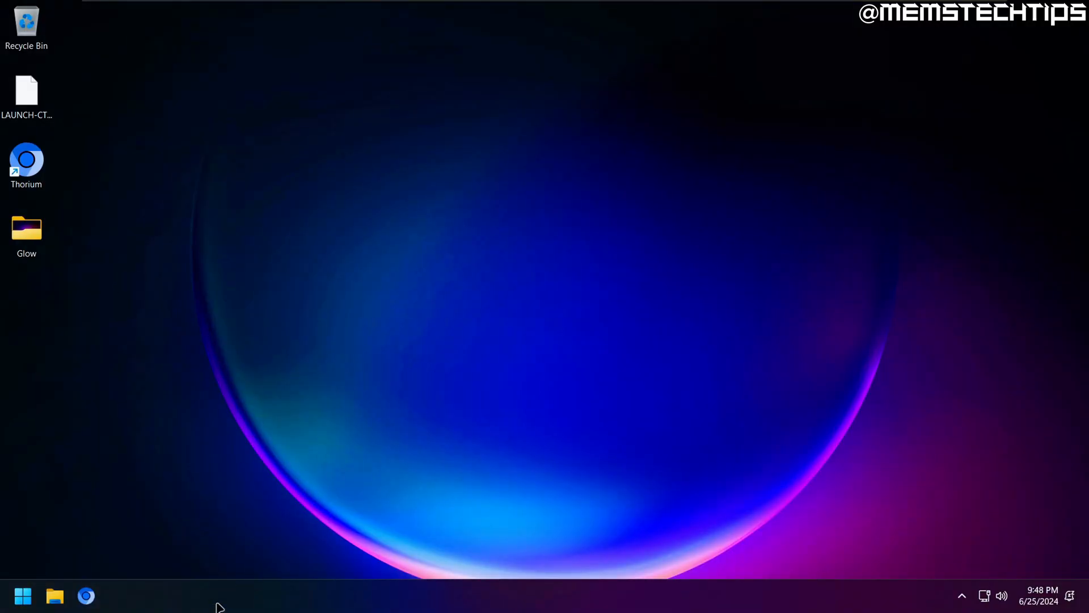
mouse_move(213, 601)
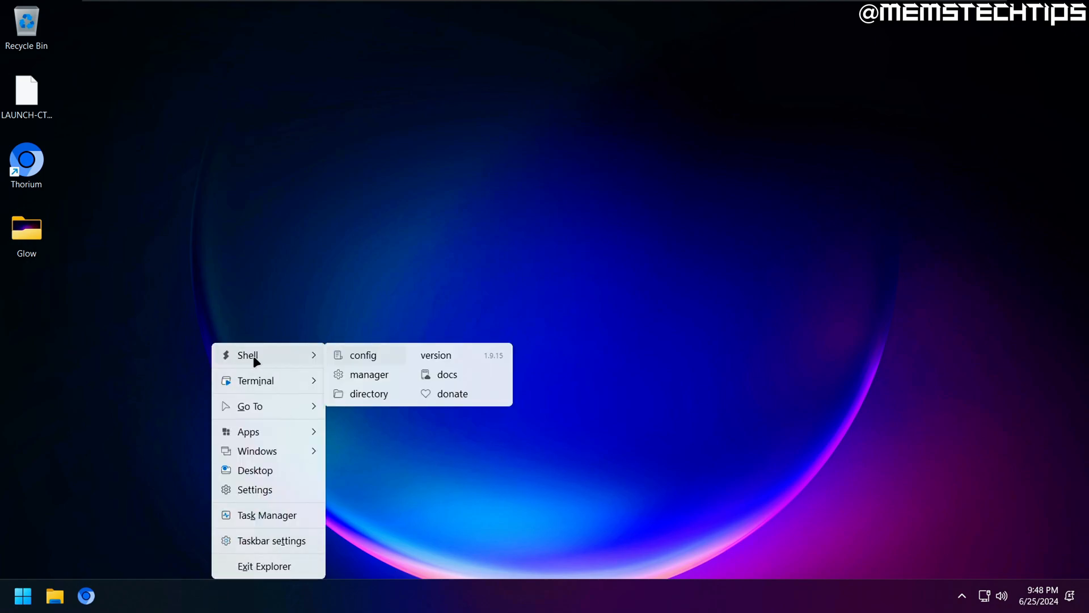
mouse_move(349, 355)
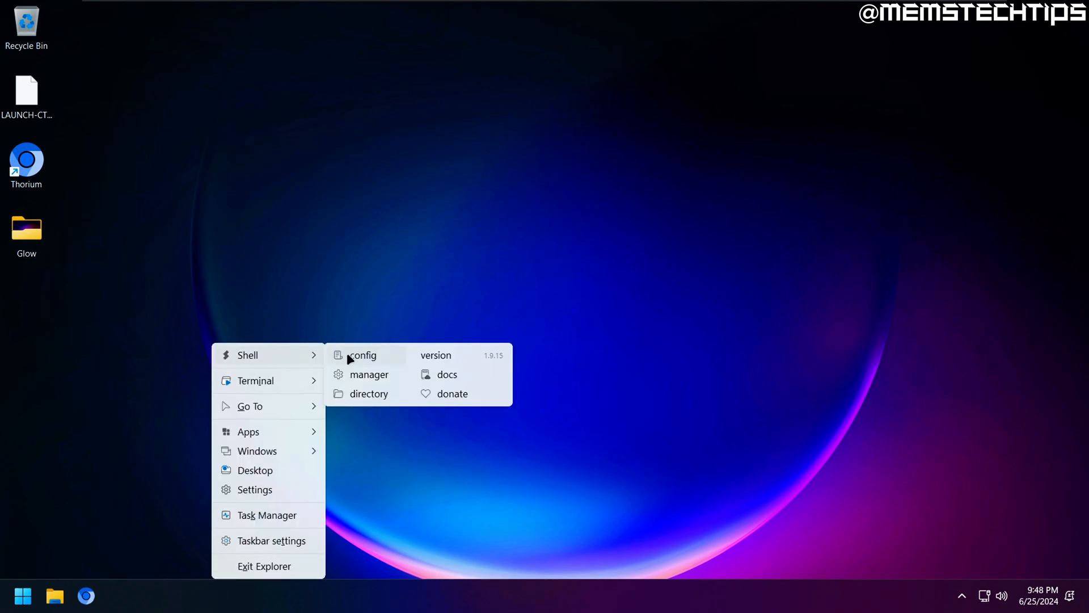
mouse_move(452, 393)
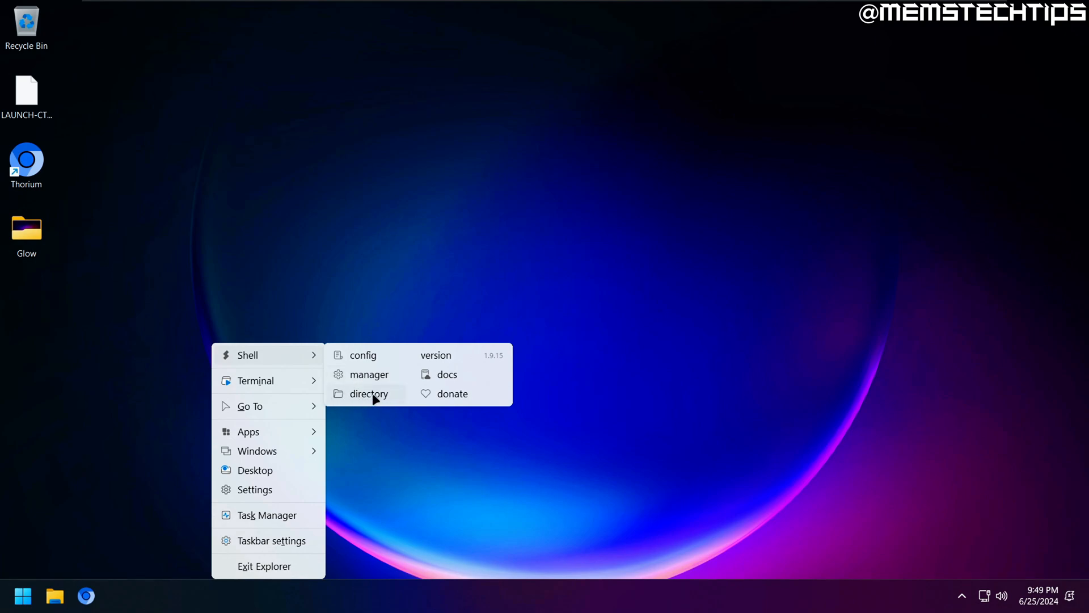
Step: Open shell.nss from Program Files\Nilesoft Shell in the Cursor editor
left_click(368, 393)
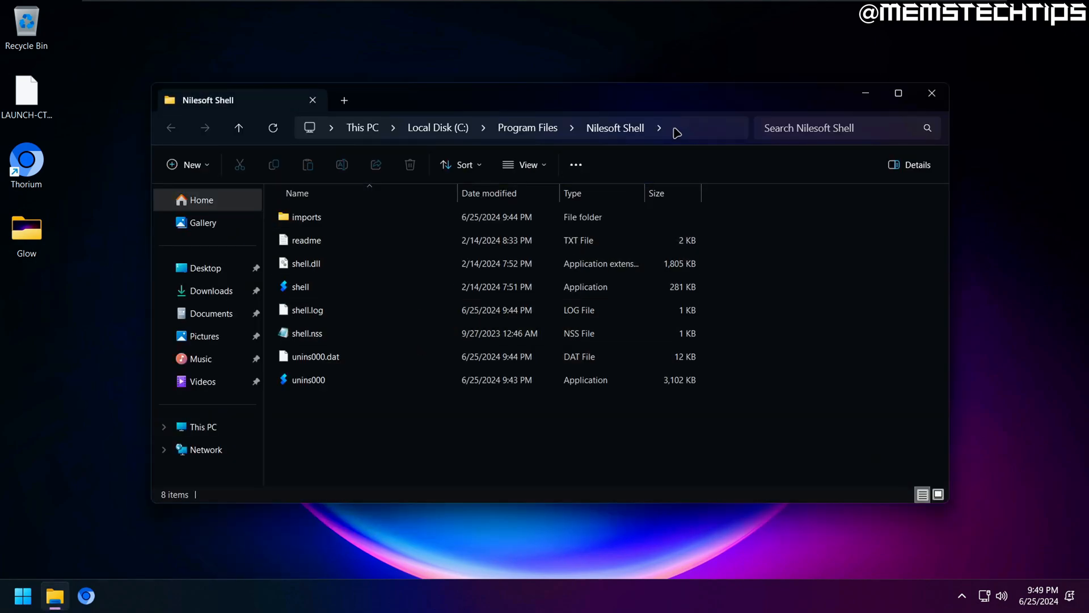
left_click(677, 128)
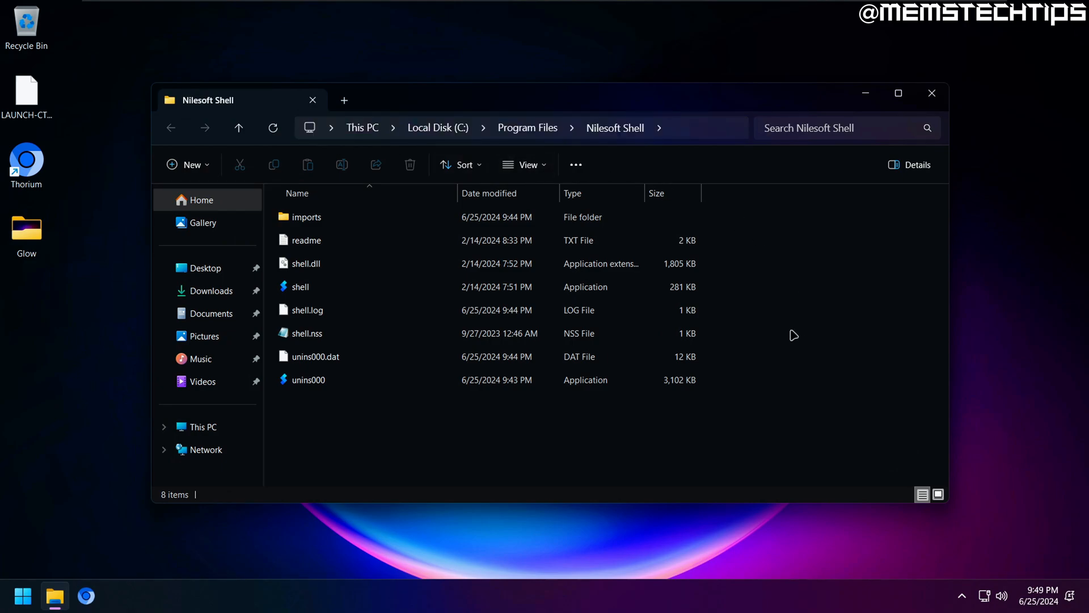
mouse_move(782, 339)
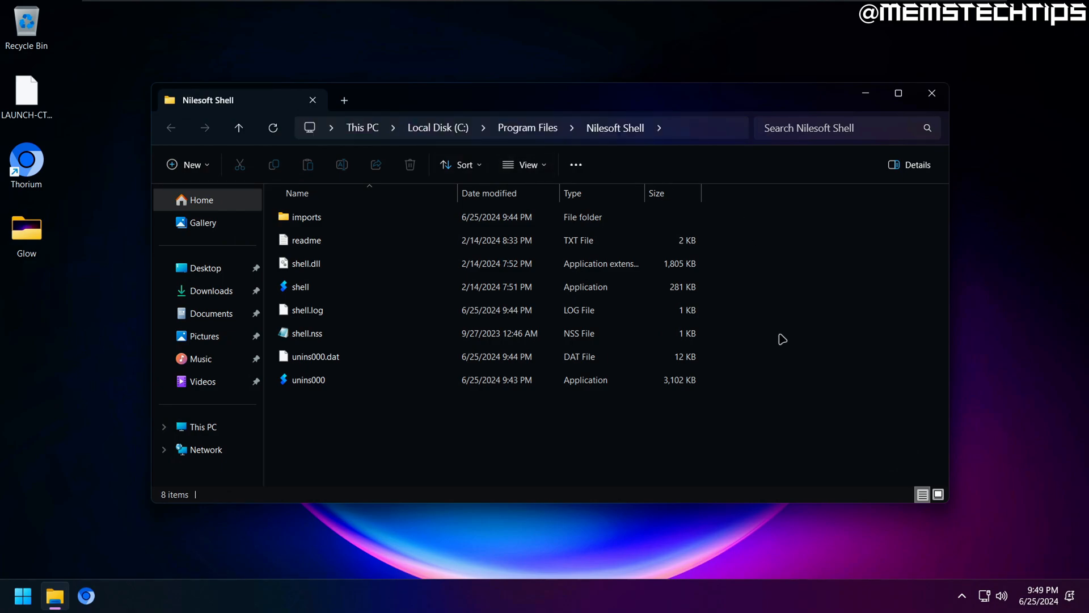
mouse_move(780, 340)
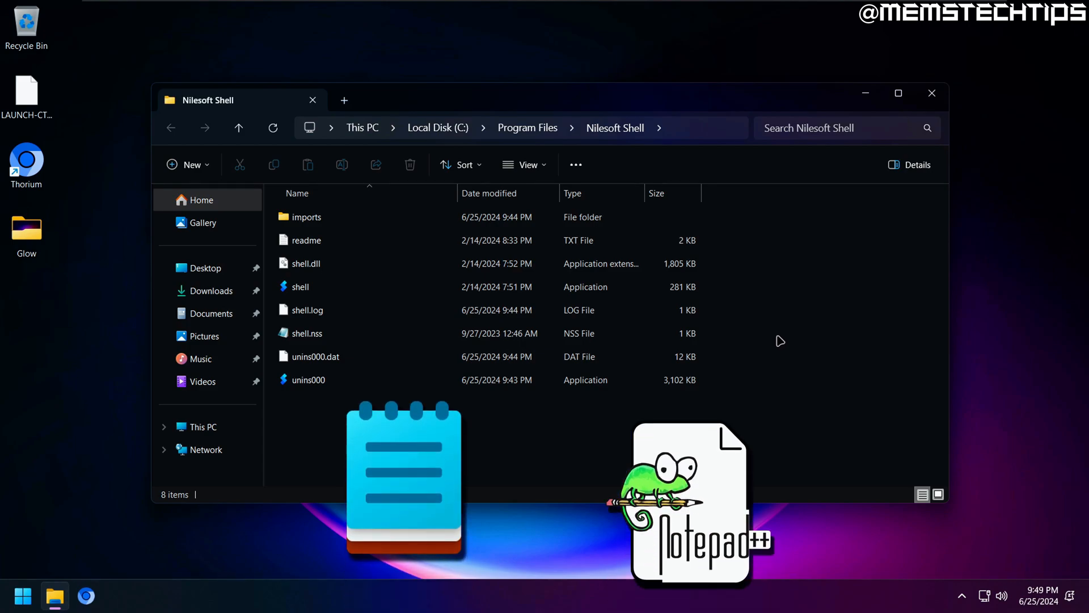
left_click(86, 595)
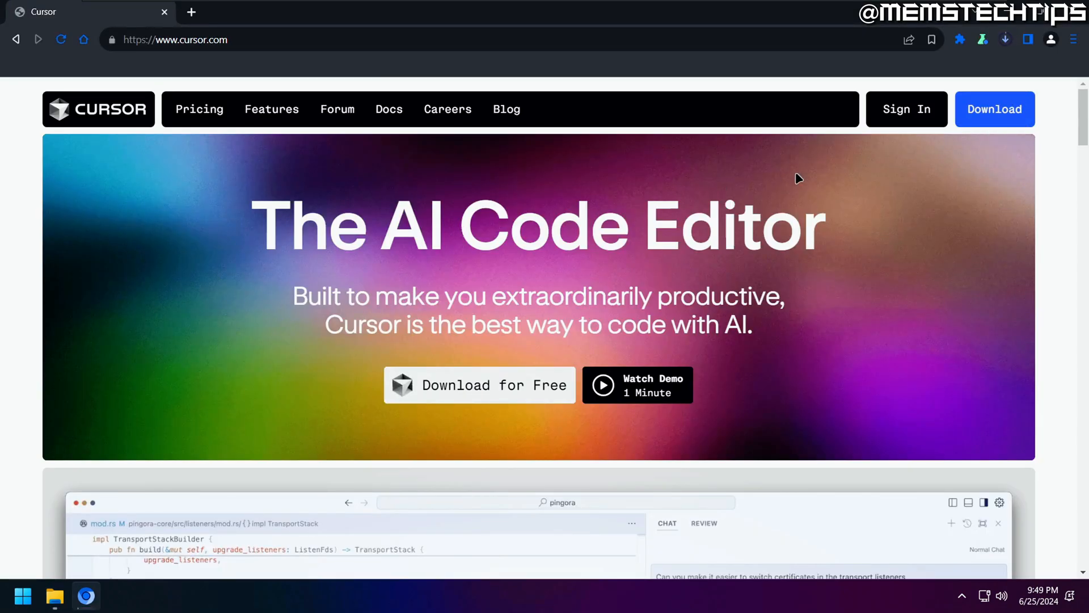
left_click(1005, 40)
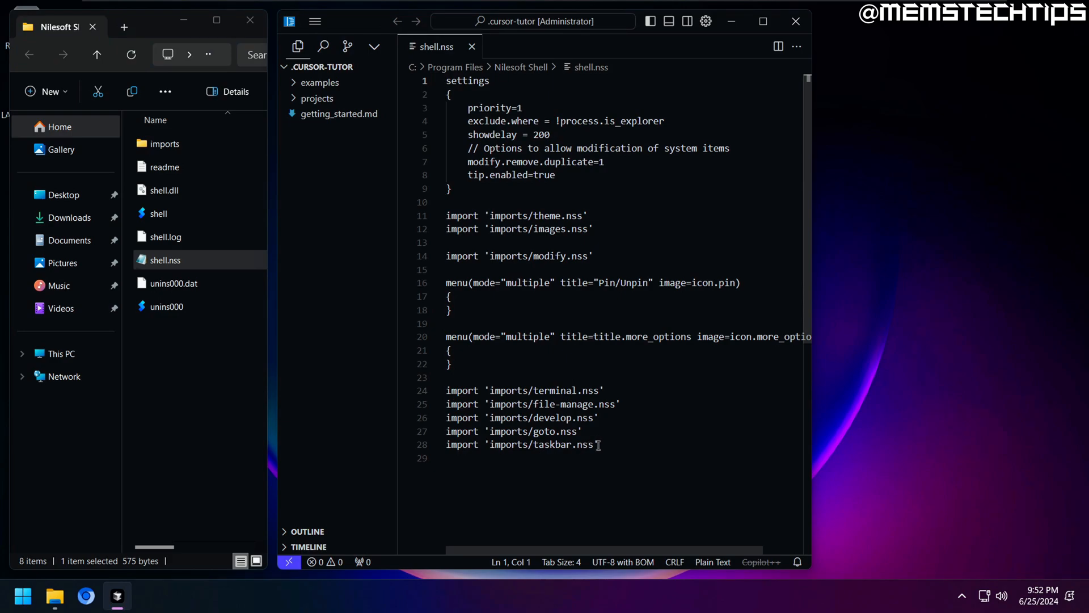
Step: Delete the 'imports/terminal.nss' line and confirm Terminal is gone from the desktop menu
left_click_drag(448, 390, 601, 445)
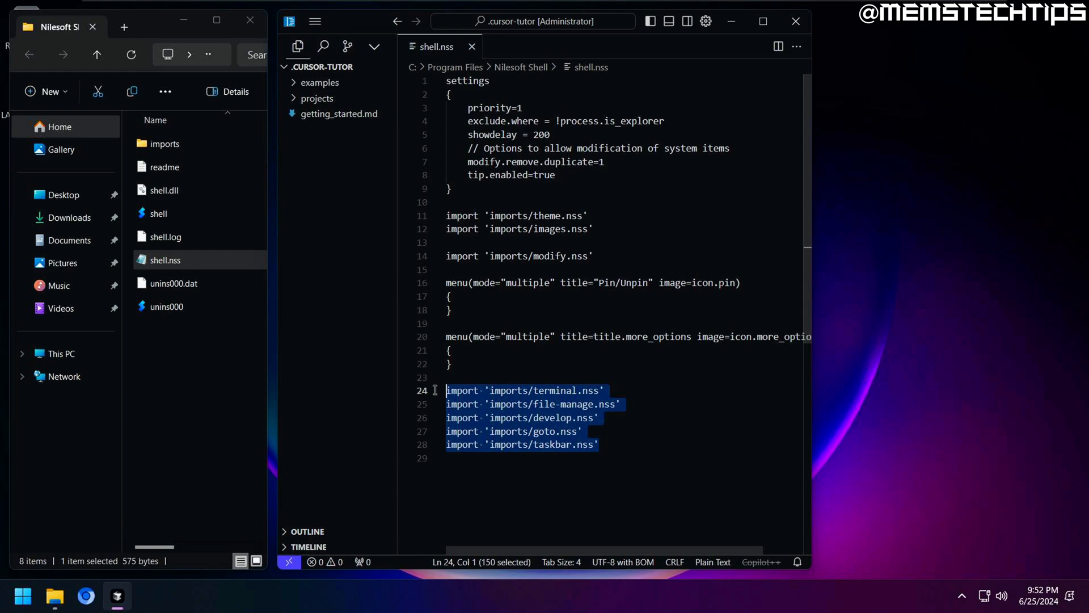
mouse_move(436, 391)
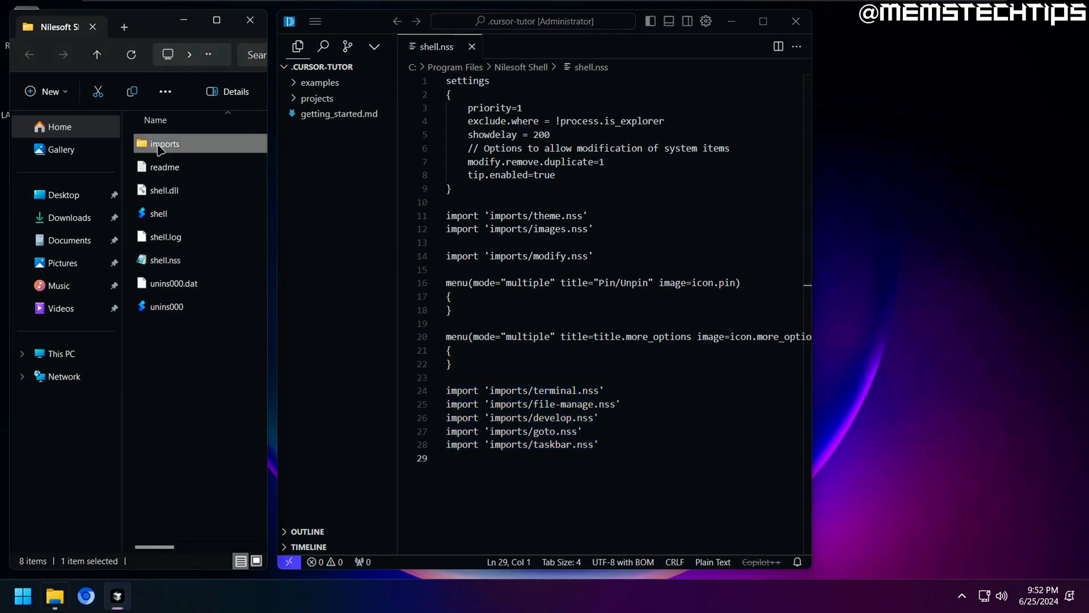
double_click(165, 143)
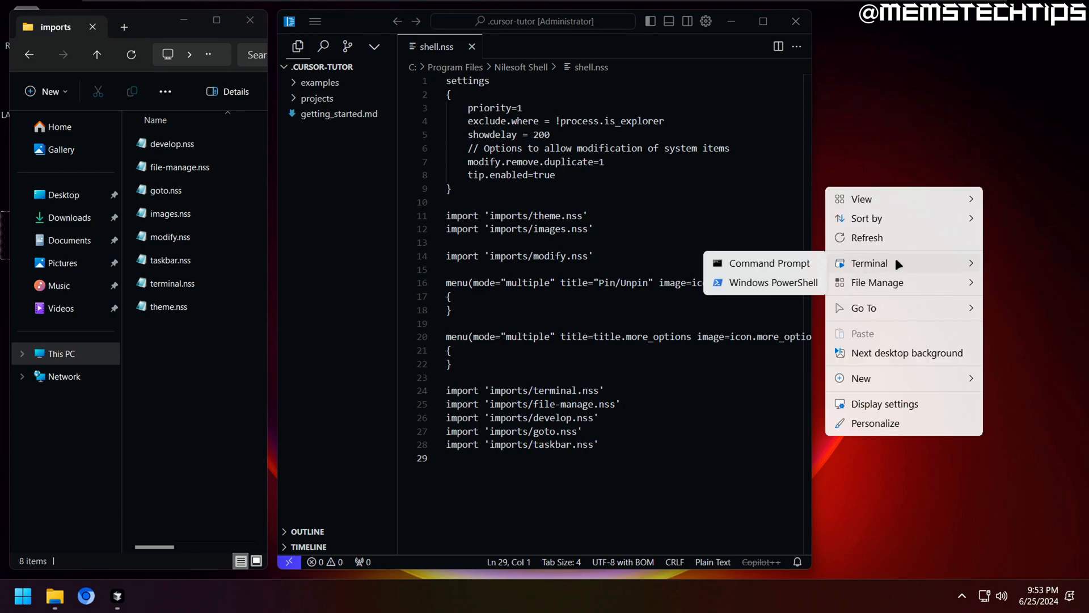
mouse_move(878, 266)
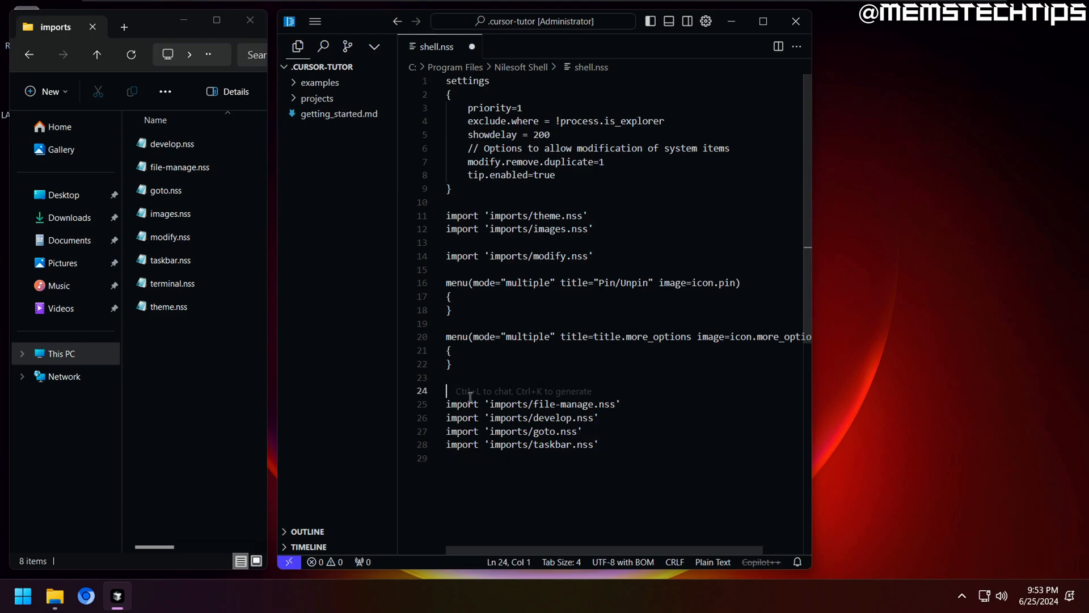
key("Backspace")
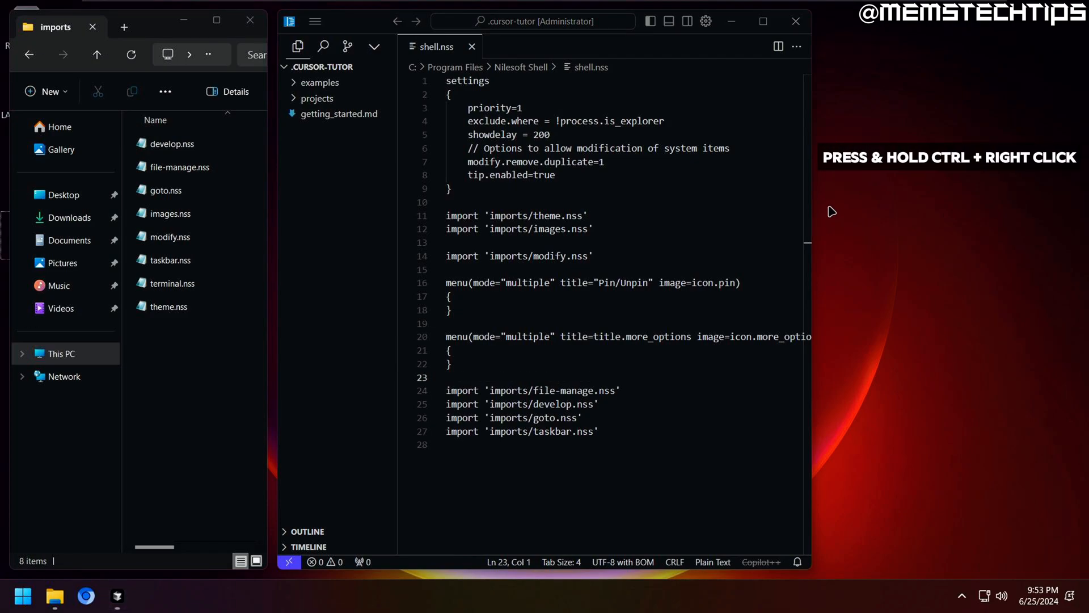
right_click(832, 211)
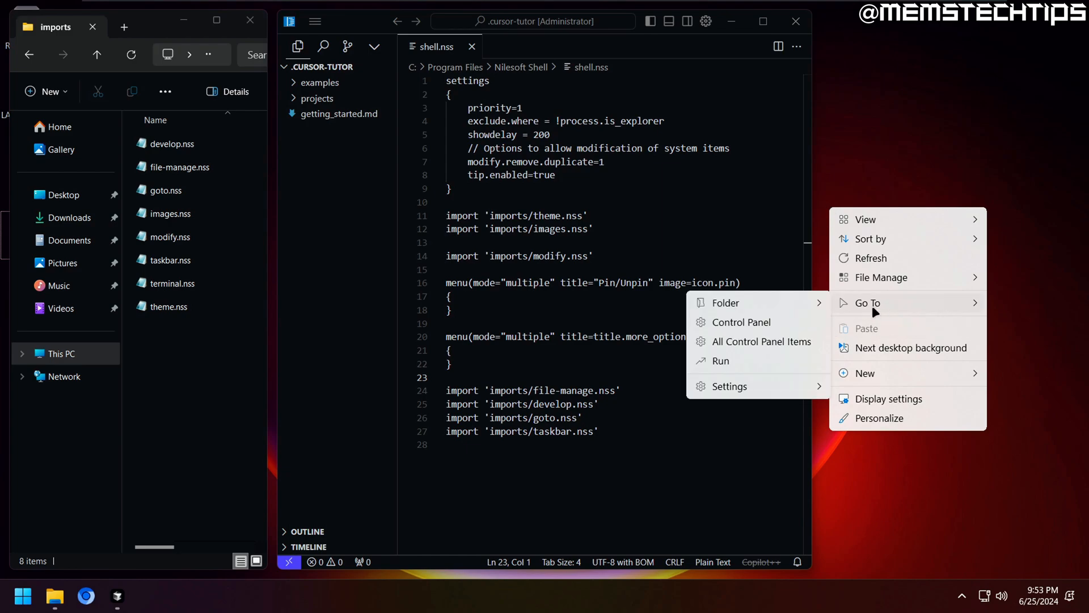
mouse_move(880, 277)
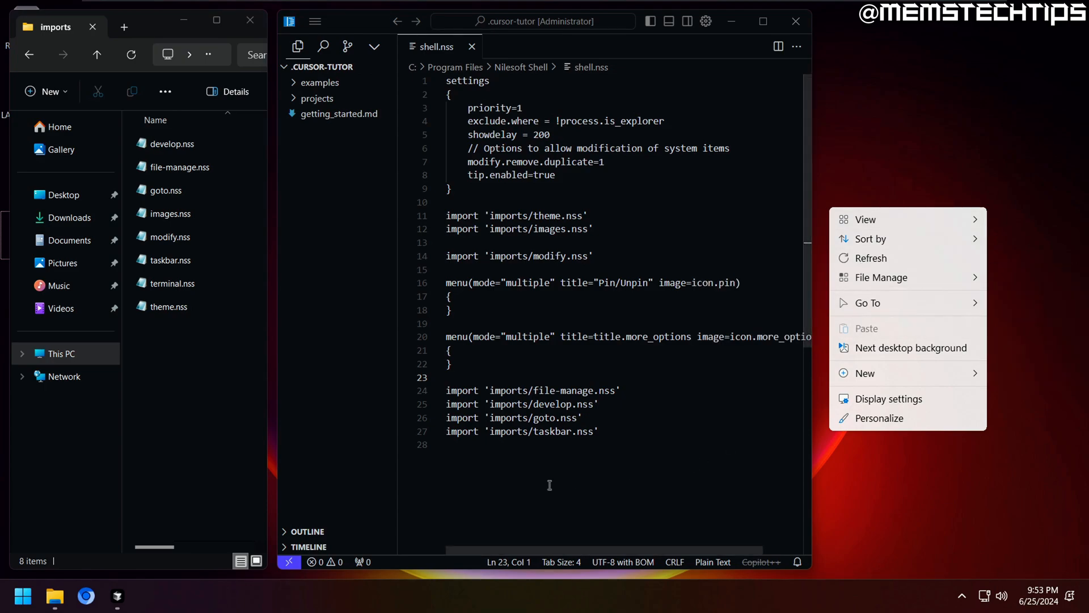
mouse_move(522, 470)
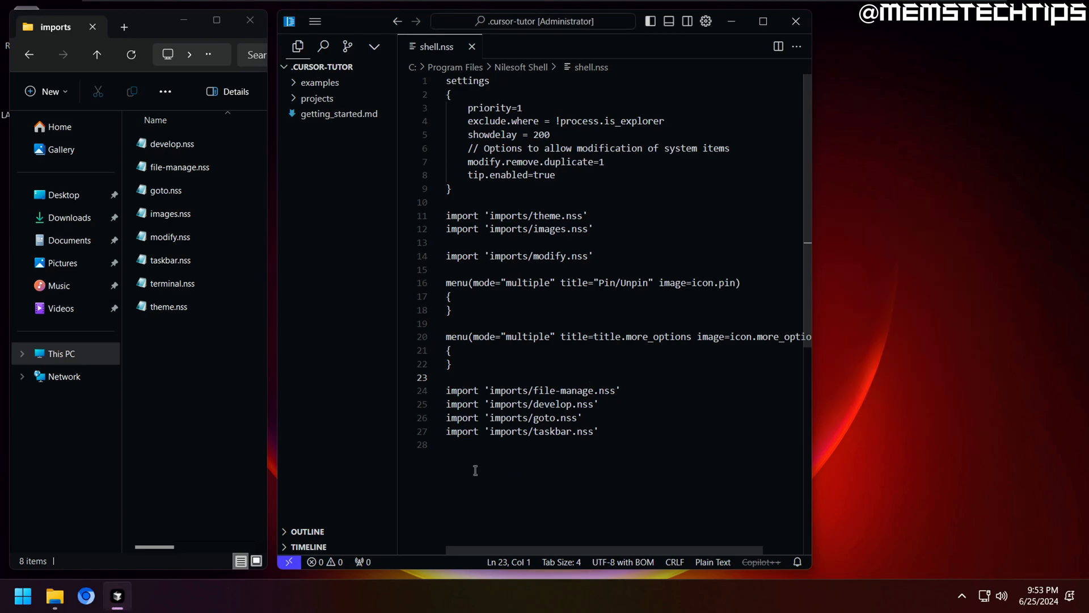
Step: Add item(title='Browser' image='' cmd='') at the end of shell.nss
right_click(544, 278)
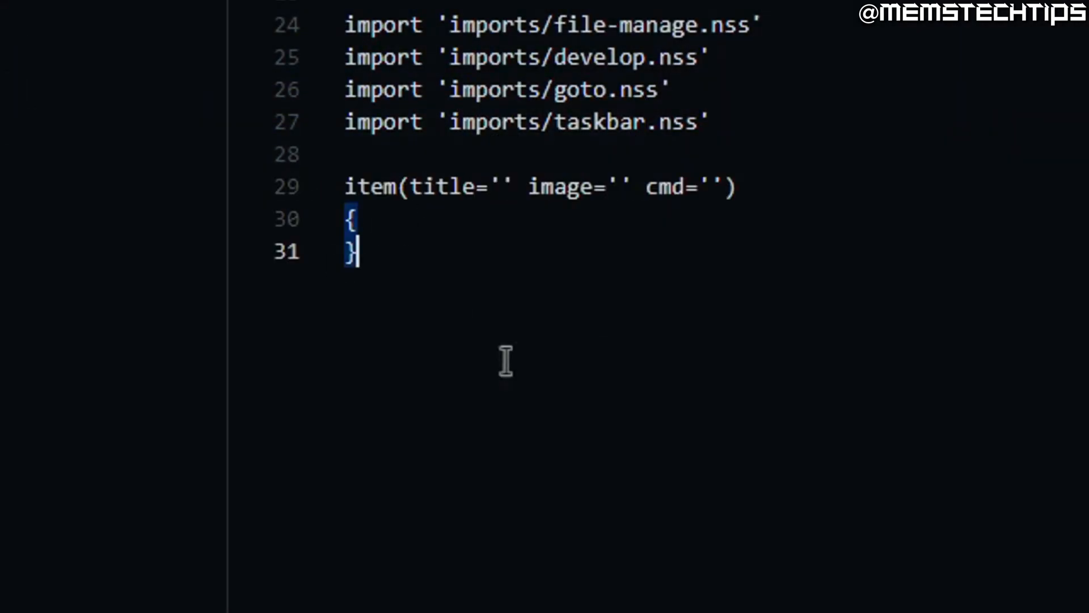
mouse_move(669, 186)
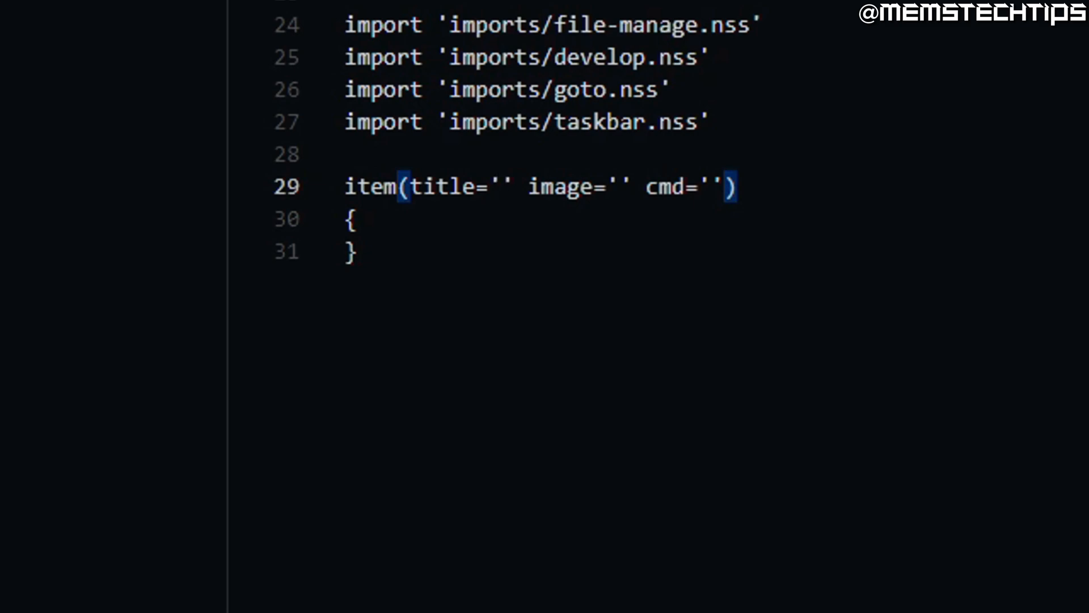
type("Browser")
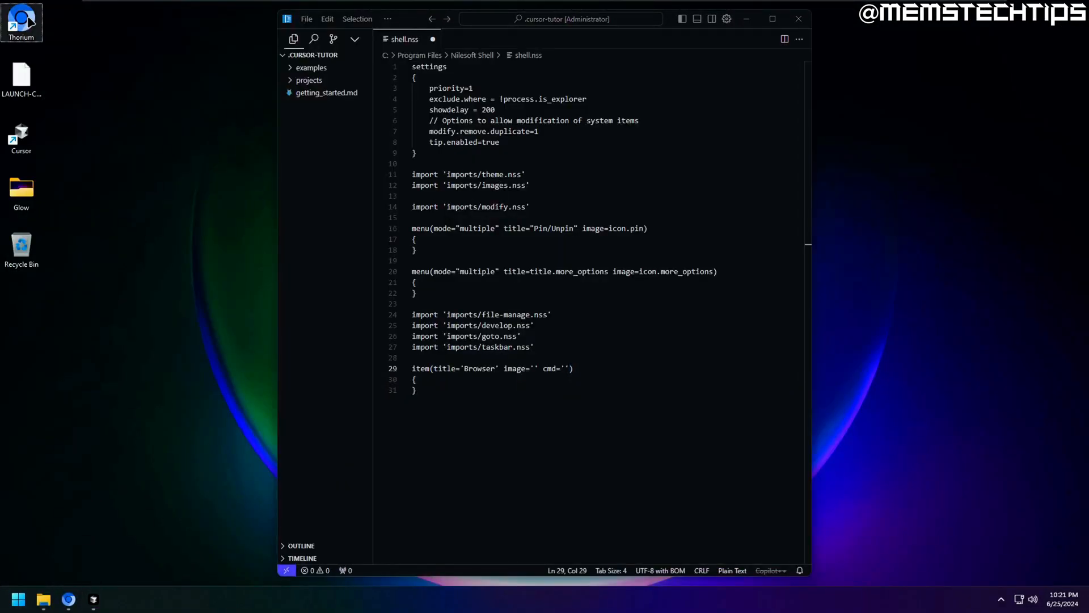
Step: Copy the Thorium shortcut's Target path from its Properties, then close the dialog
left_click(21, 16)
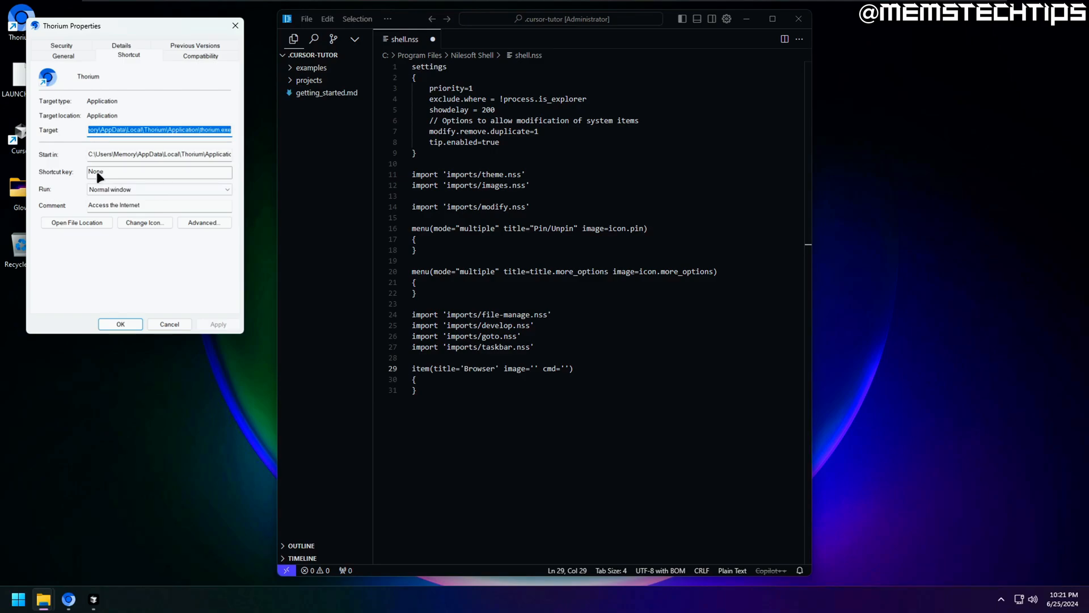
mouse_move(195, 133)
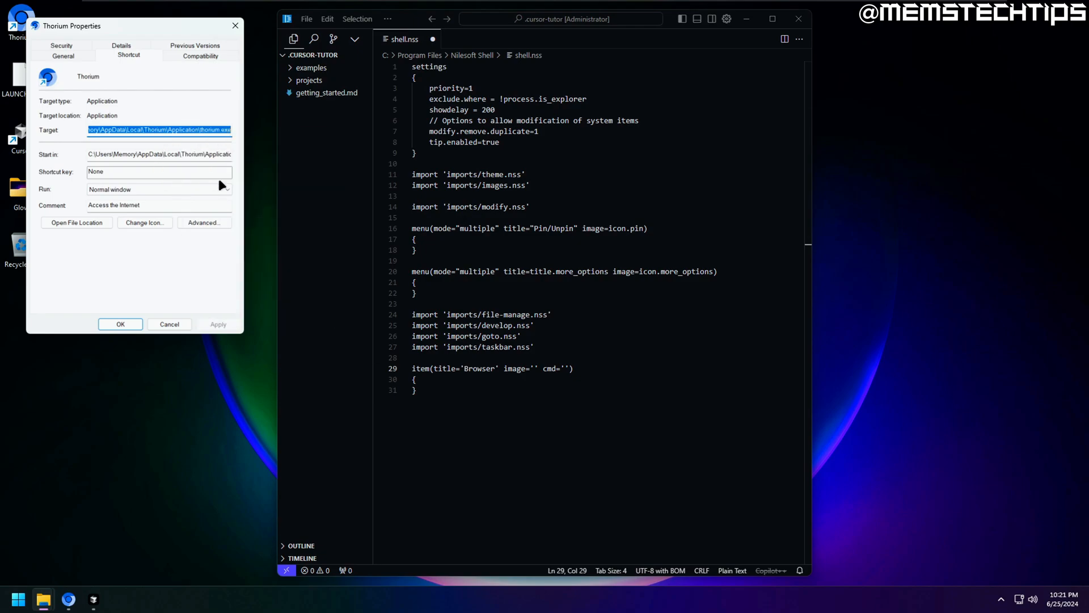
left_click(169, 324)
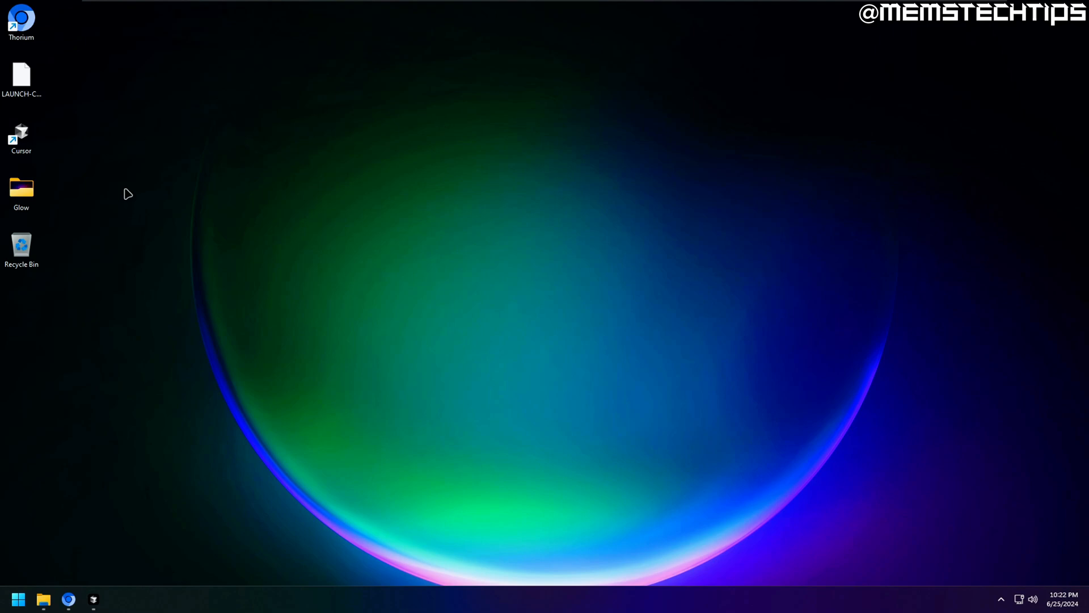
Step: Launch Thorium from the new Browser context-menu entry and maximize its window
right_click(21, 21)
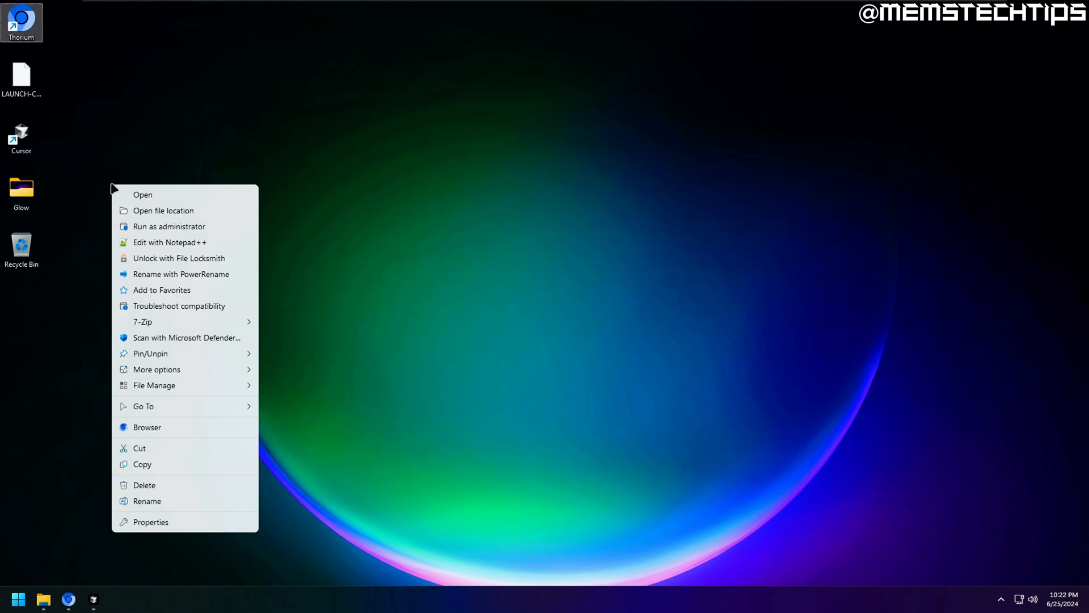
mouse_move(174, 431)
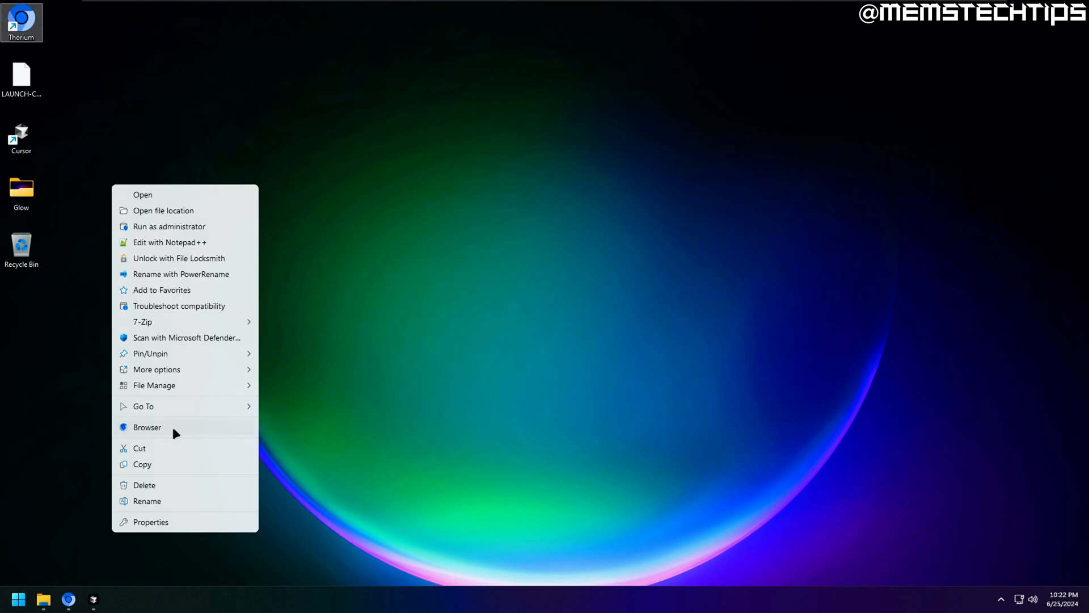
left_click(147, 428)
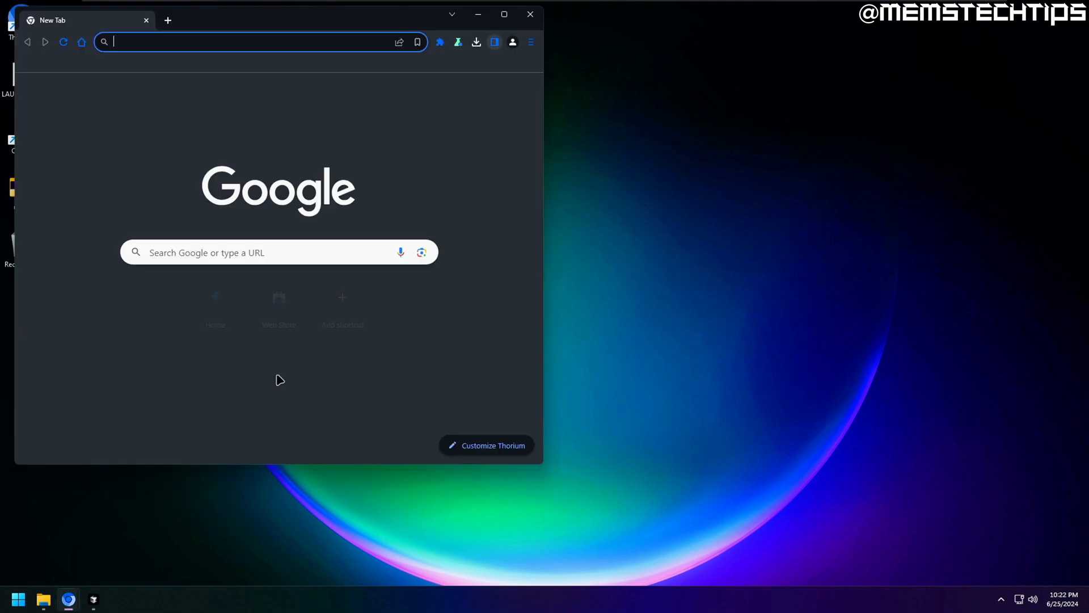
left_click(504, 13)
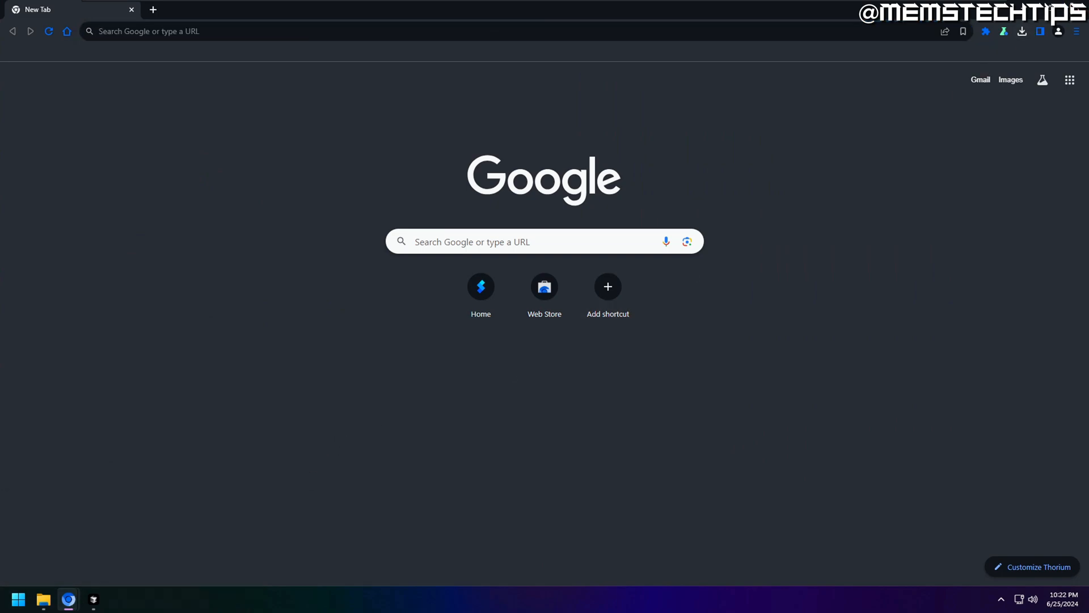
left_click(92, 599)
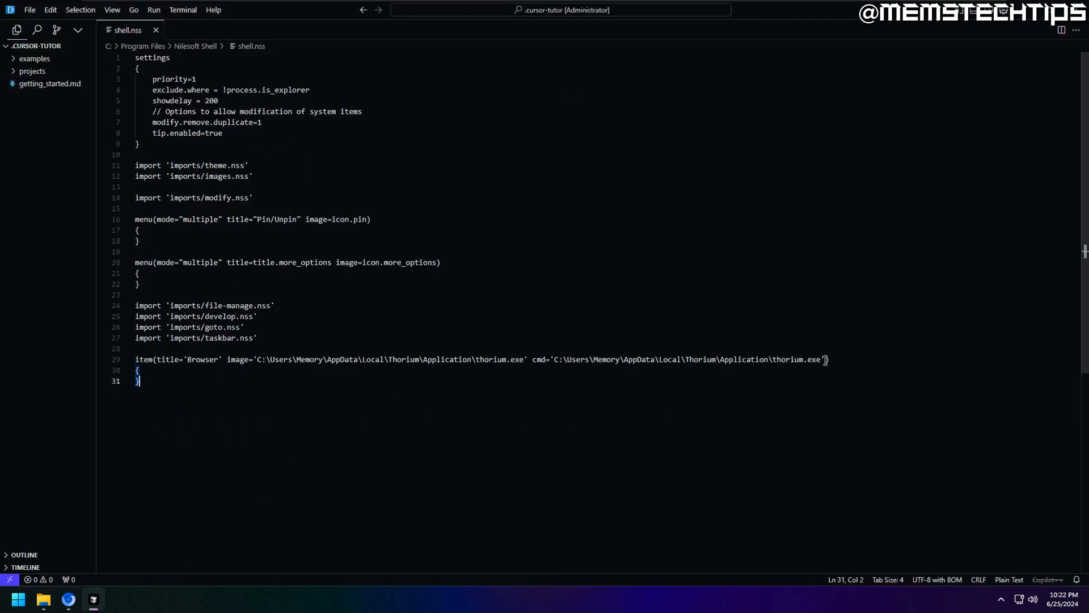
type("args")
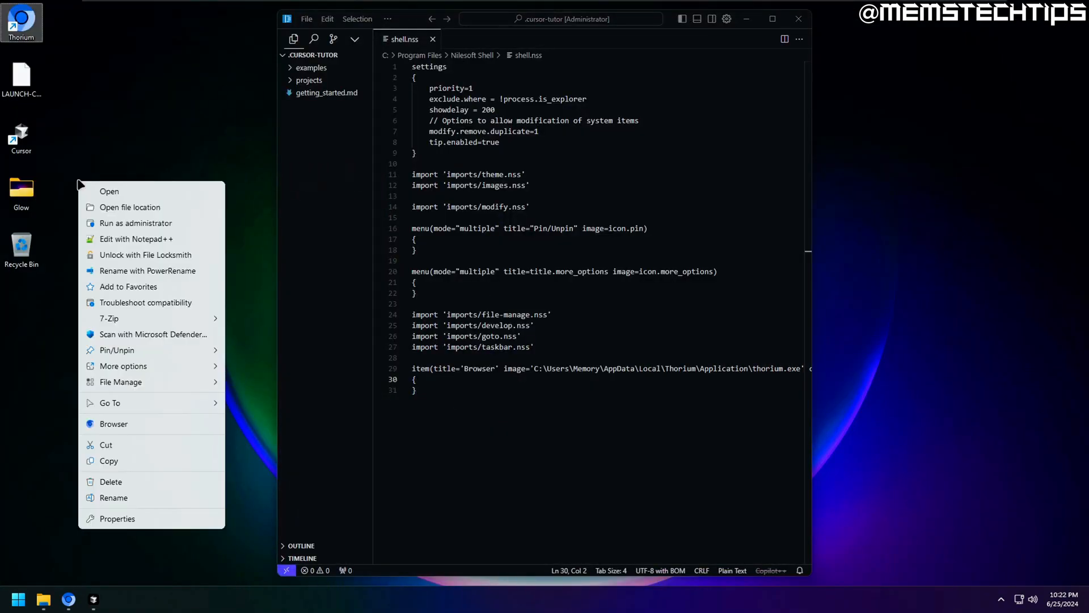
left_click(114, 424)
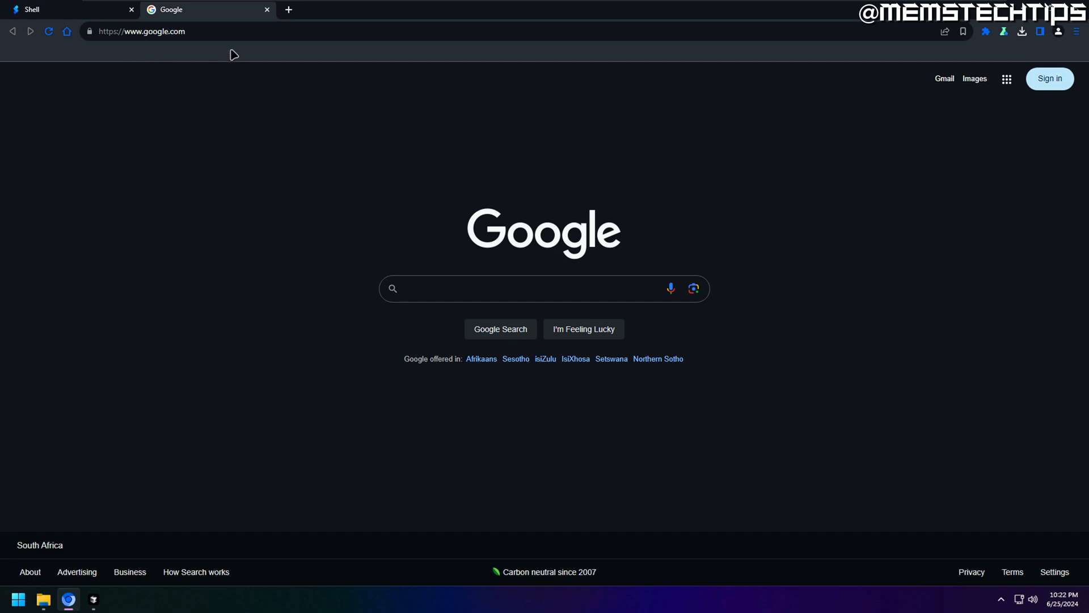
left_click(528, 289)
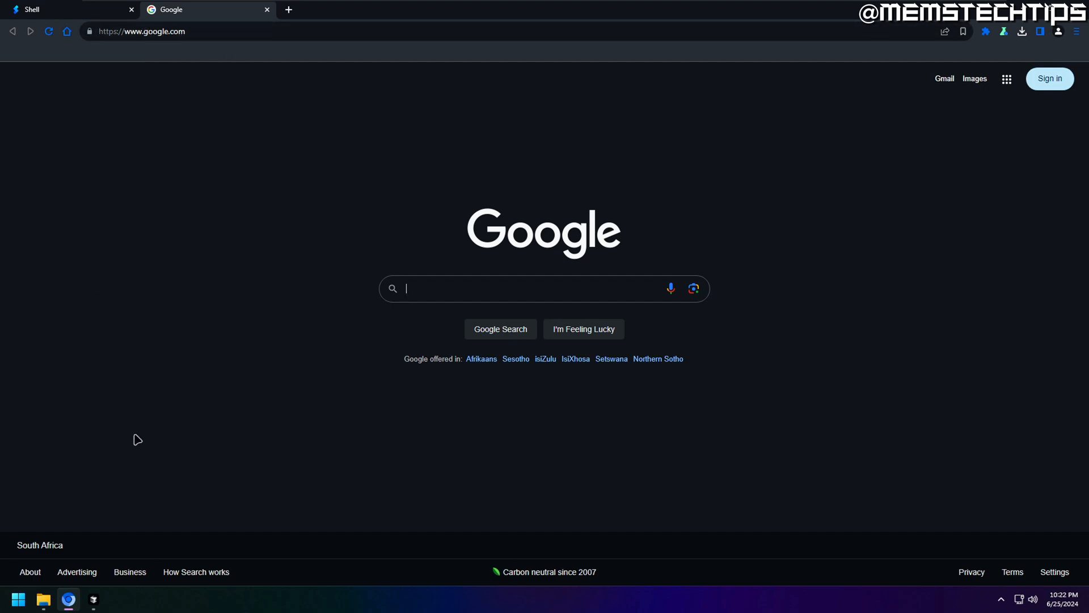
mouse_move(405, 345)
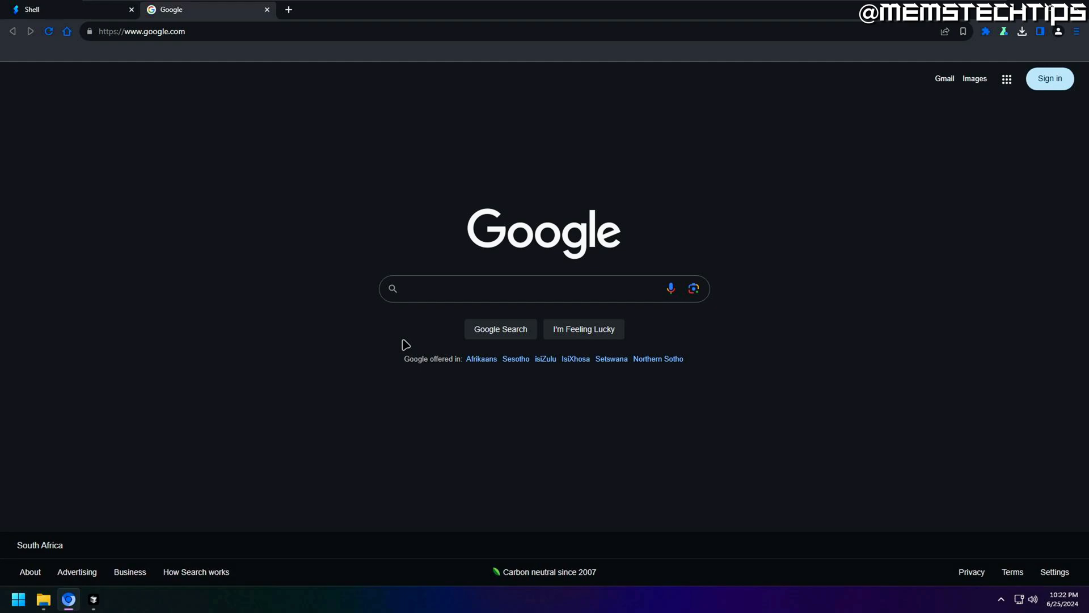
left_click(521, 288)
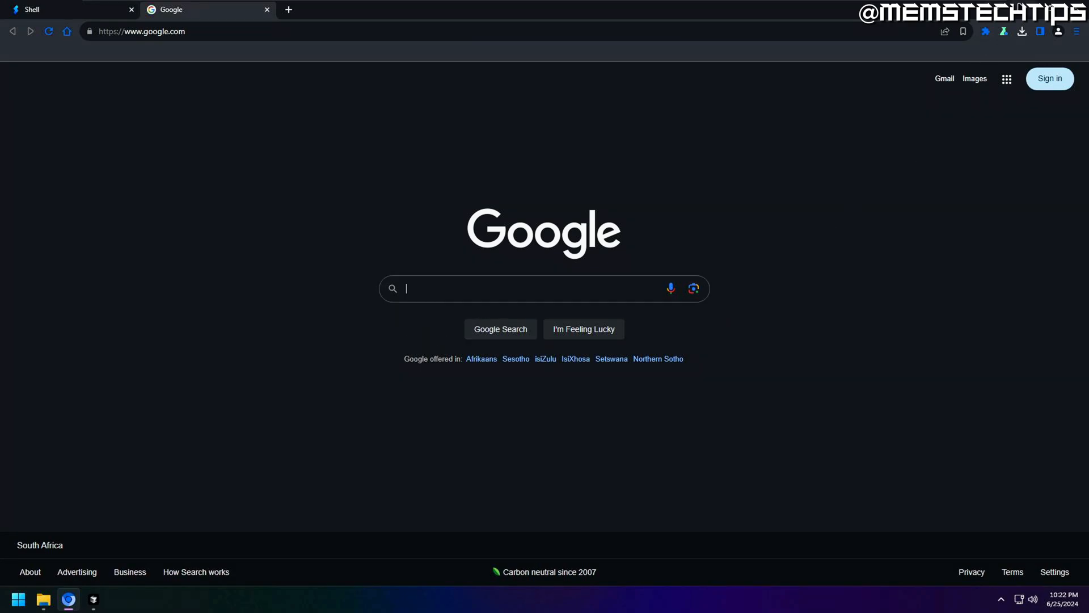
left_click(92, 598)
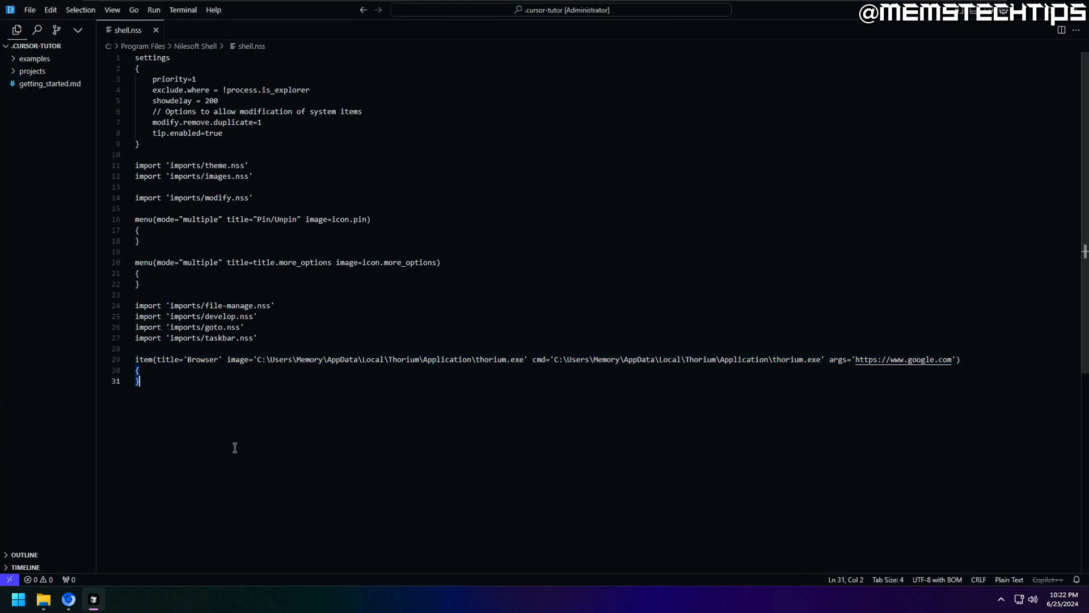
mouse_move(244, 431)
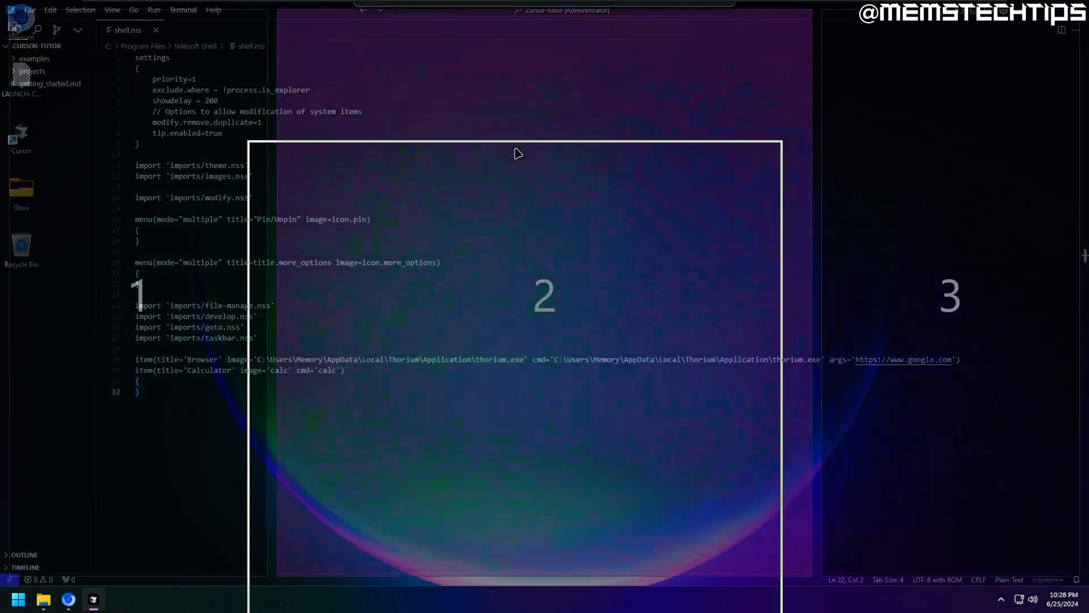
Step: Inspect the desktop menu's Browser and Calculator entries, then resume editing shell.nss
right_click(517, 154)
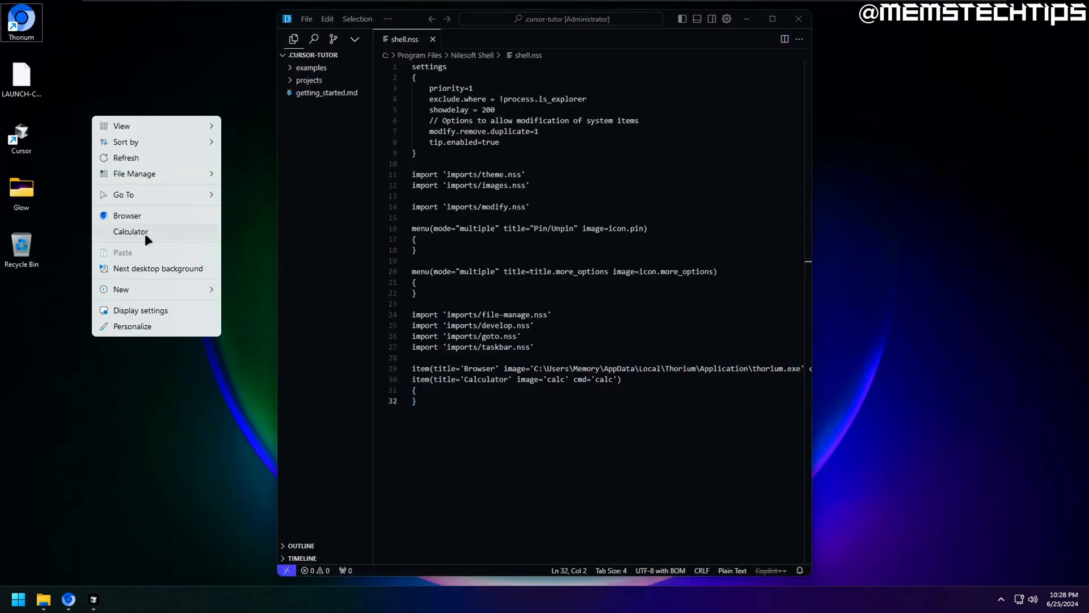
left_click(131, 232)
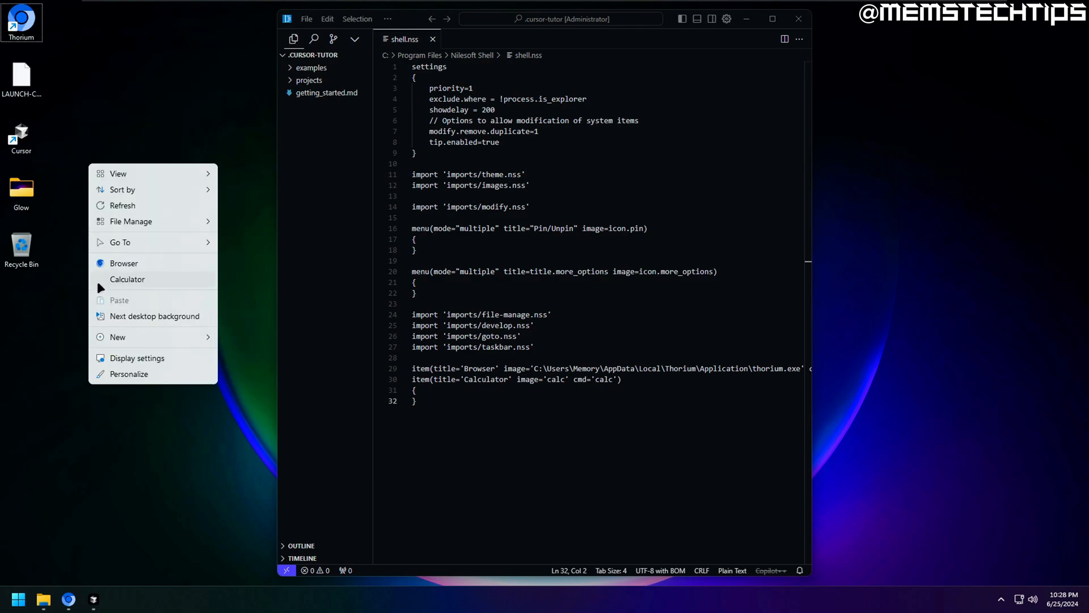
left_click(578, 353)
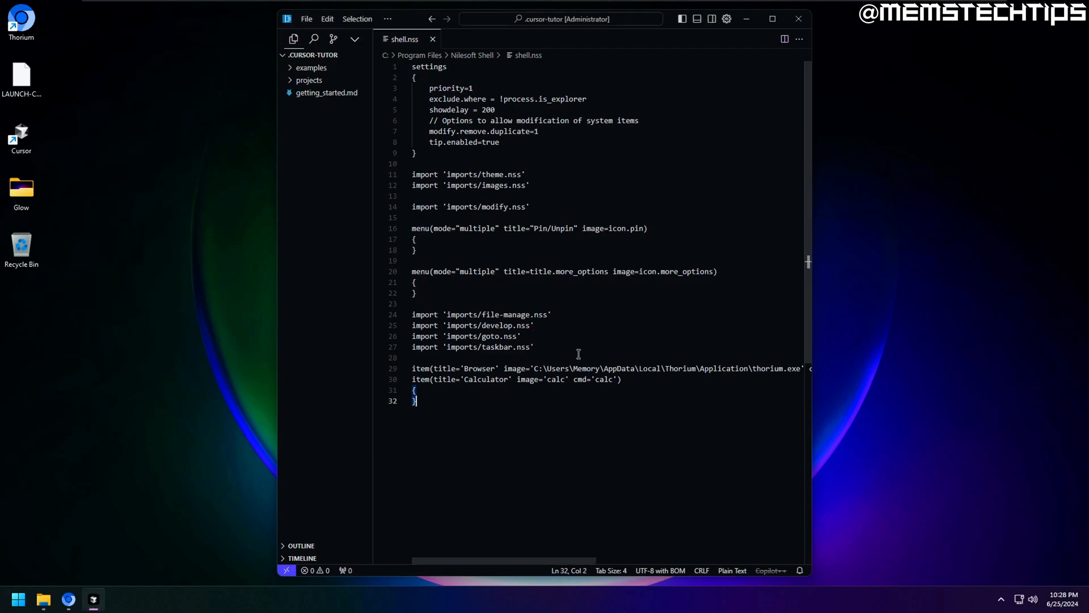
left_click(771, 19)
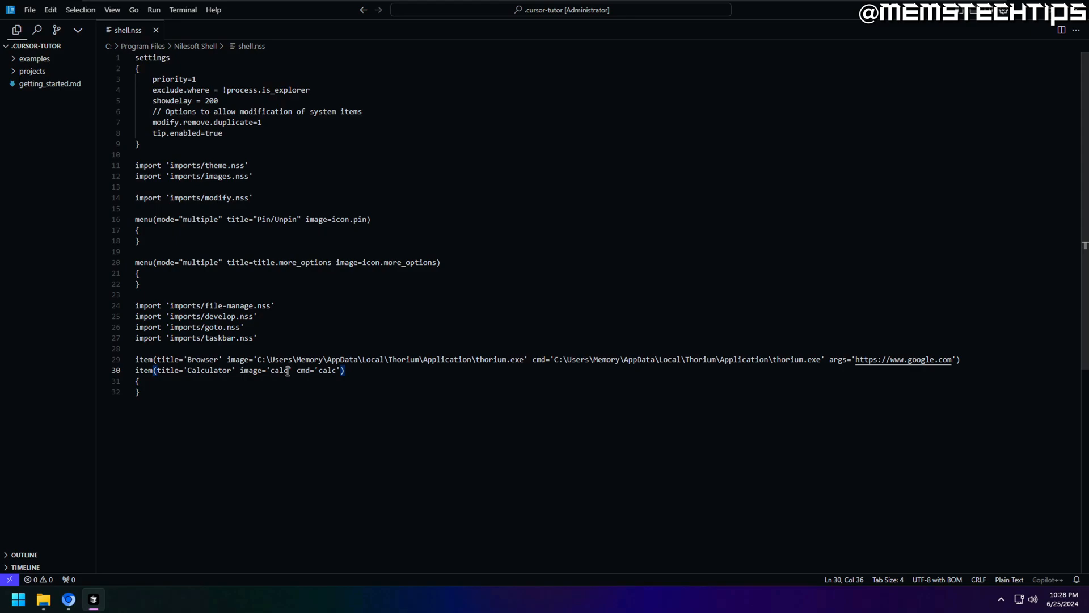
Step: Find calculator glyph E1E7 in the nilesoft.org glyphs gallery to get code \uE1E7
left_click(67, 599)
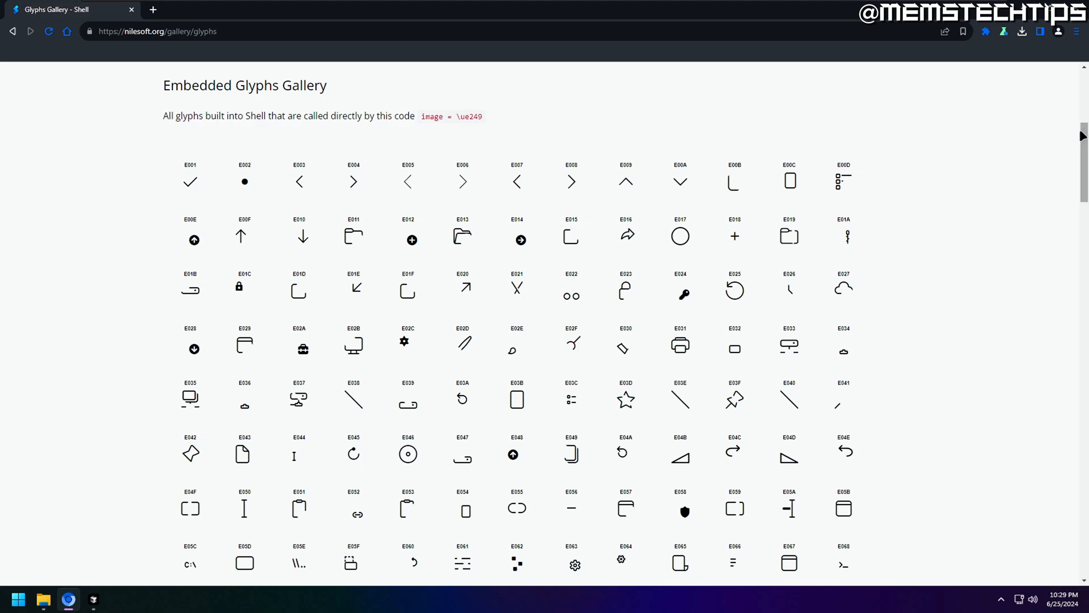
scroll("down", 3)
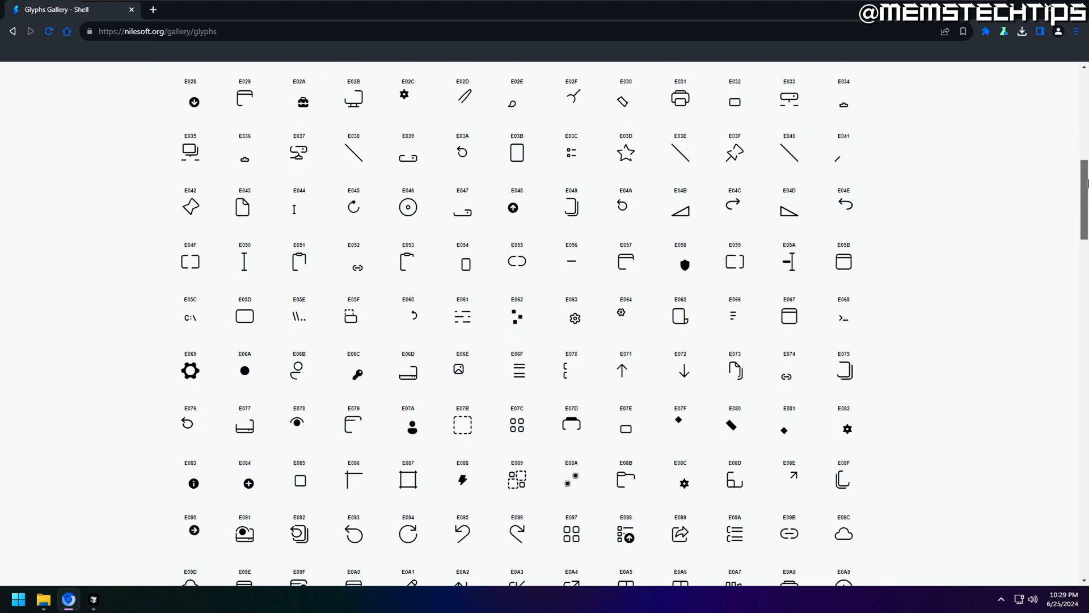
scroll("down", 3)
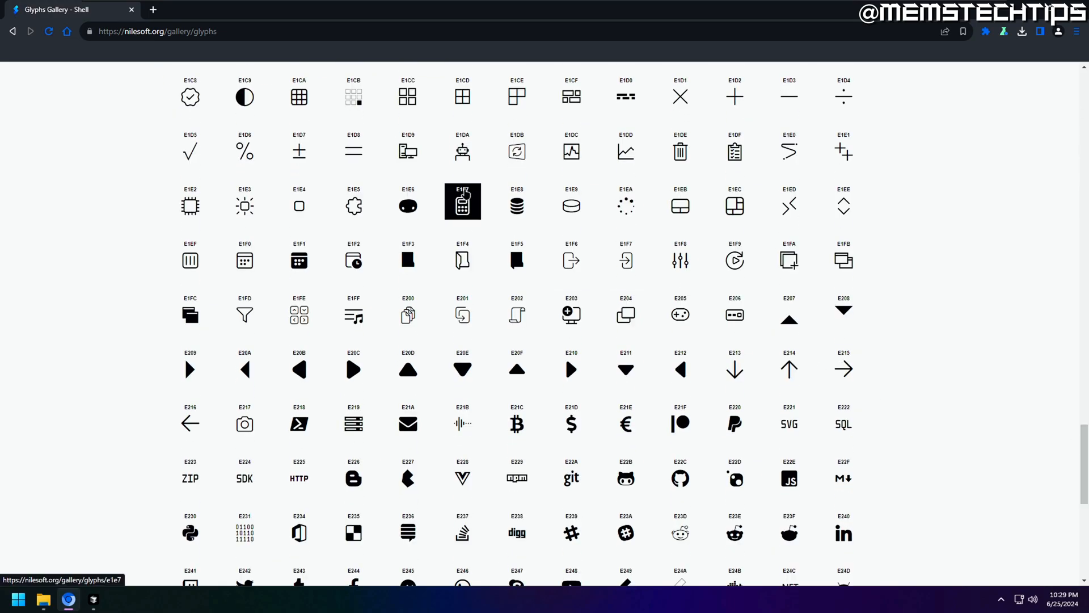
left_click(461, 201)
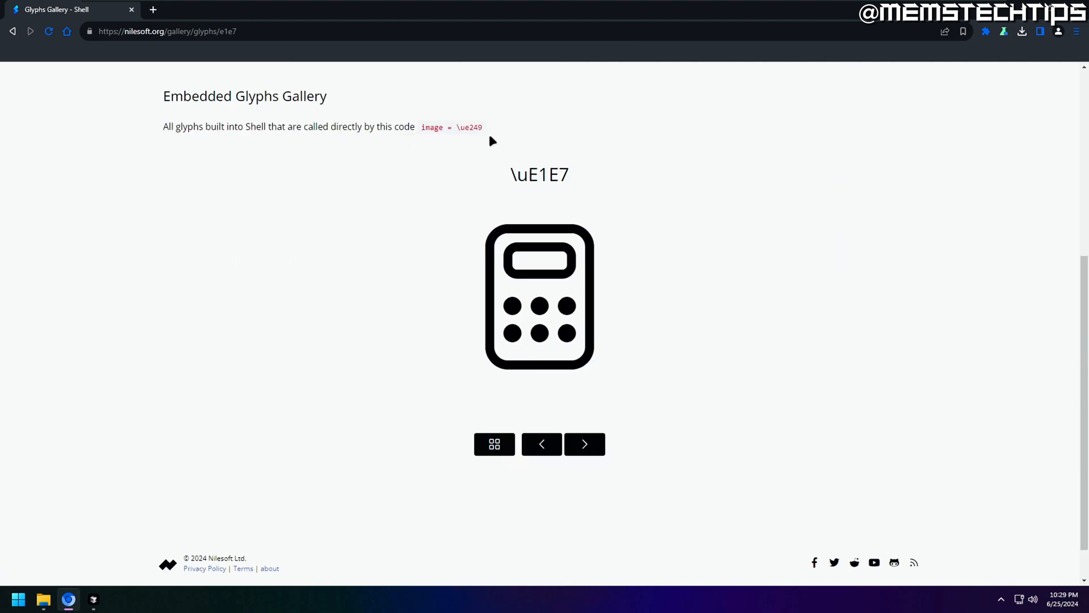
right_click(539, 175)
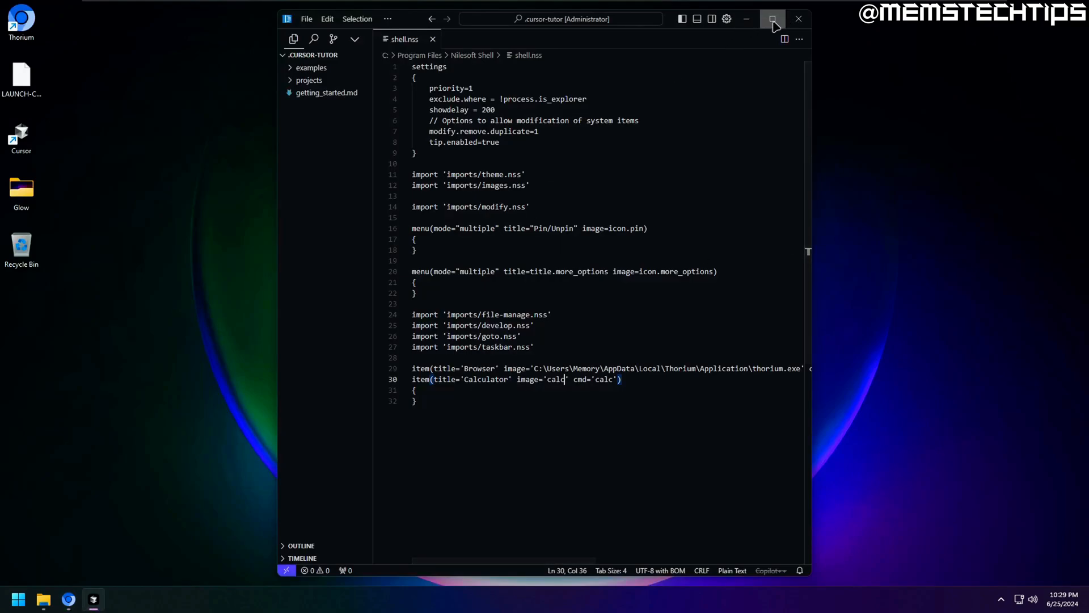
Step: Replace the Calculator item's image='calc' with \uE1E7 and preview it on the desktop
left_click(773, 19)
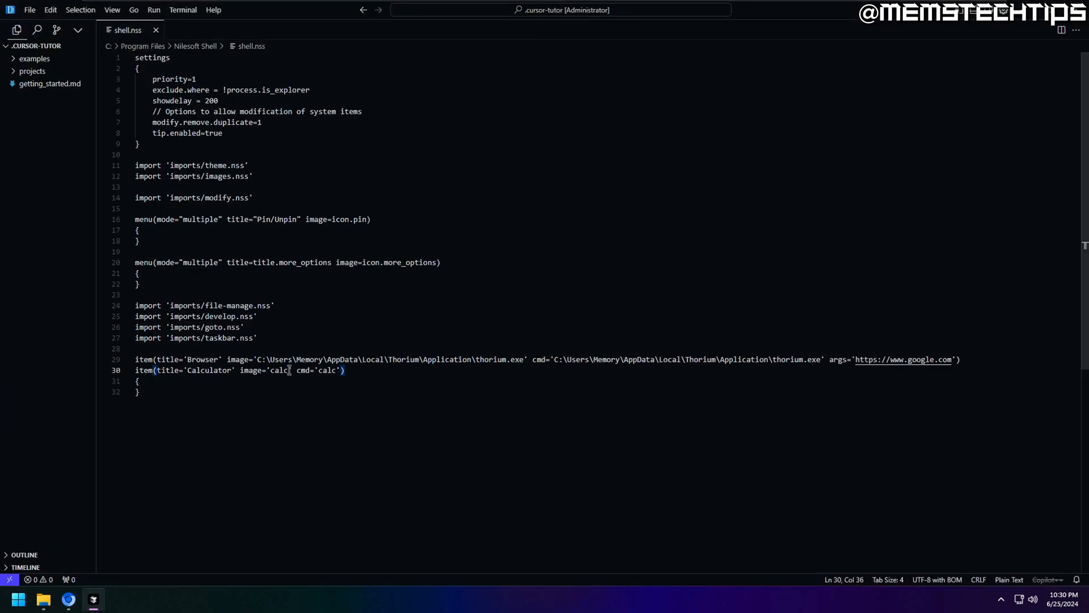
type("\\uE1E7")
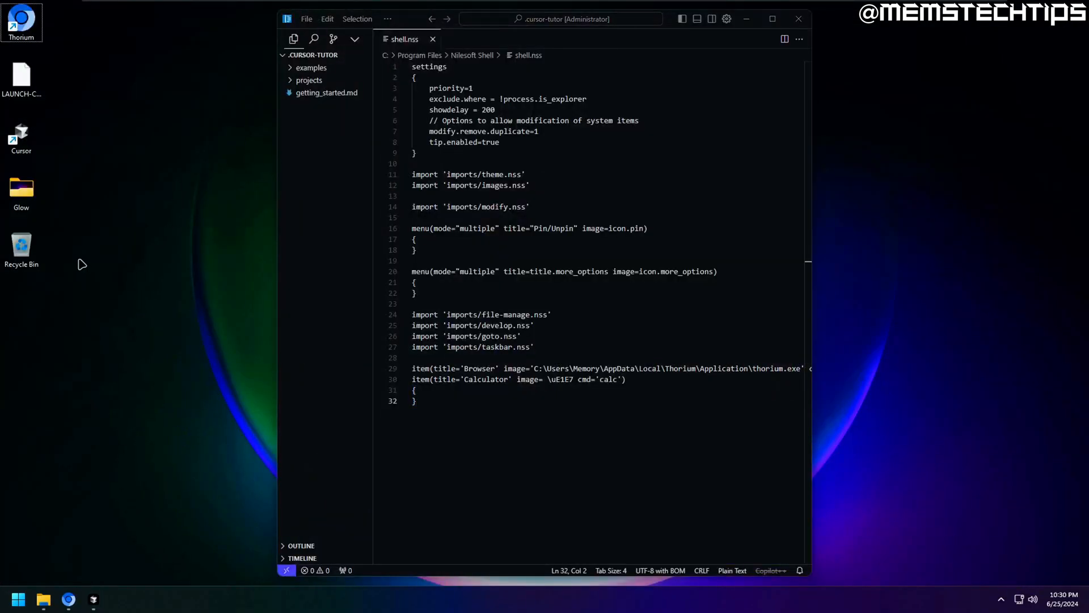
right_click(80, 264)
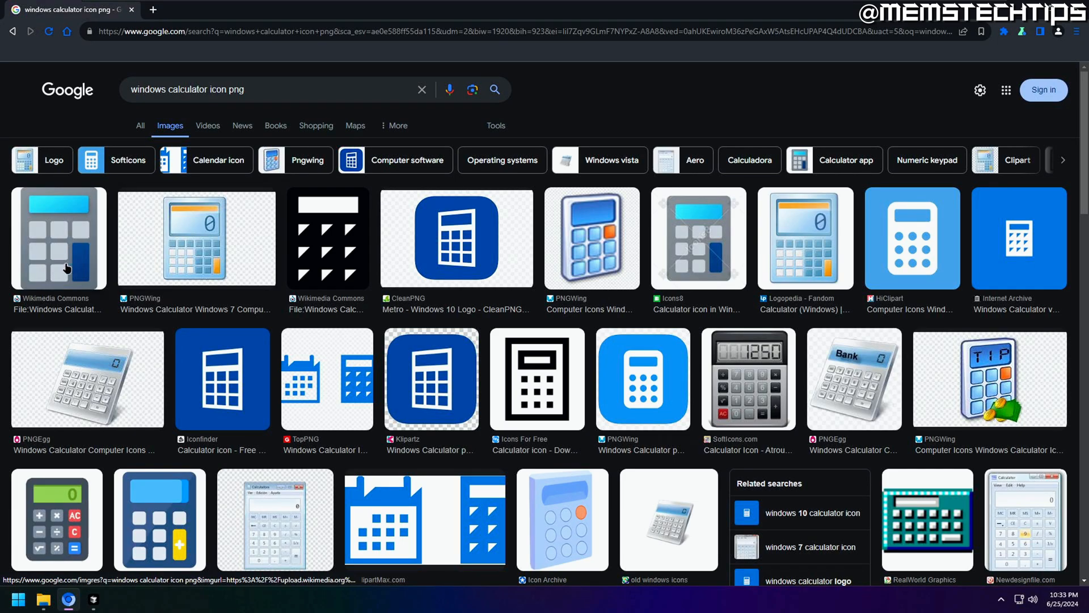
Step: Save the Wikimedia calculator icon PNG into C:\Program Files\Nilesoft Shell\images
left_click(58, 238)
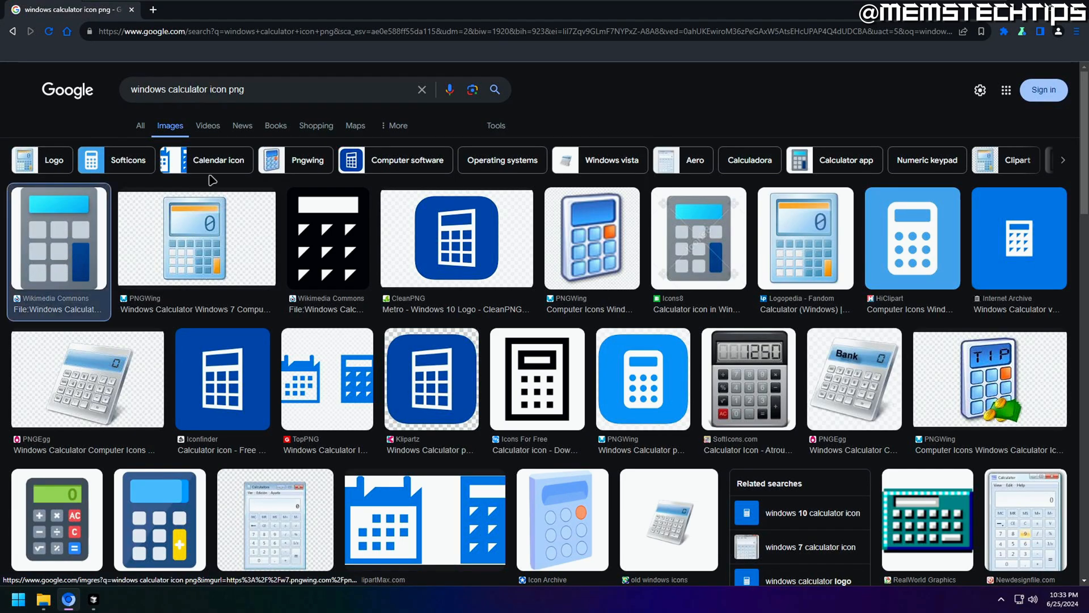
left_click(59, 238)
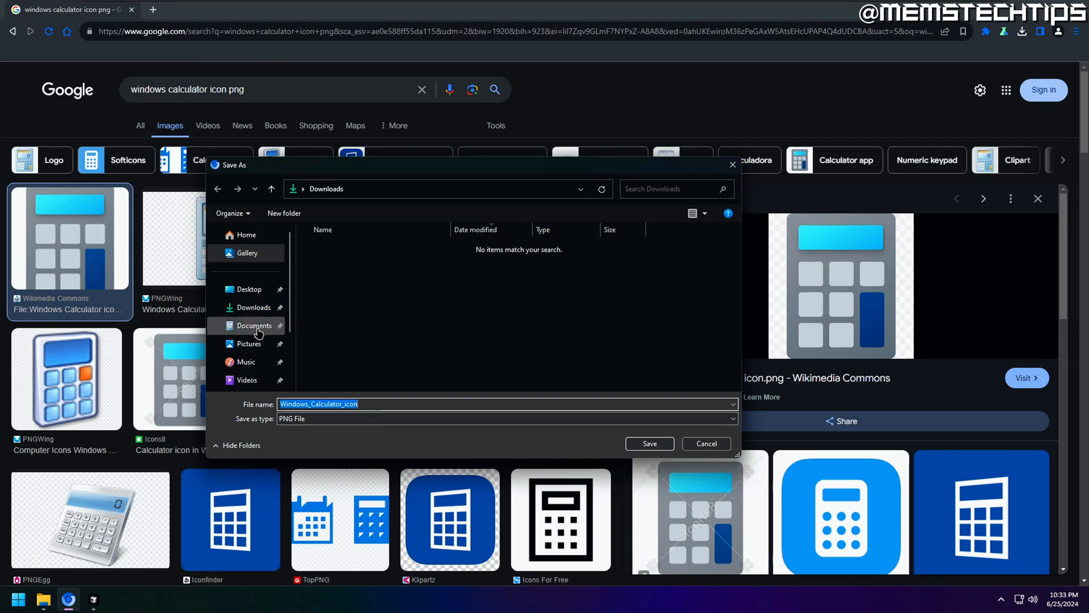
left_click(247, 340)
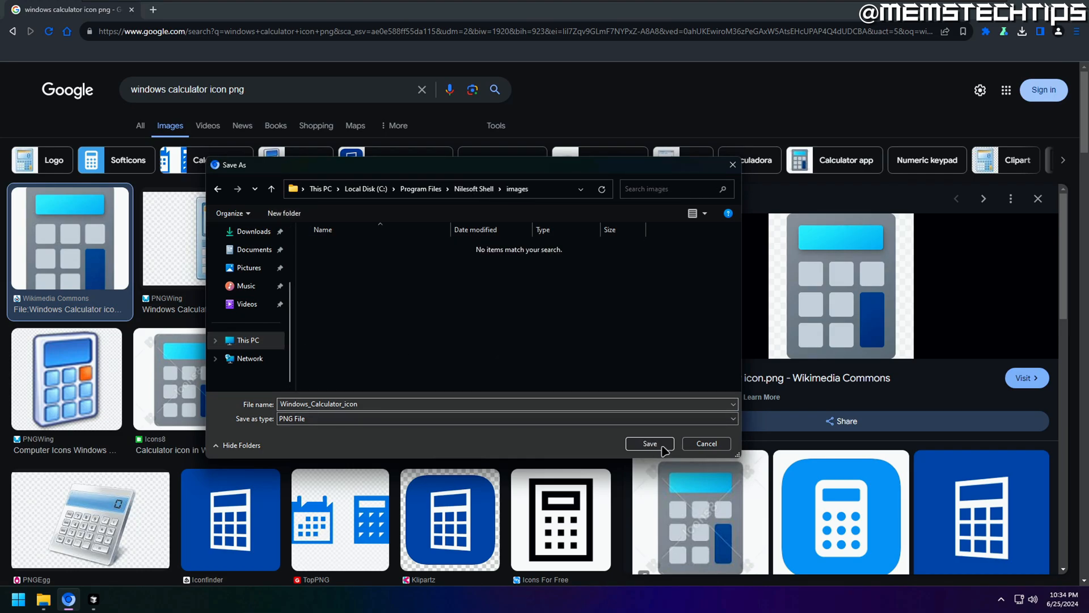
left_click(649, 443)
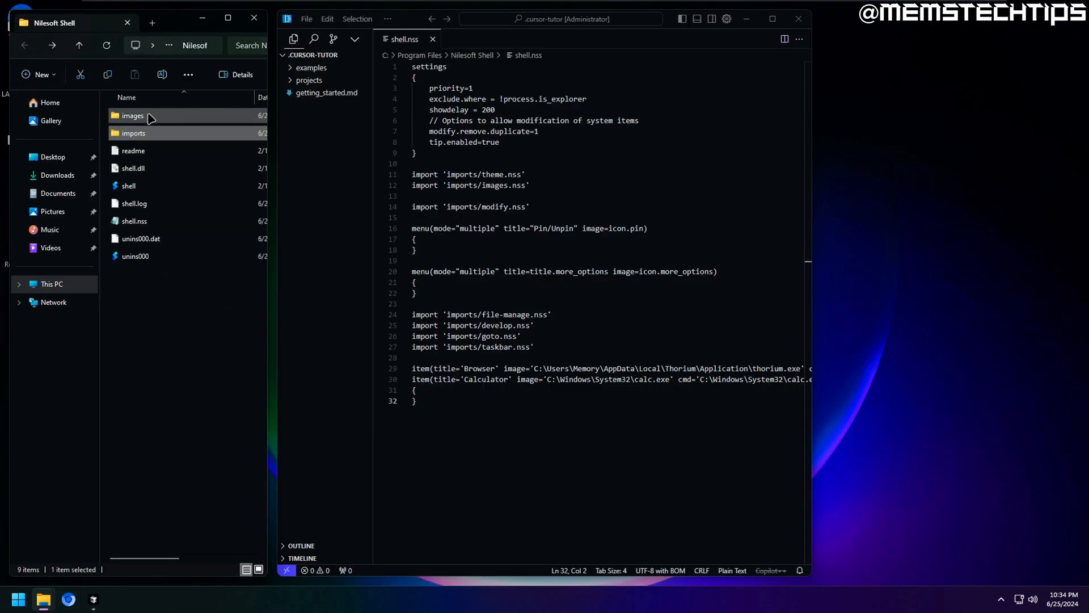
Step: Open imports\theme.nss in Cursor from File Explorer's right-click menu
right_click(138, 118)
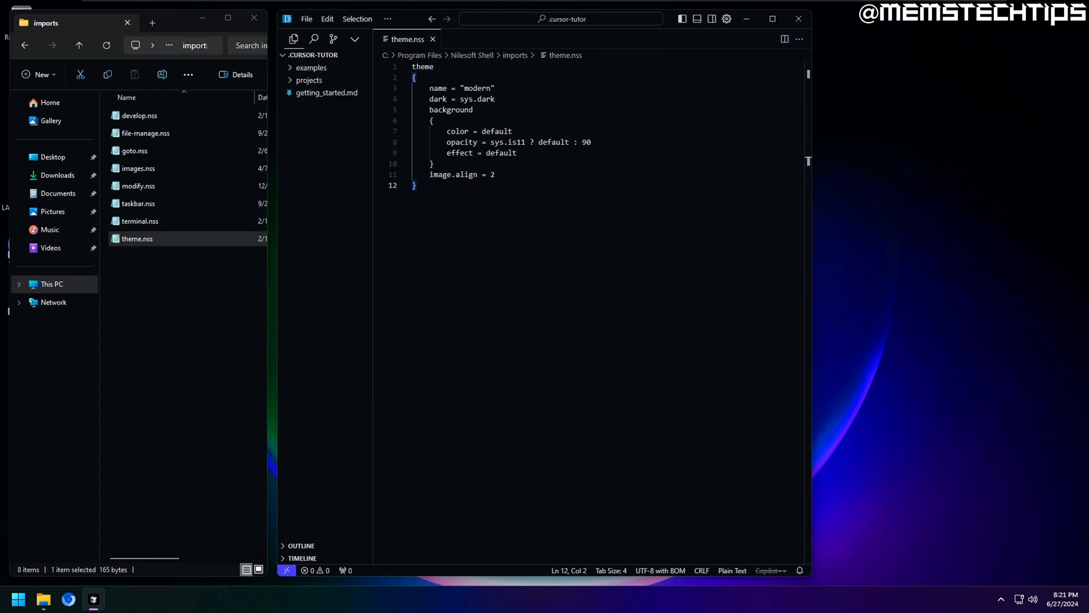
mouse_move(279, 176)
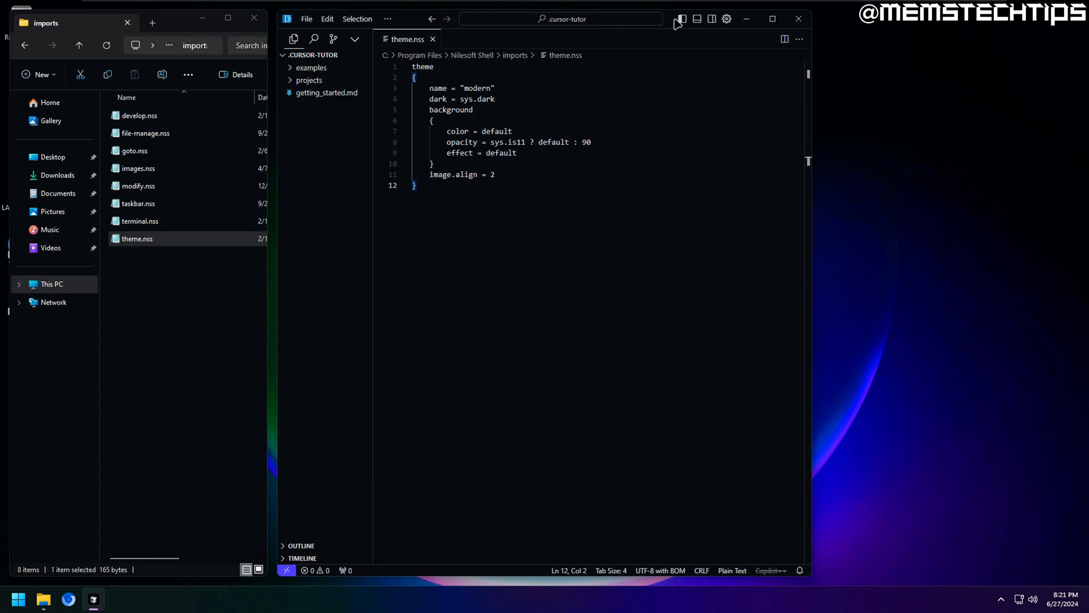
Step: Set dark = true, color #0000FF and opacity 30, previewing the desktop menu
right_click(846, 161)
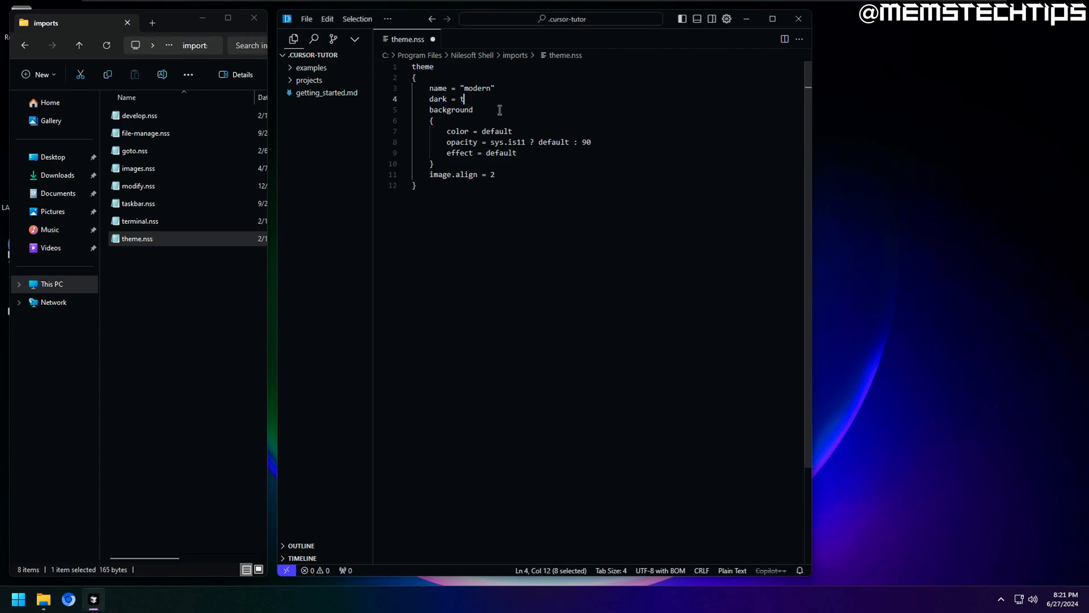
type("rue")
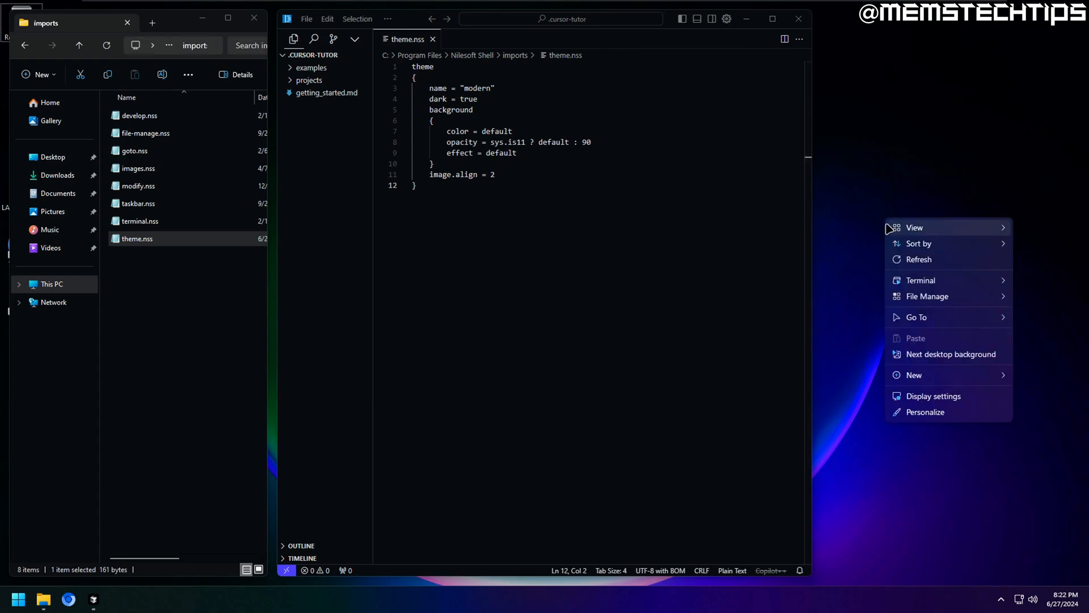
mouse_move(850, 194)
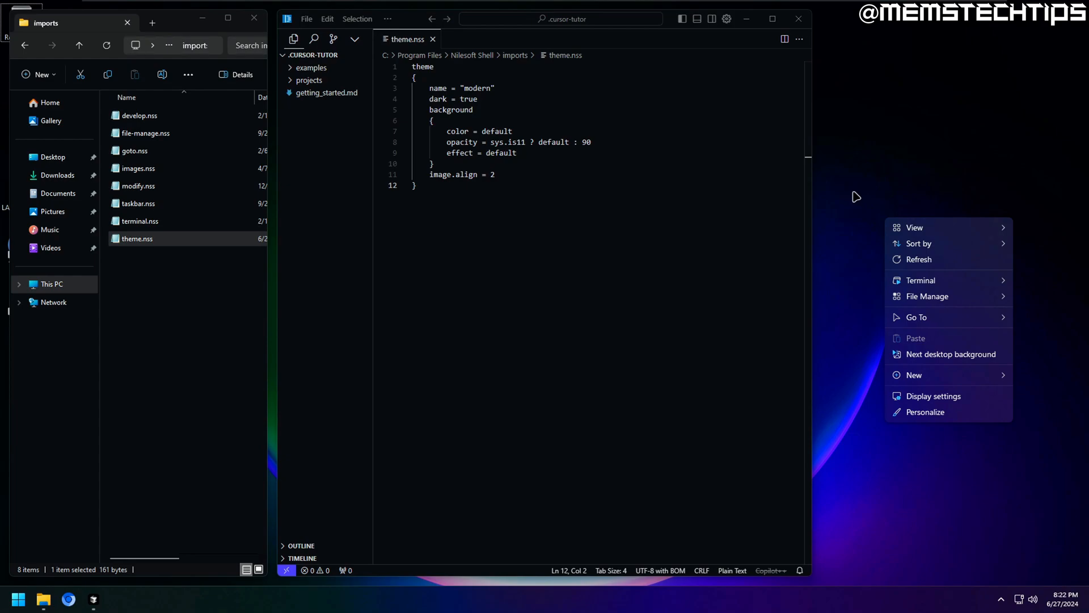
mouse_move(861, 200)
type("#0000FF")
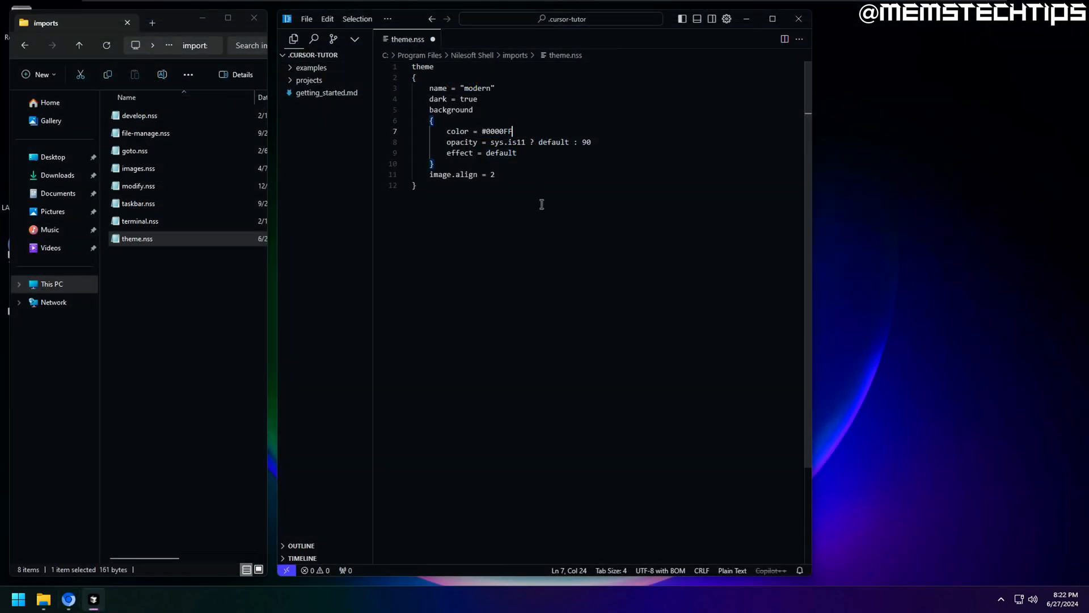
left_click_drag(490, 142, 575, 142)
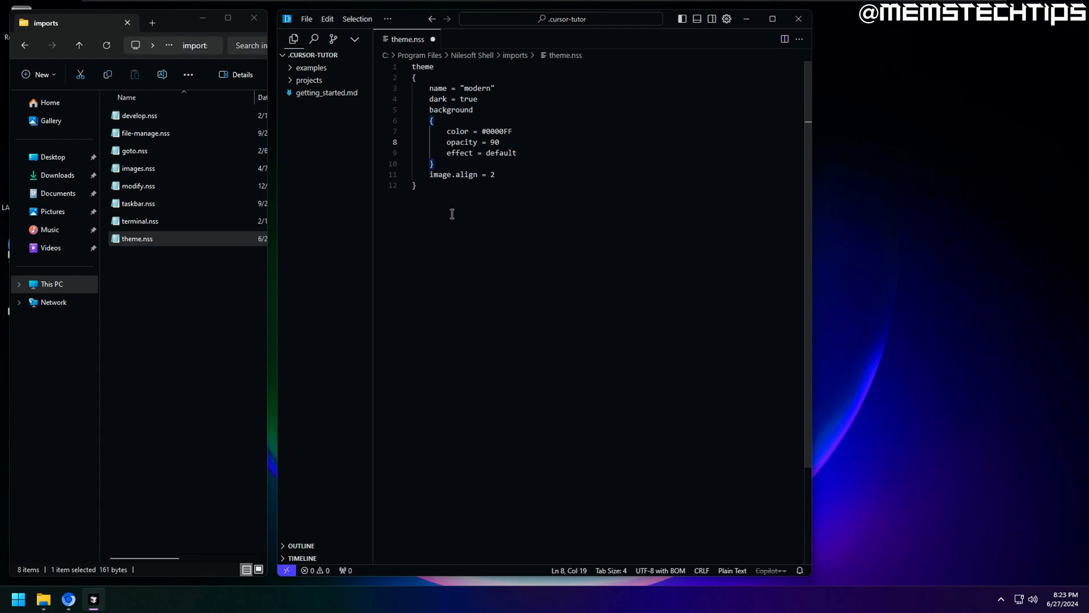
right_click(840, 172)
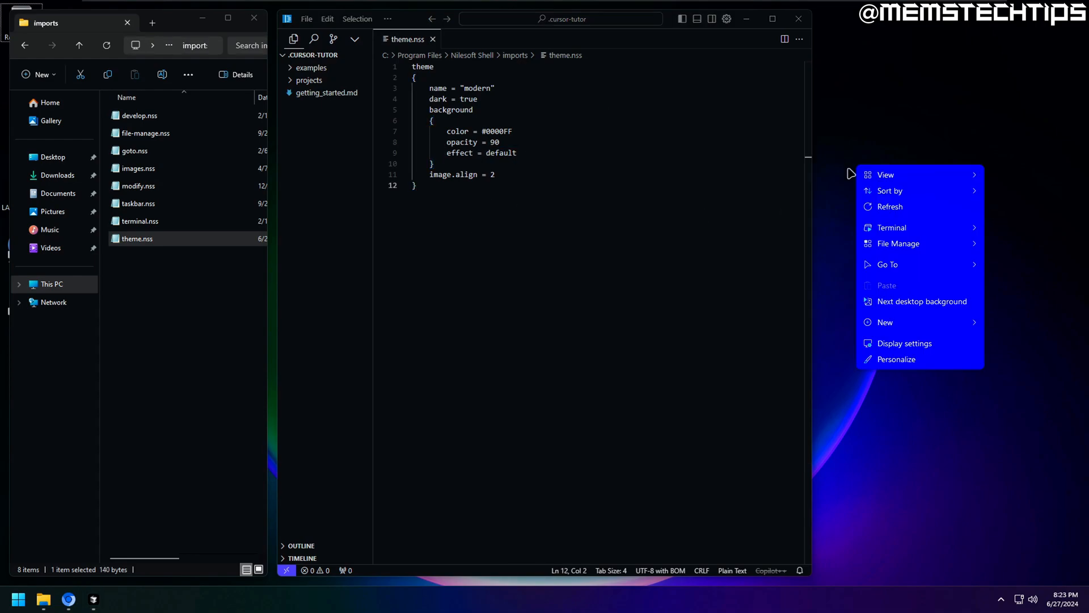
mouse_move(912, 381)
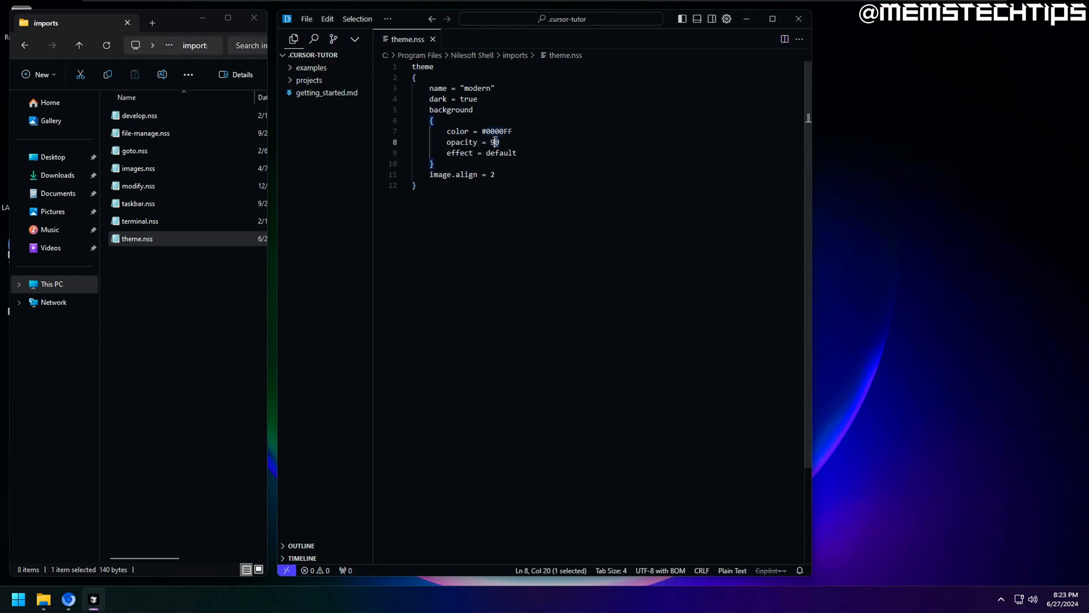
type("3")
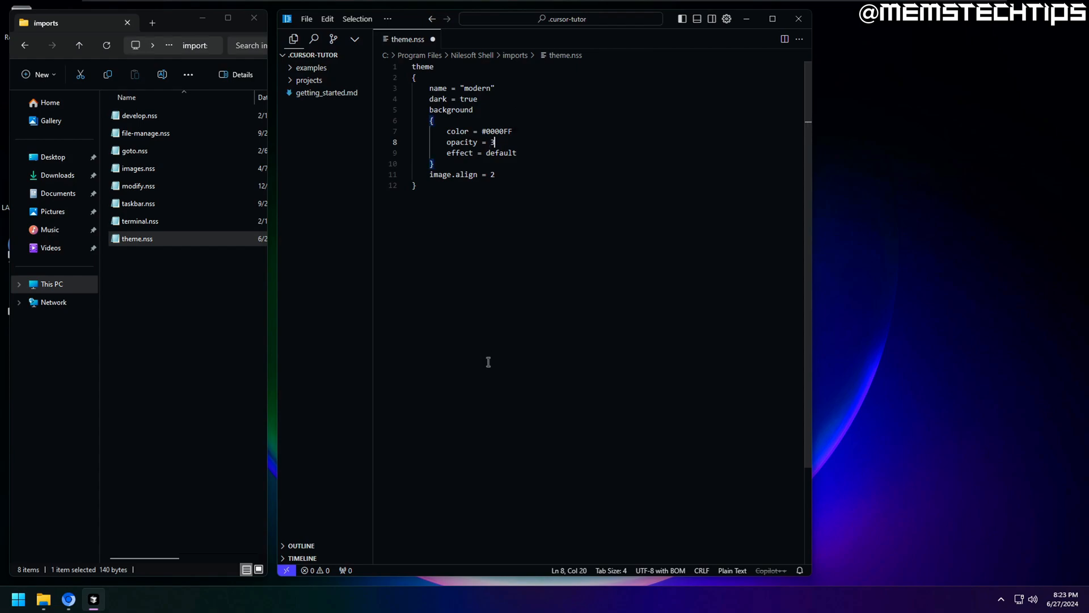
type("0")
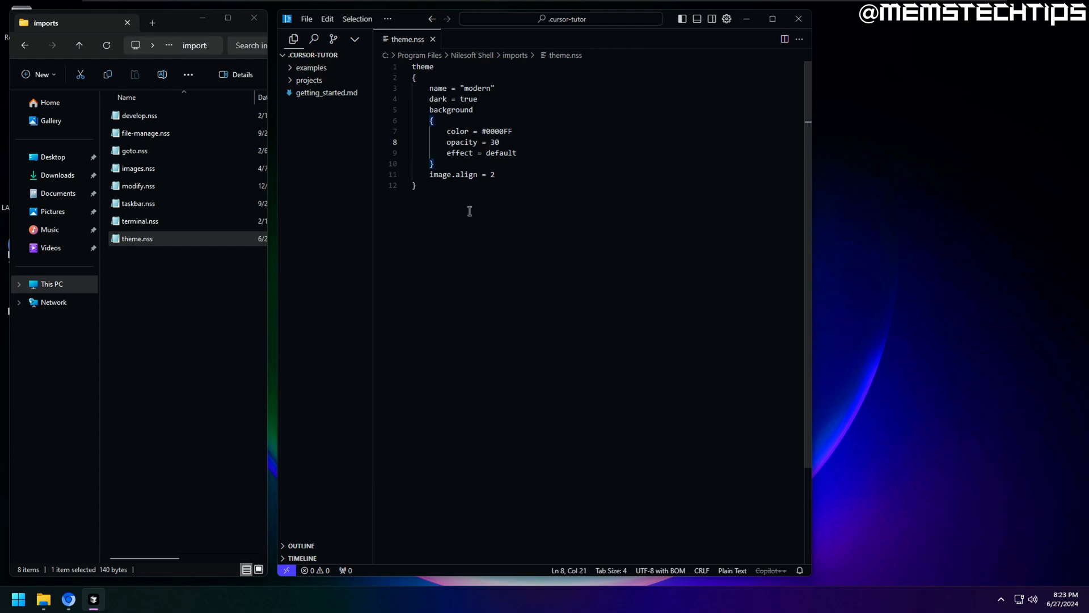
mouse_move(875, 180)
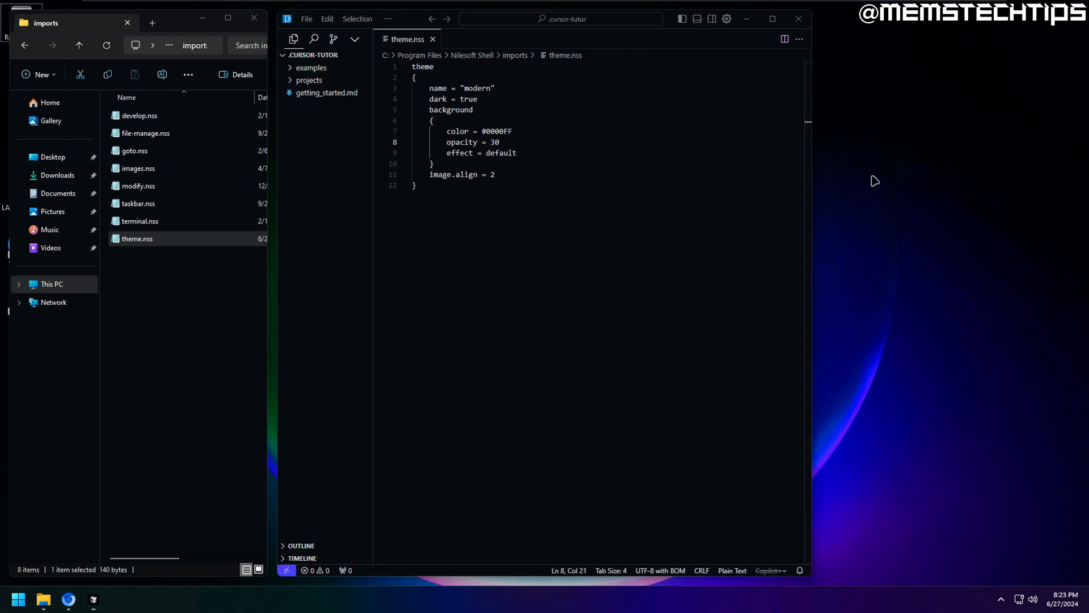
right_click(873, 180)
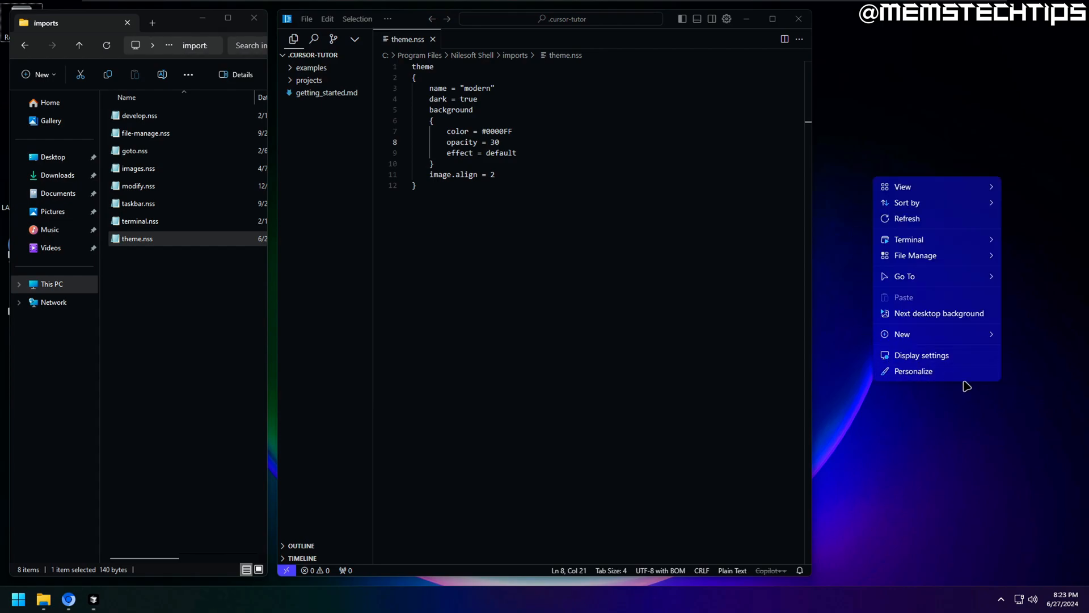
Step: Set background color to default, opacity 0 and effect 2, previewing the desktop menu
type("c")
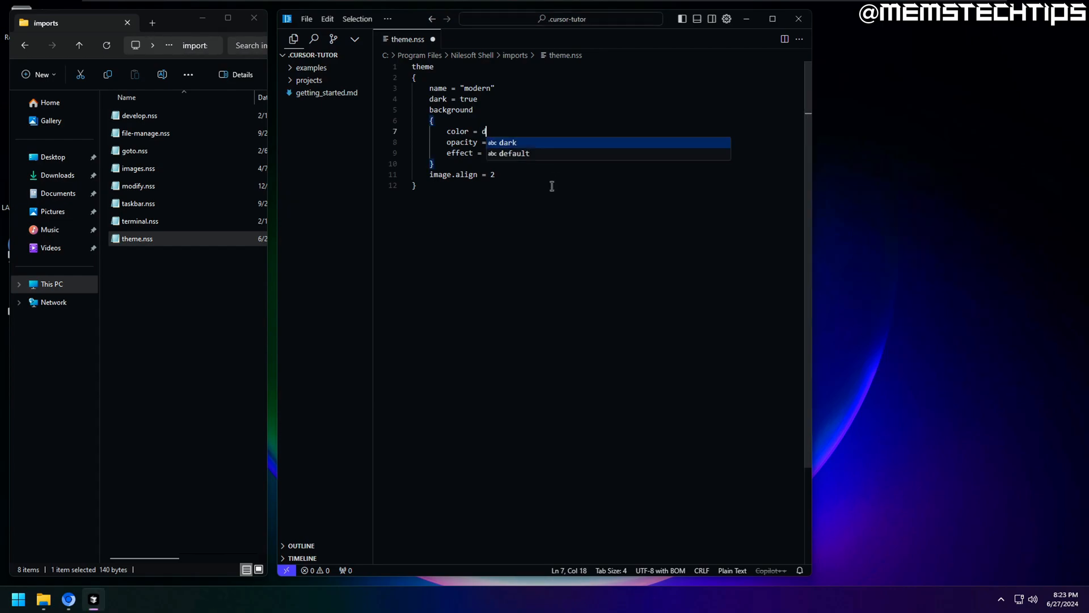
type("efault")
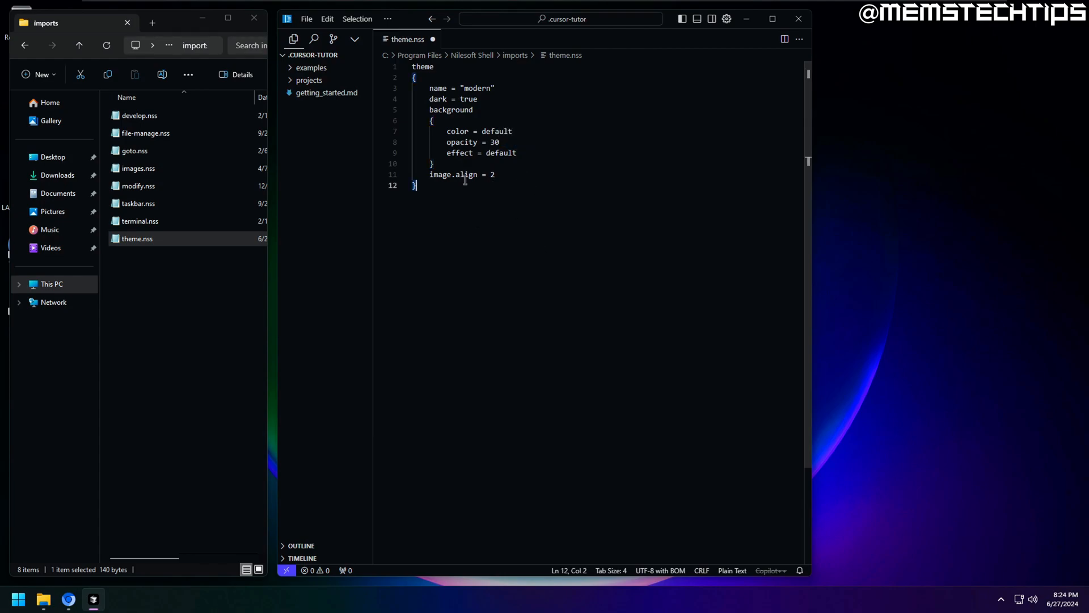
double_click(501, 152)
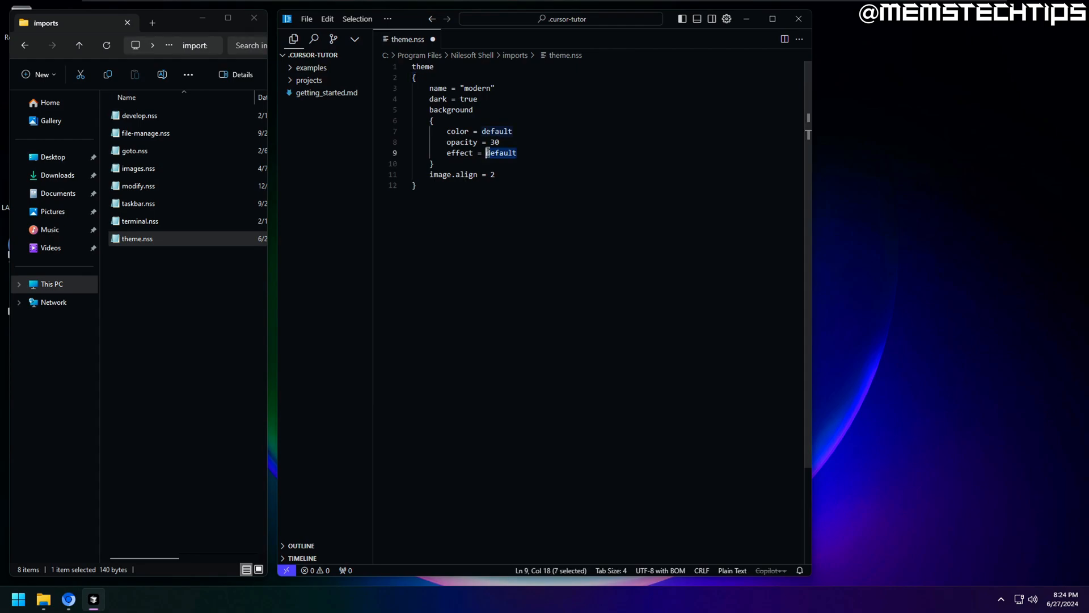
type("1")
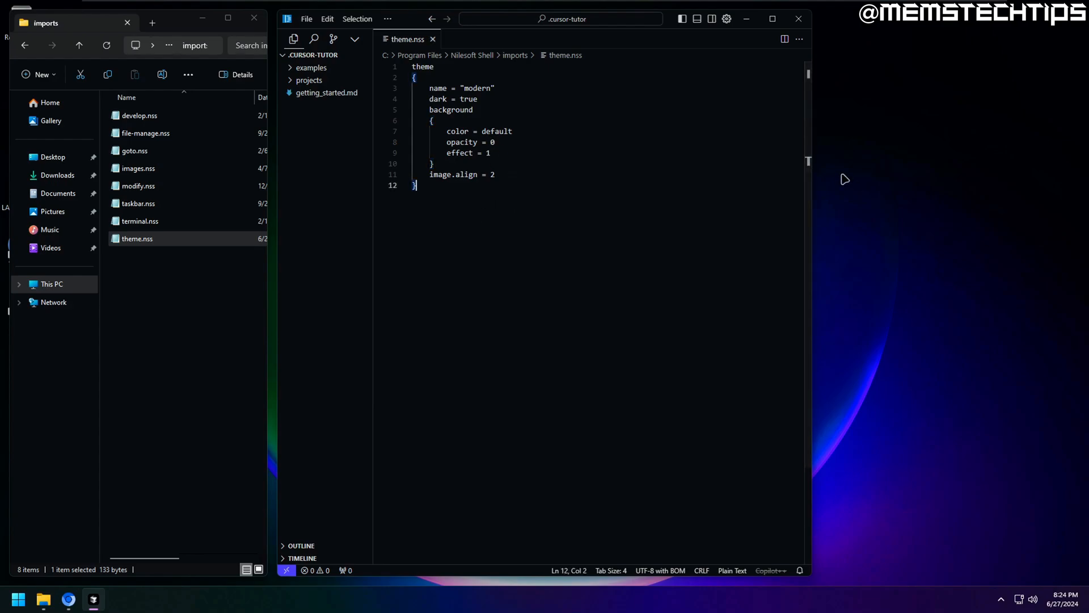
right_click(841, 173)
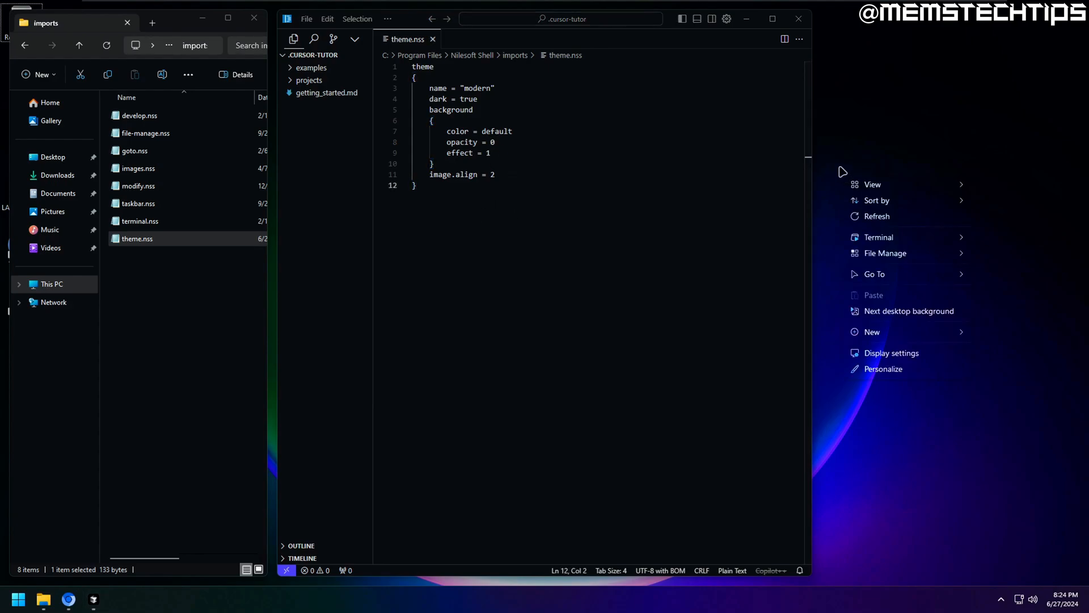
mouse_move(900, 395)
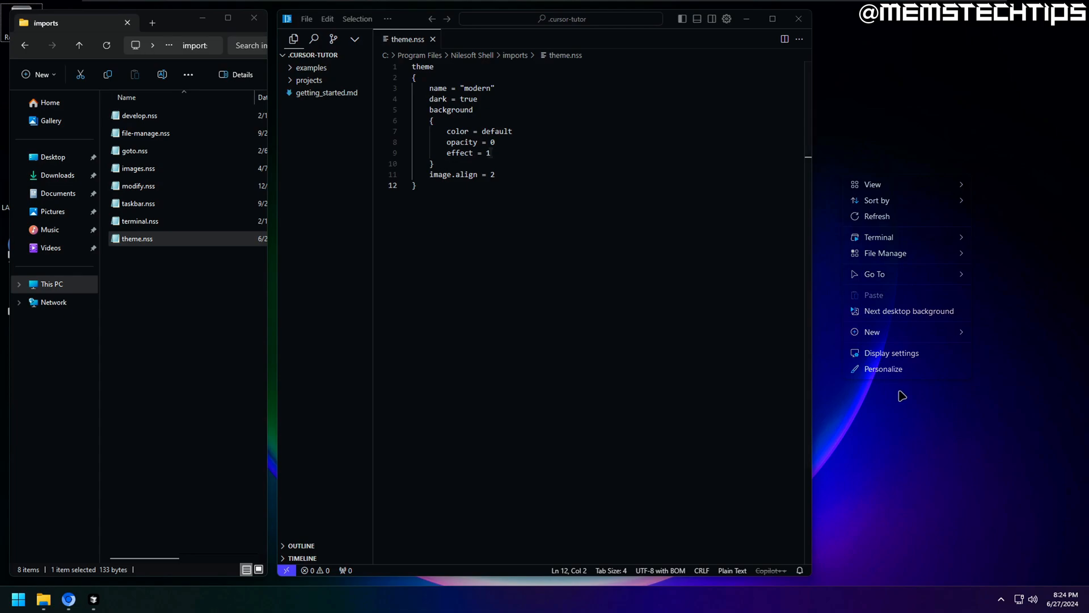
type("2")
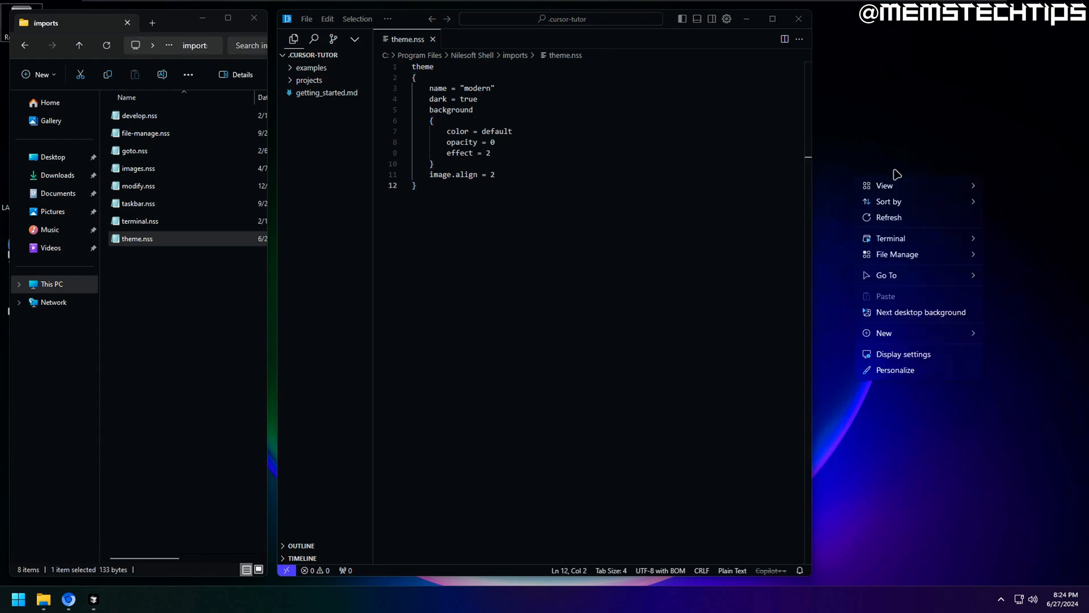
mouse_move(999, 389)
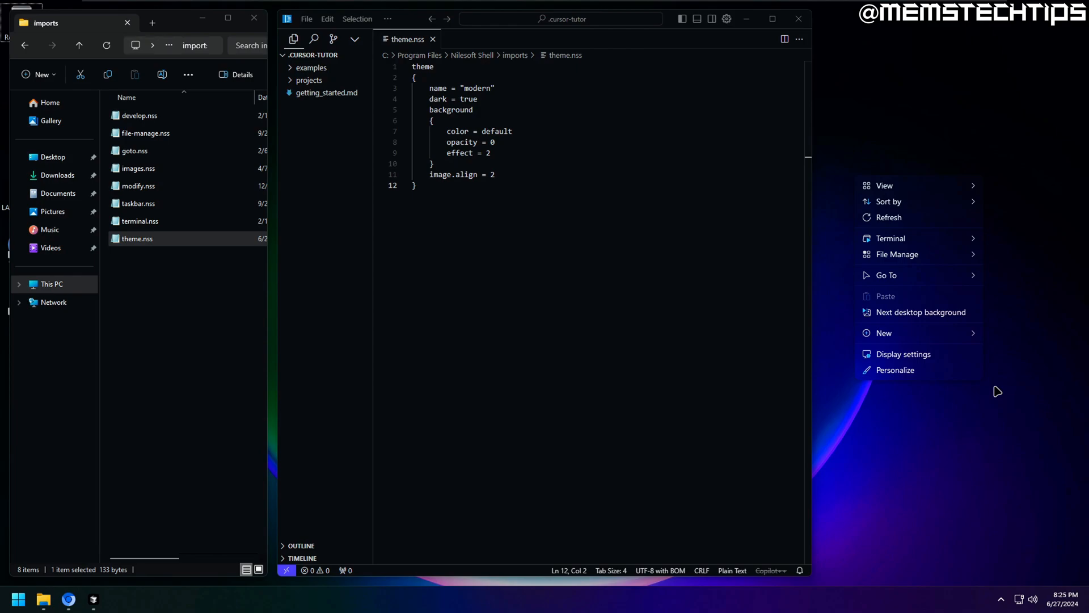
mouse_move(998, 396)
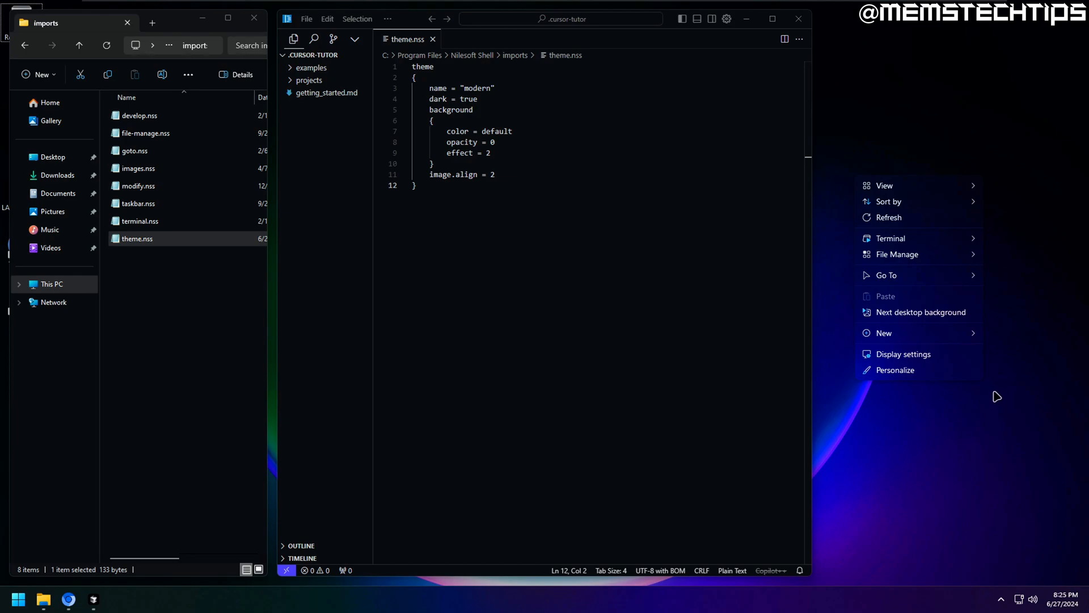
mouse_move(988, 418)
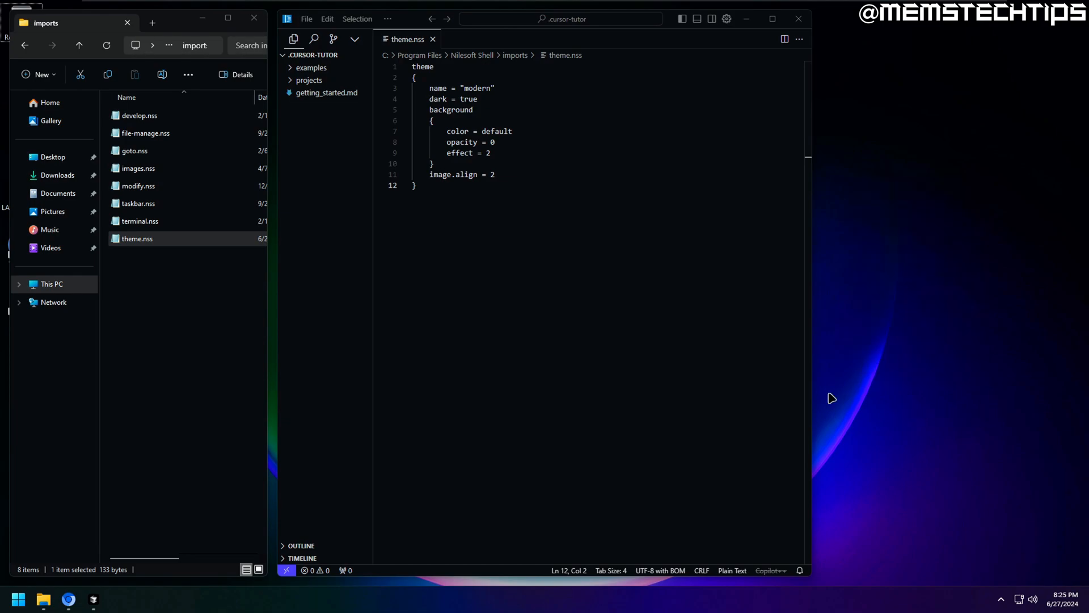
left_click(601, 125)
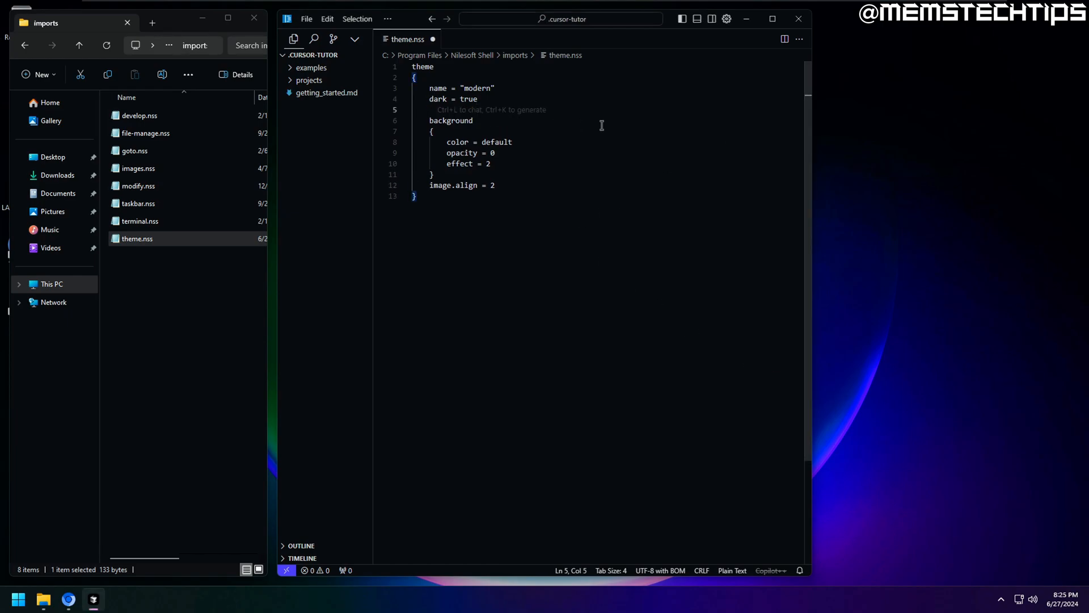
type("font.size =")
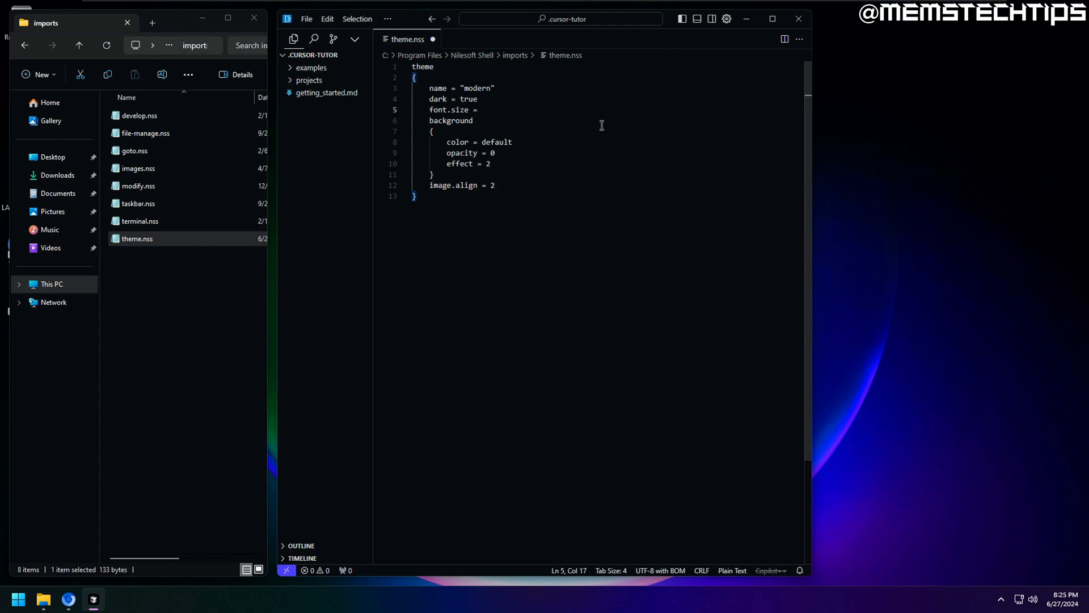
type("30")
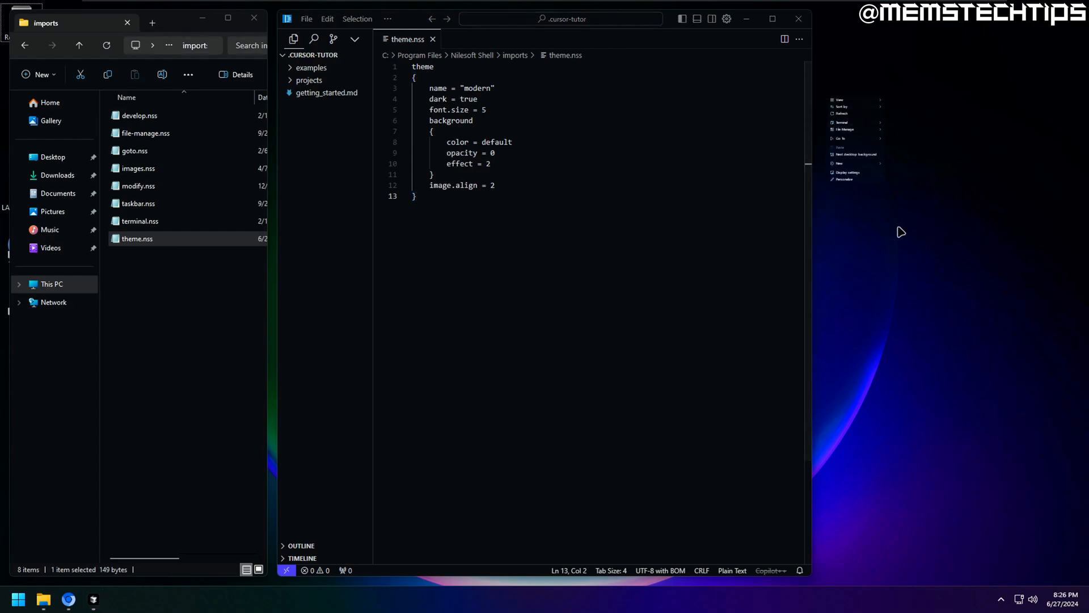
double_click(461, 109)
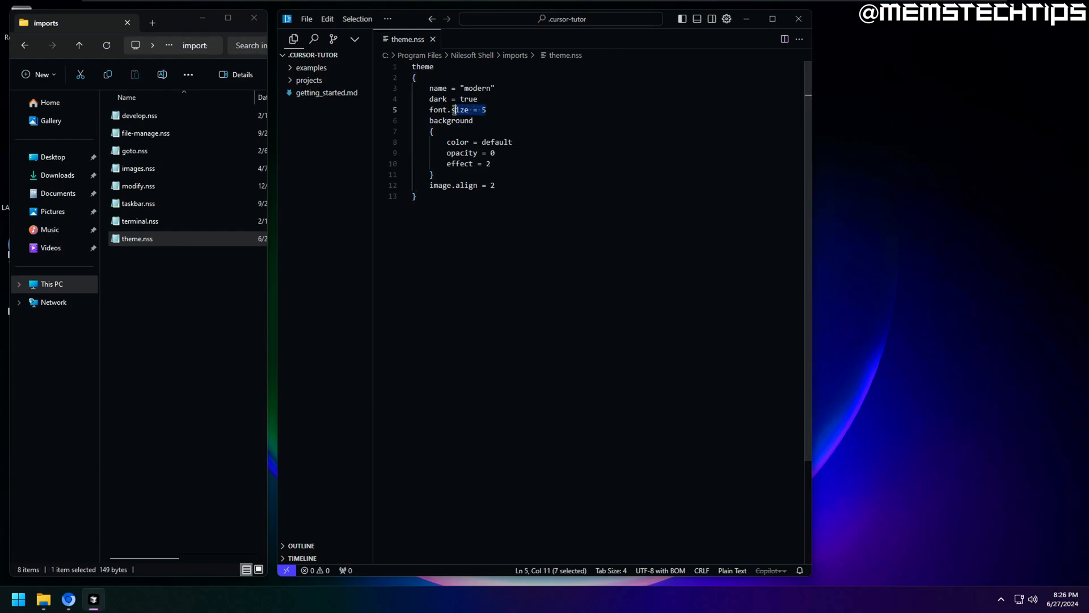
type("name")
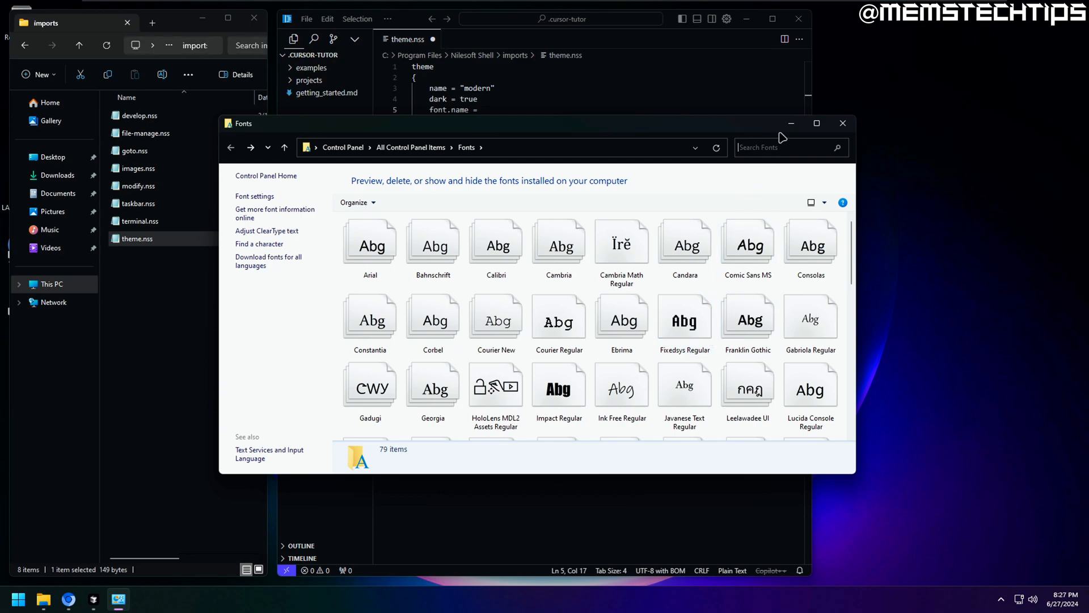
left_click(842, 123)
type(" \"Fixedsys\"")
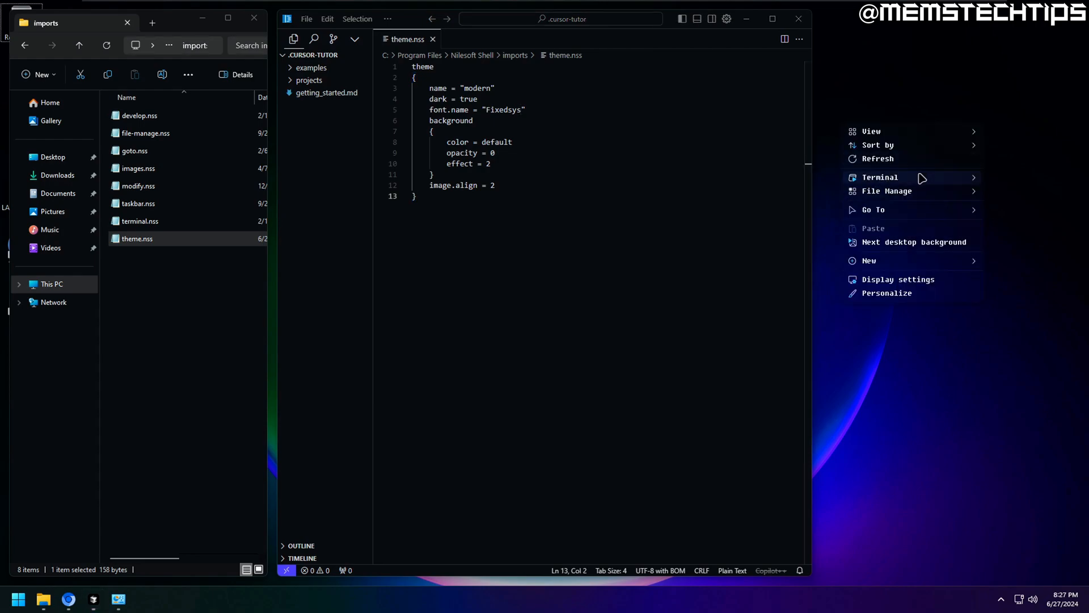
mouse_move(953, 304)
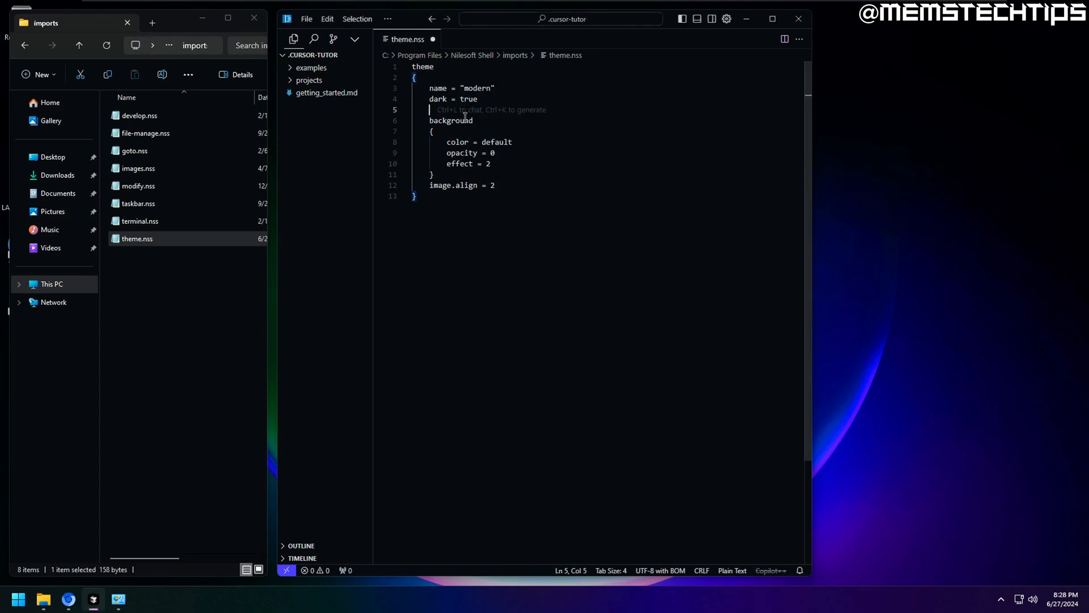
mouse_move(430, 357)
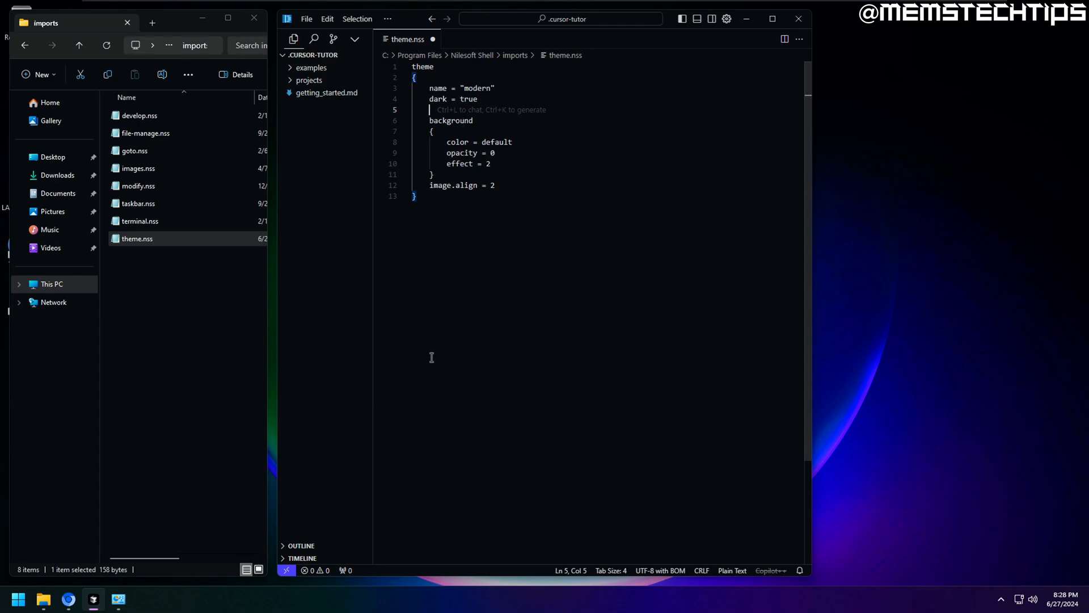
type("view =")
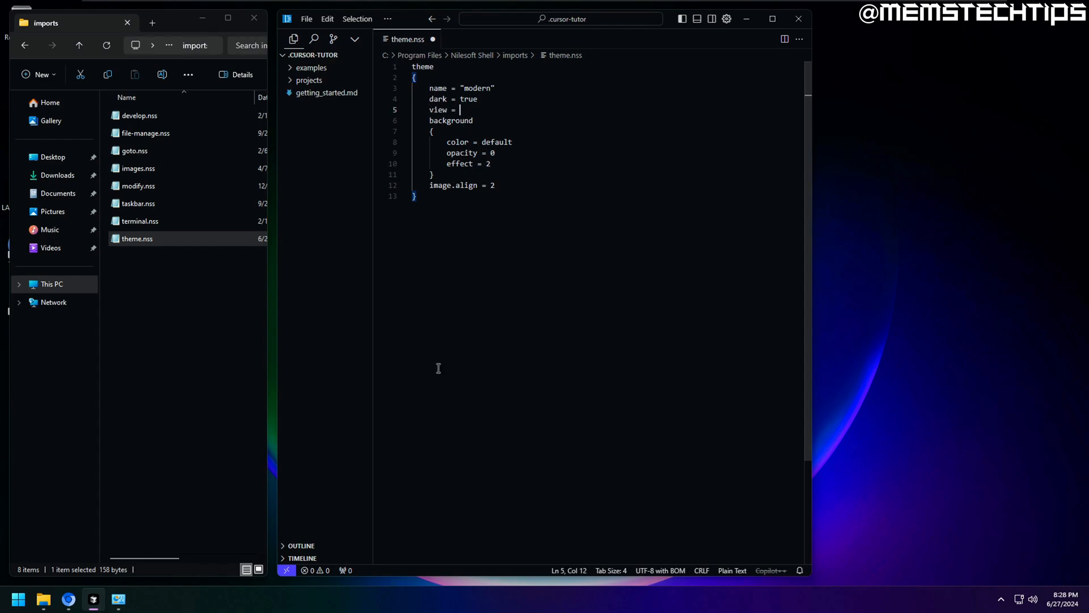
type("view.compa")
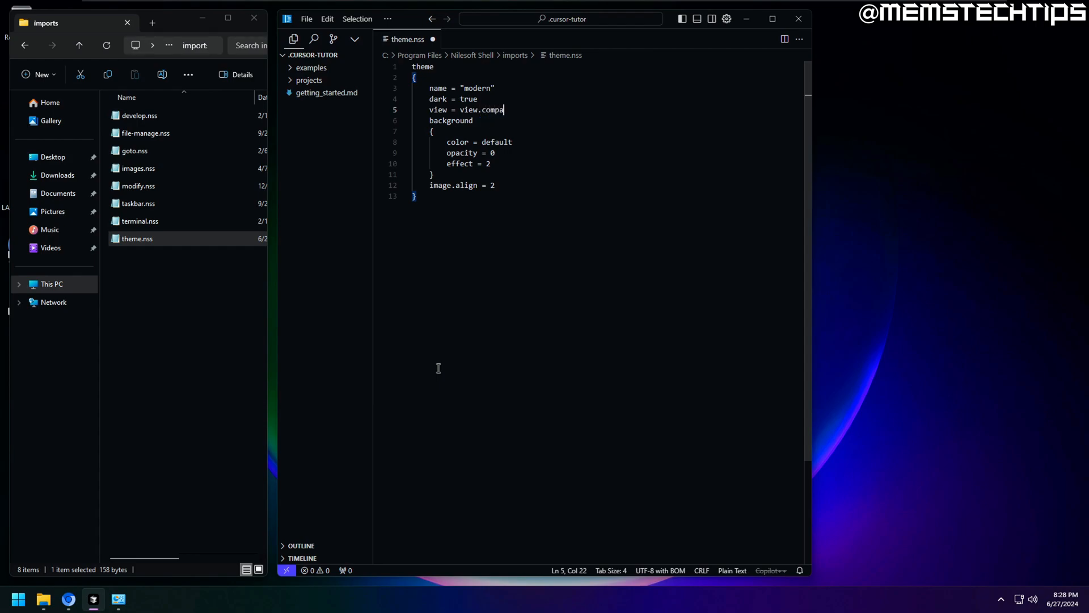
type("ct")
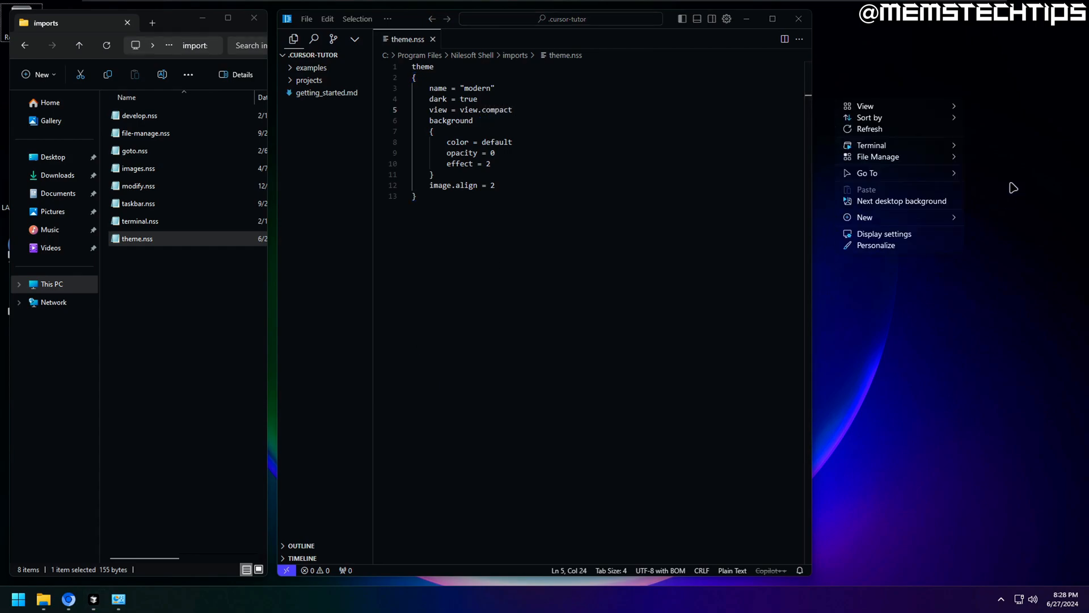
mouse_move(992, 265)
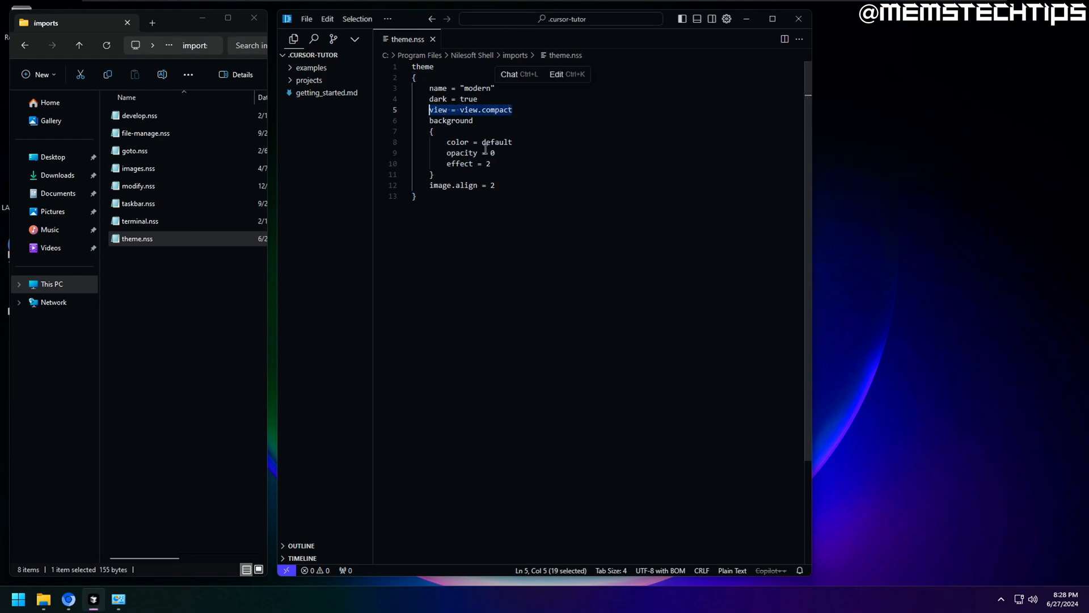
key("Delete")
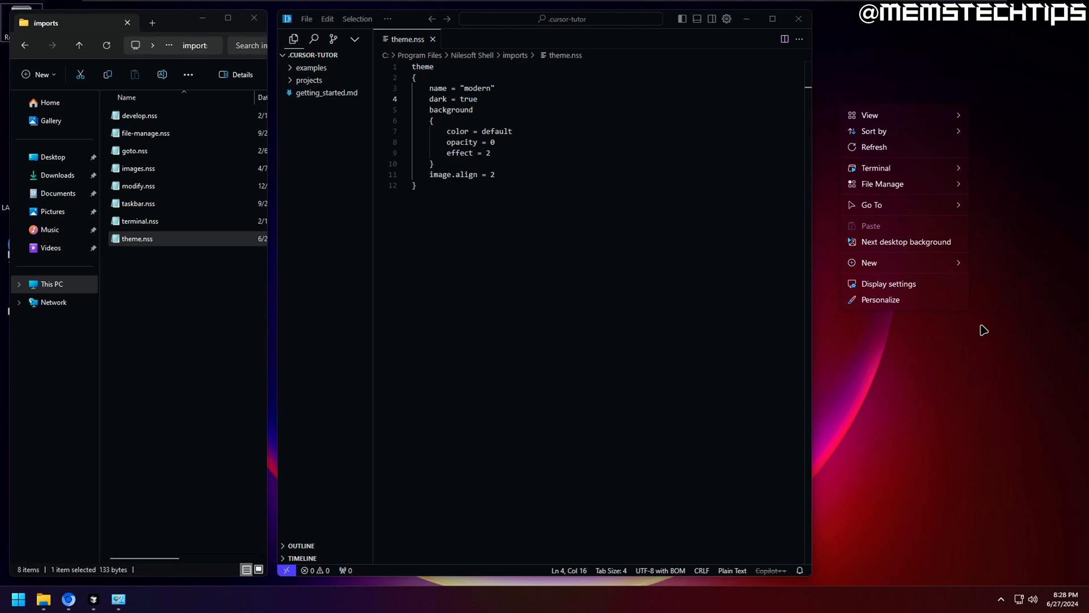
mouse_move(988, 320)
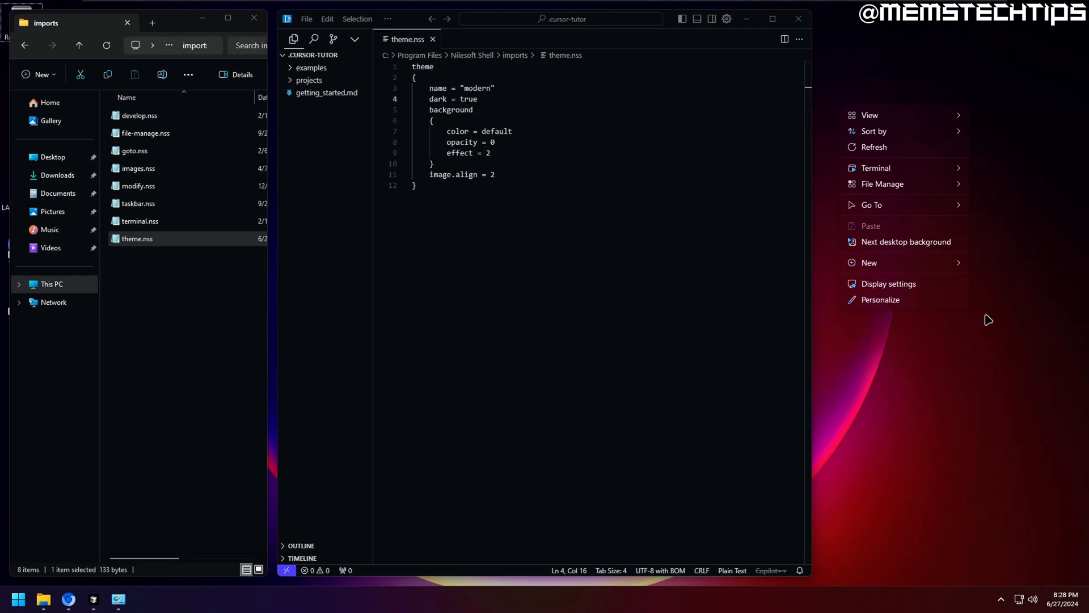
mouse_move(873, 331)
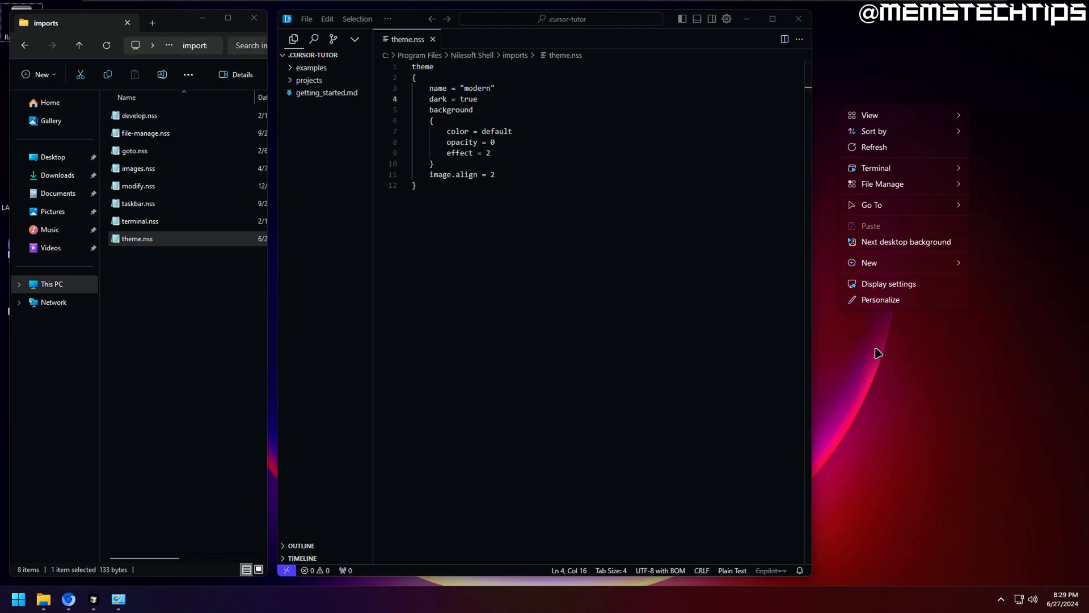
mouse_move(874, 353)
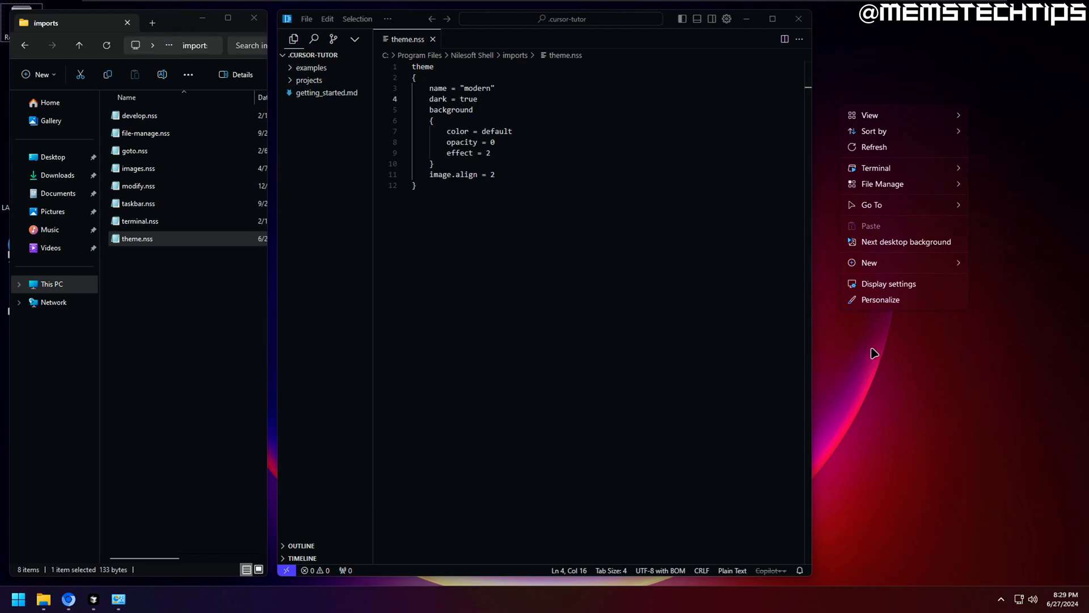
mouse_move(947, 353)
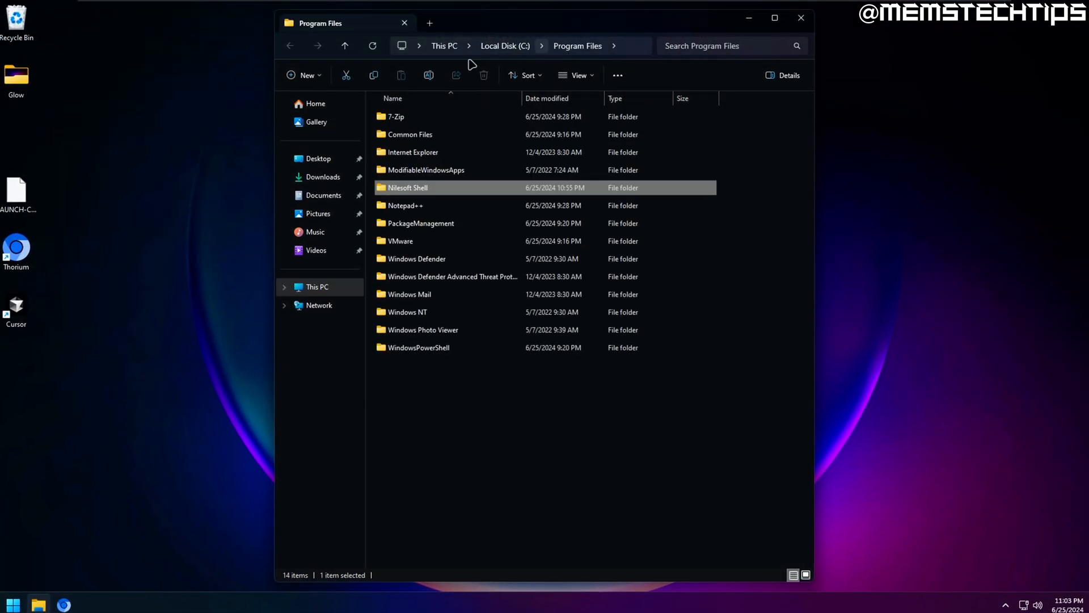
Step: Copy the Nilesoft Shell folder from Program Files and paste it into Documents
right_click(406, 188)
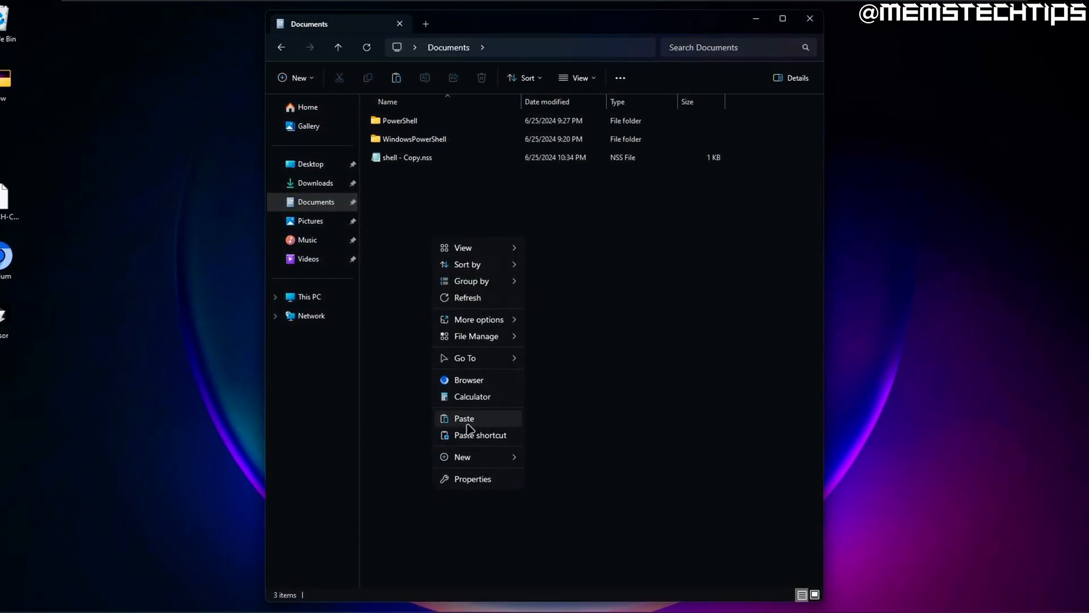
left_click(464, 417)
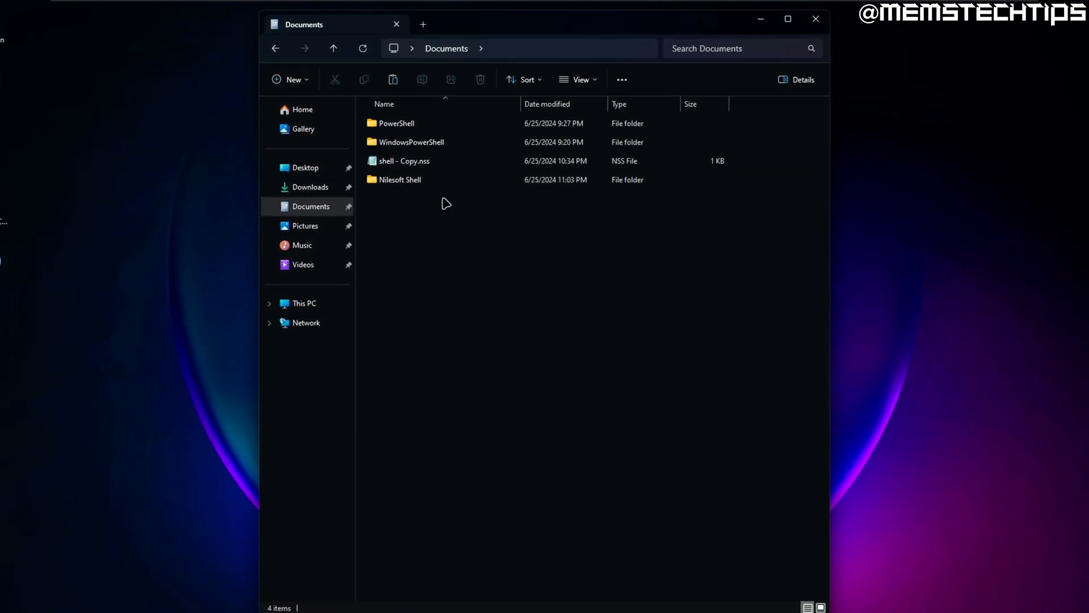
left_click(398, 179)
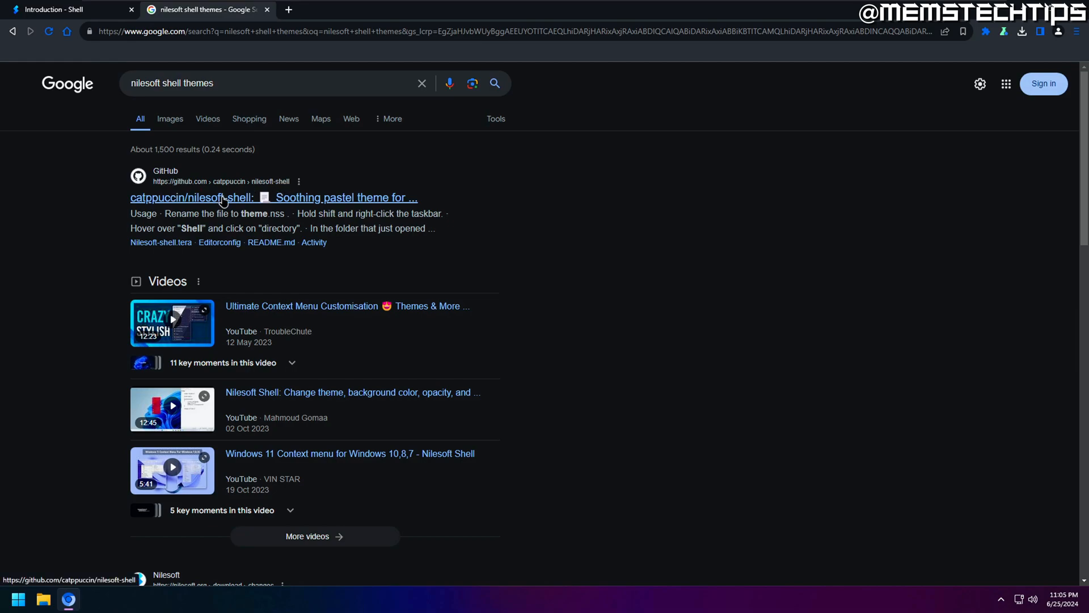
Step: Open the catppuccin/nilesoft-shell GitHub result from the 'nilesoft shell themes' search
left_click(191, 198)
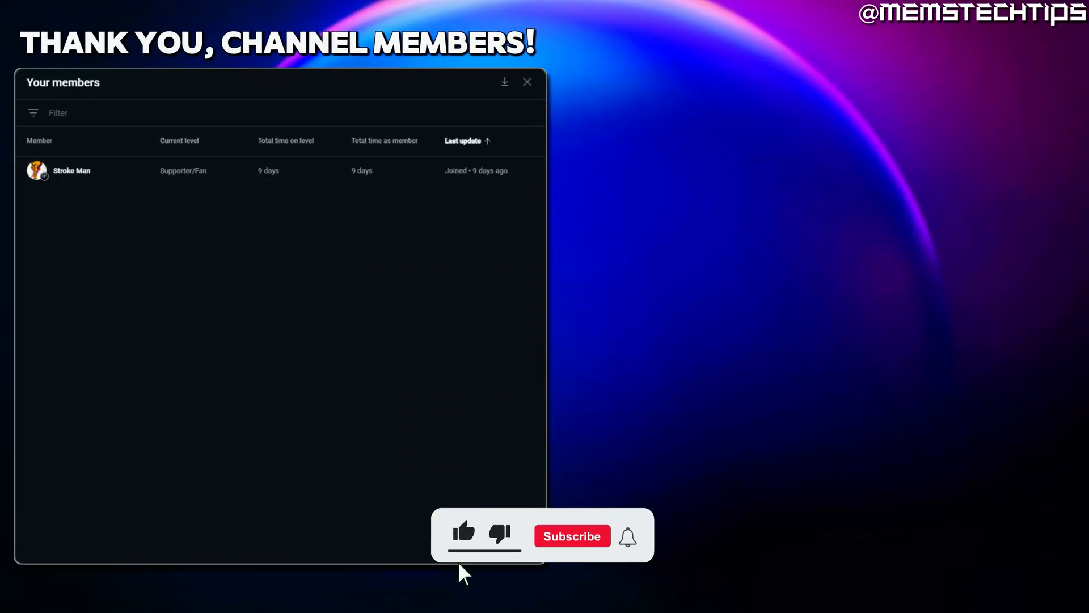
left_click(572, 536)
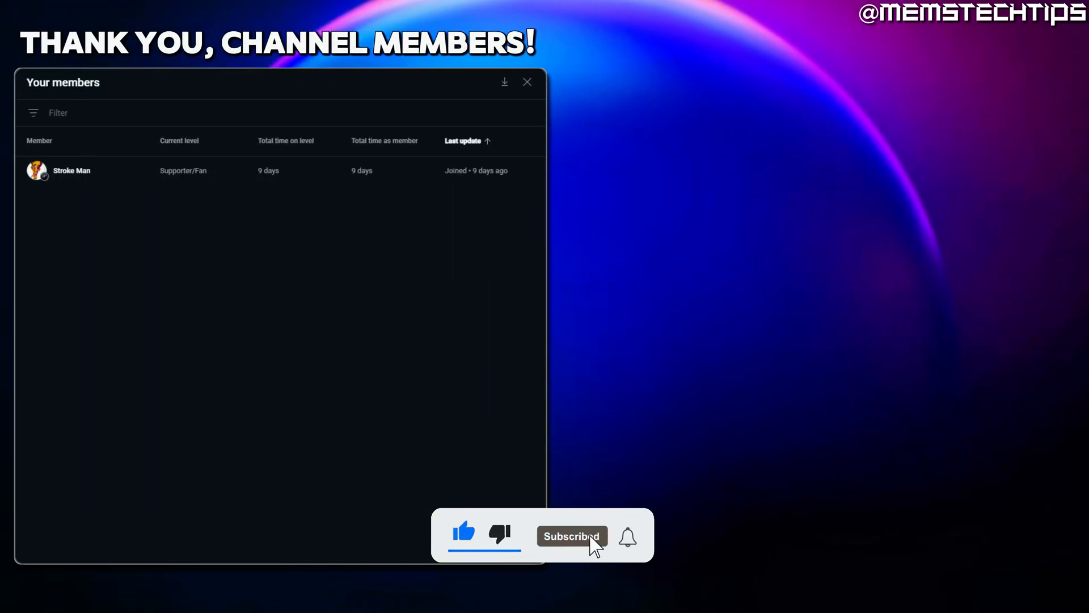